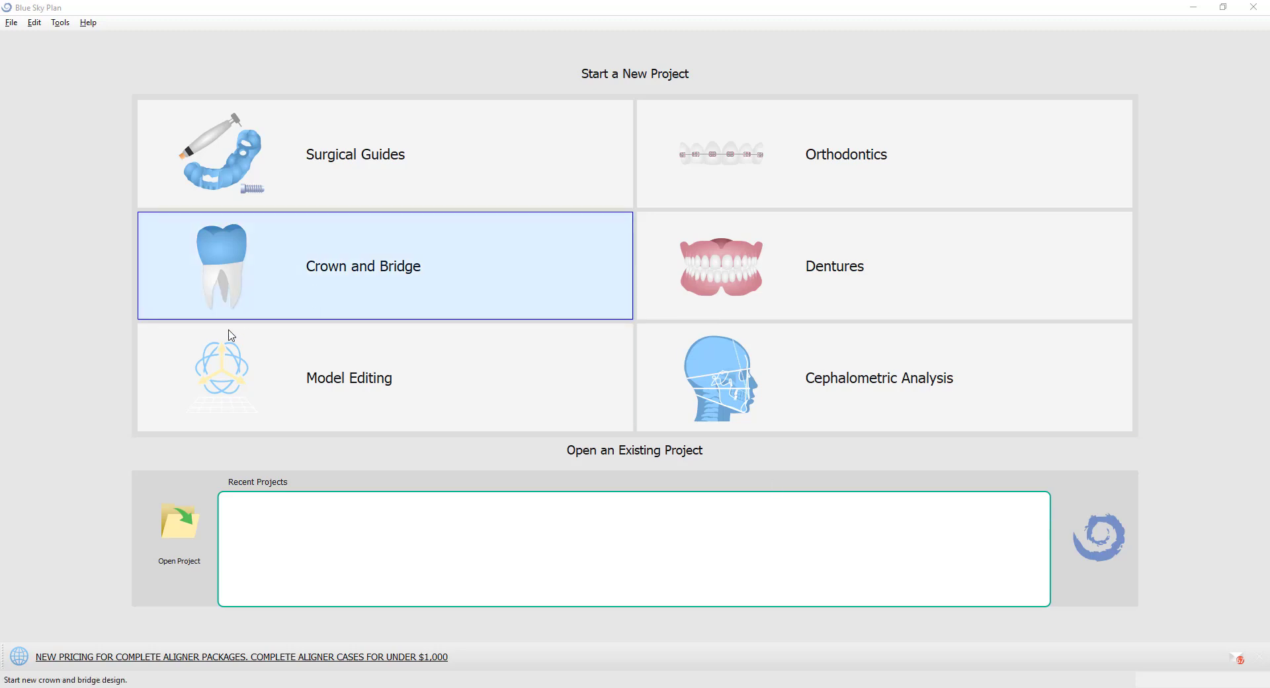
# - Check the About window for version 4.8.2 (64-bit) and 14.5 credits, then close it
pyautogui.click(87, 22)
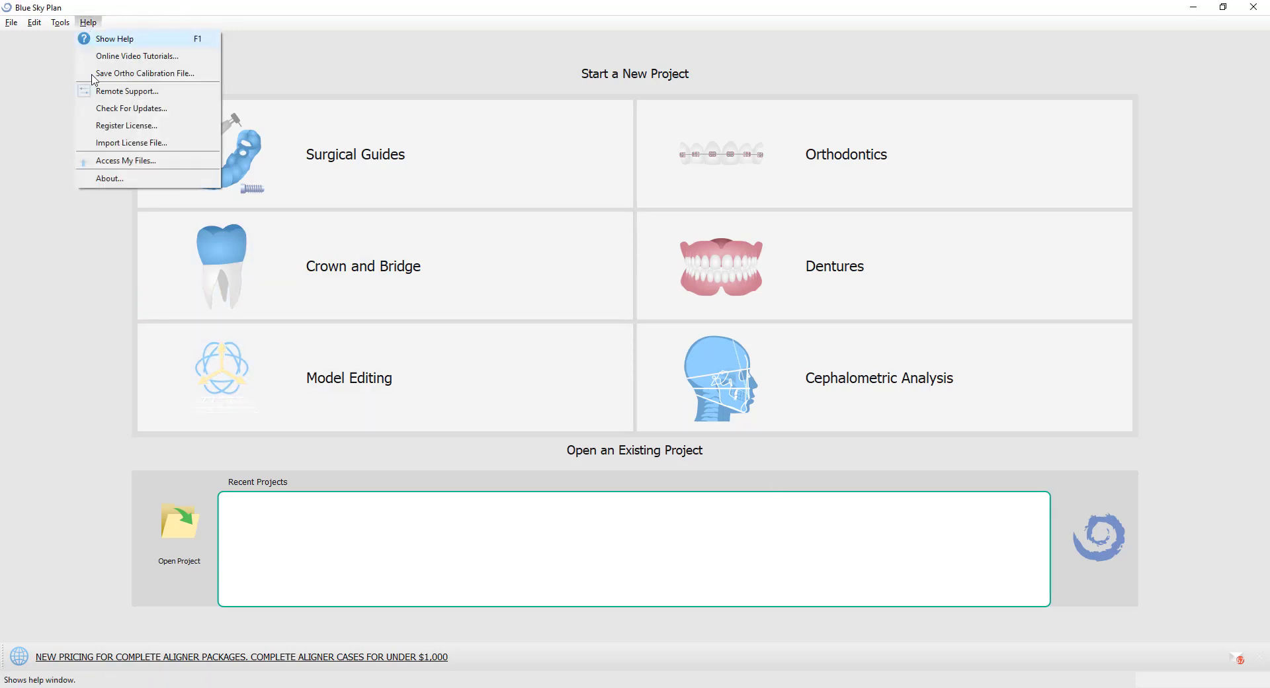
pyautogui.click(109, 177)
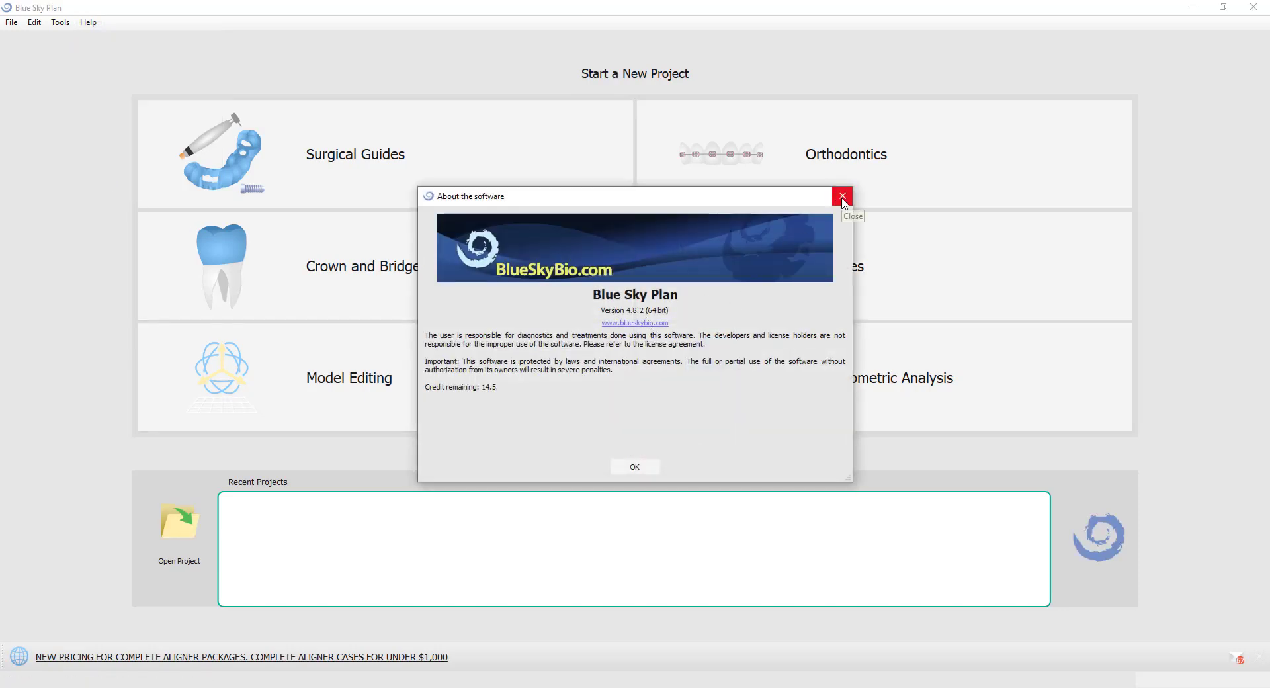
pyautogui.click(841, 197)
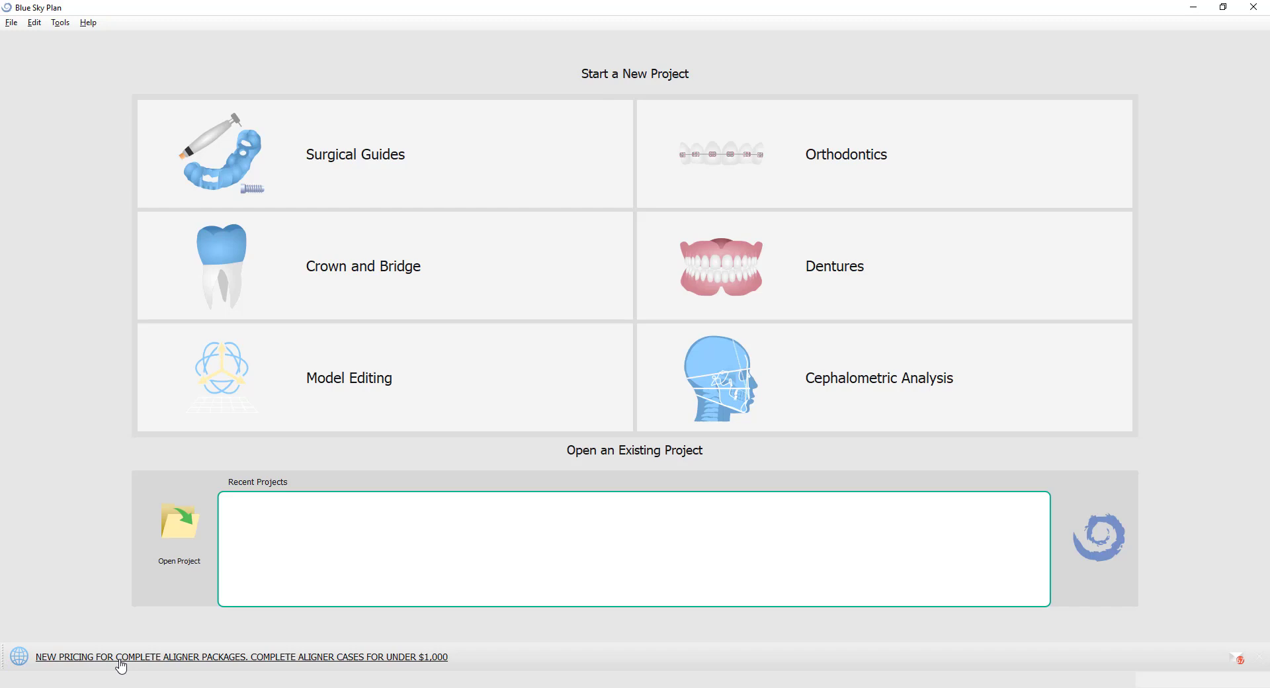
pyautogui.moveTo(243, 662)
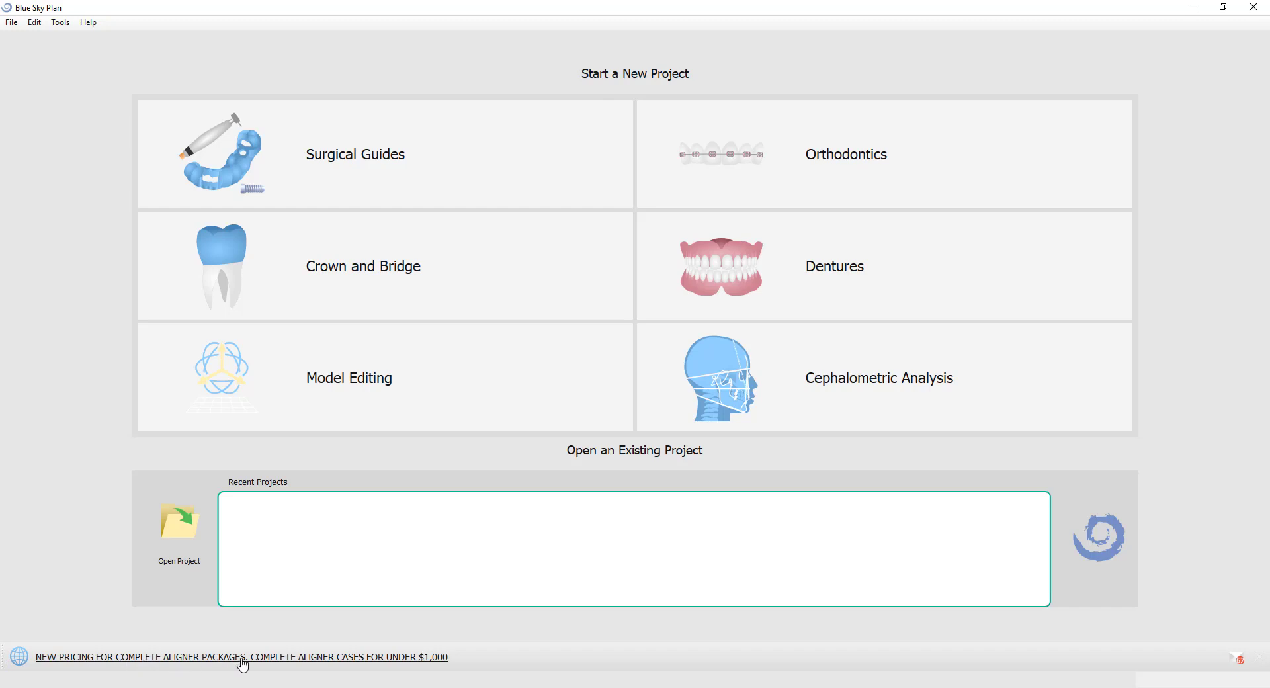
pyautogui.moveTo(336, 660)
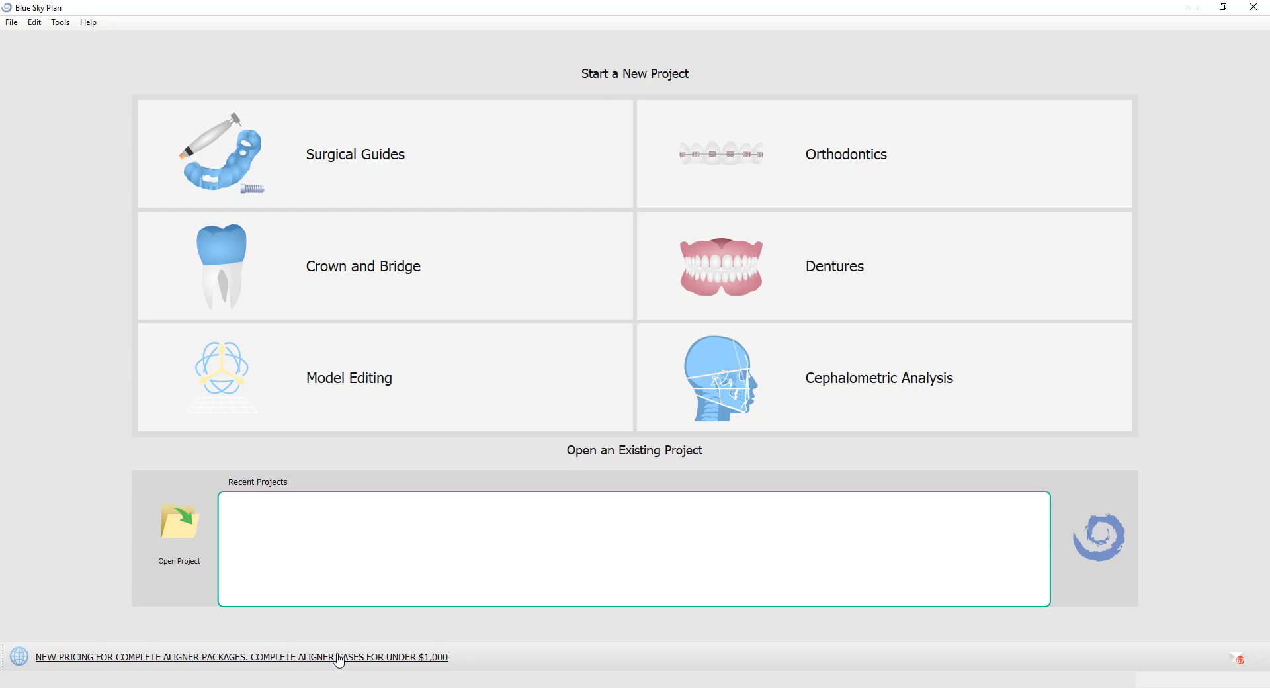
pyautogui.moveTo(430, 663)
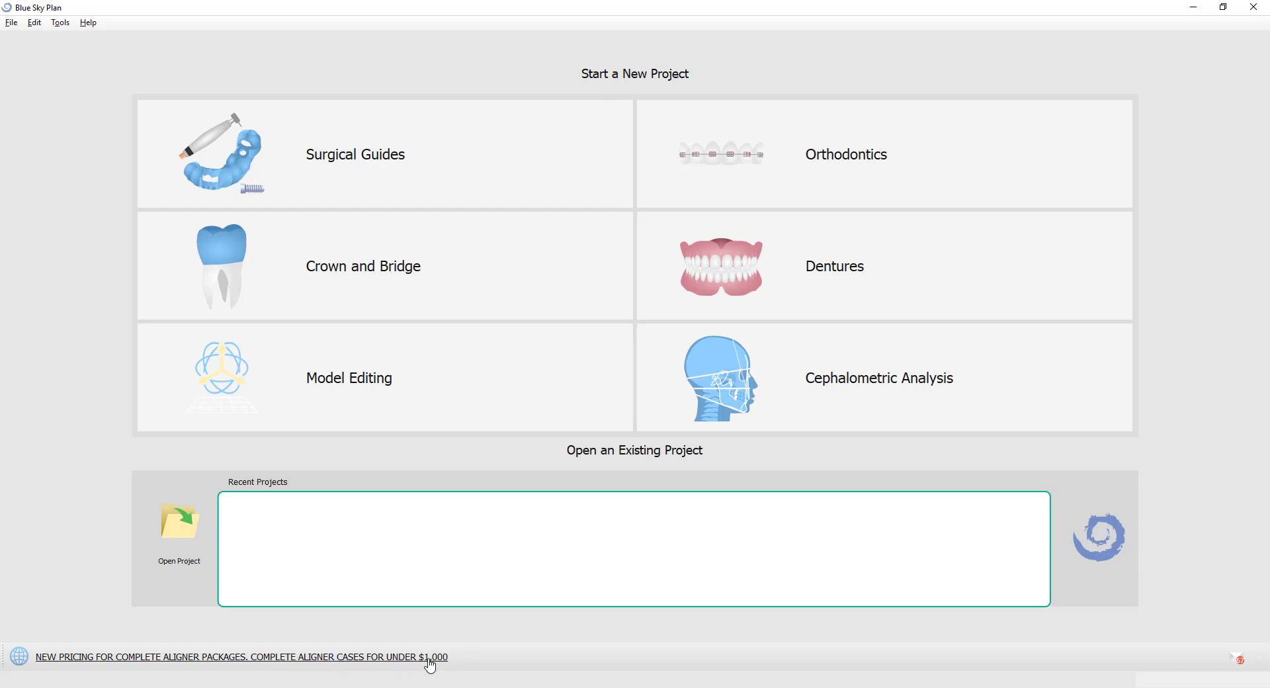
pyautogui.moveTo(27, 318)
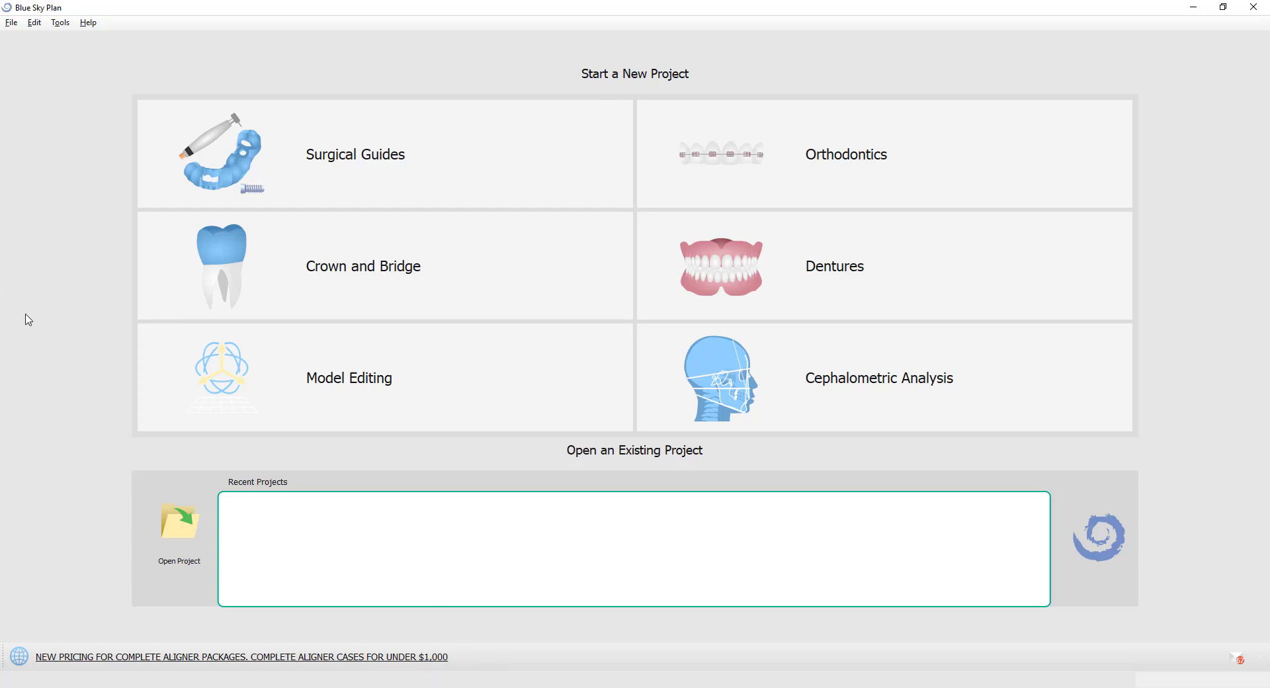
pyautogui.moveTo(192, 662)
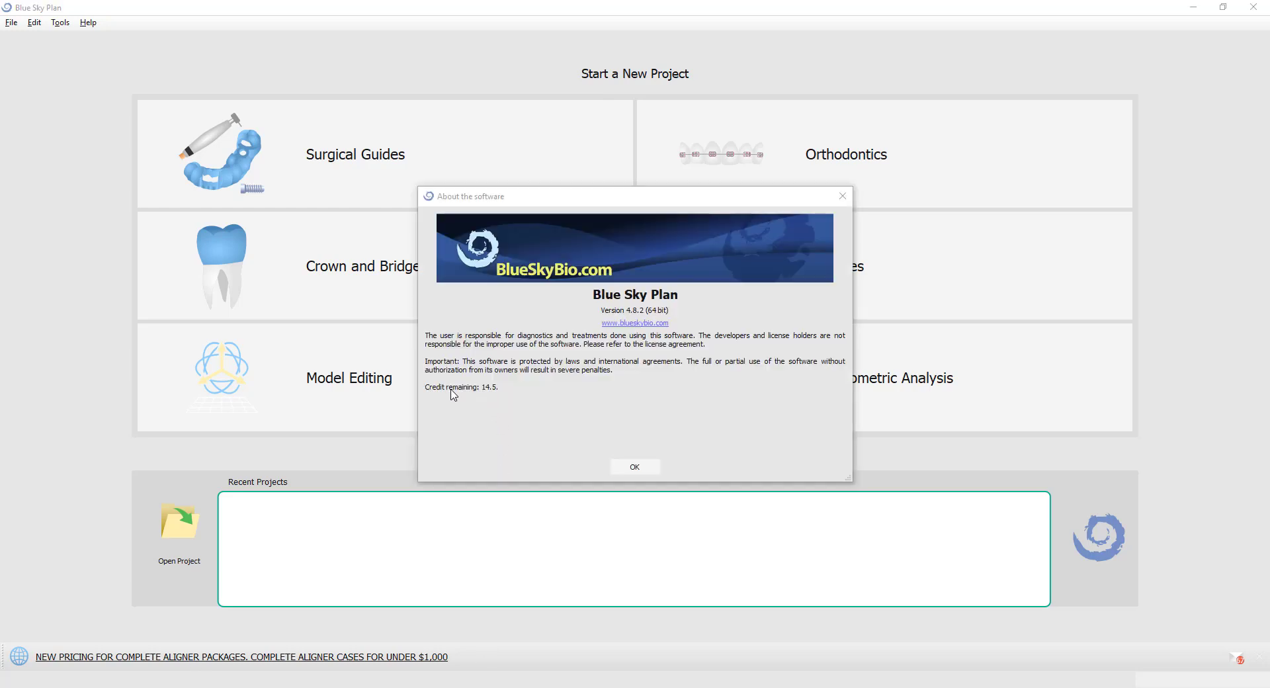
pyautogui.moveTo(486, 394)
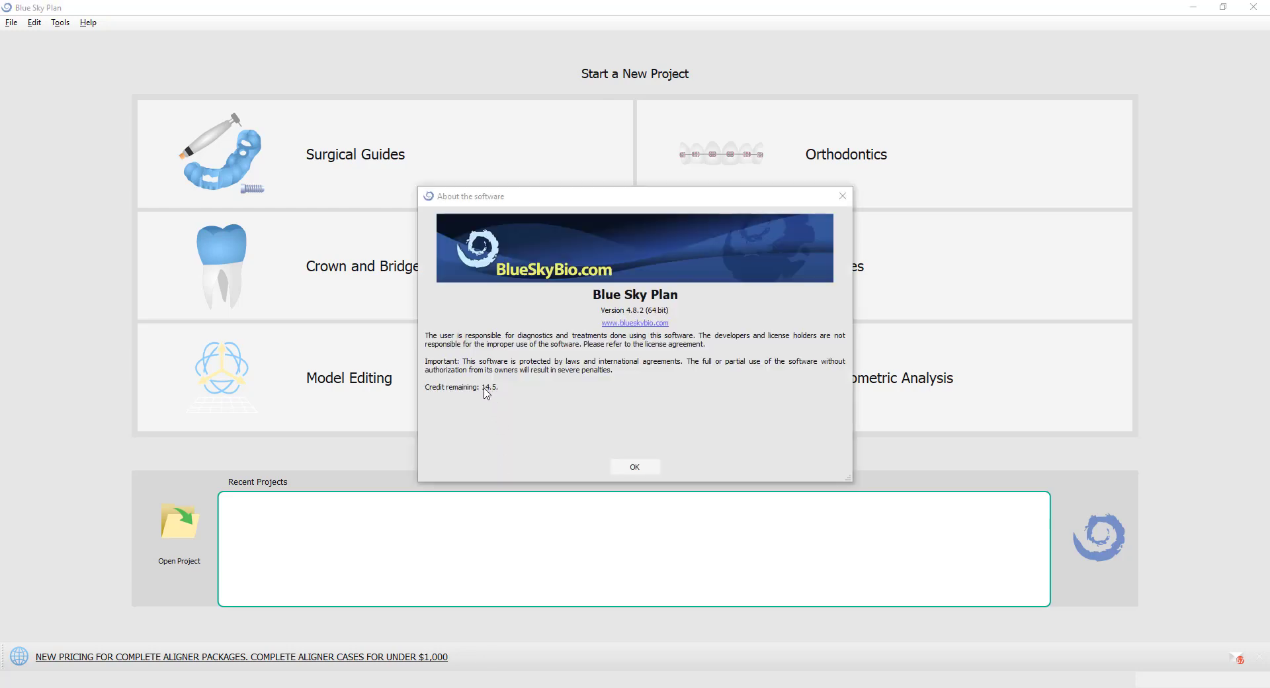
pyautogui.moveTo(509, 386)
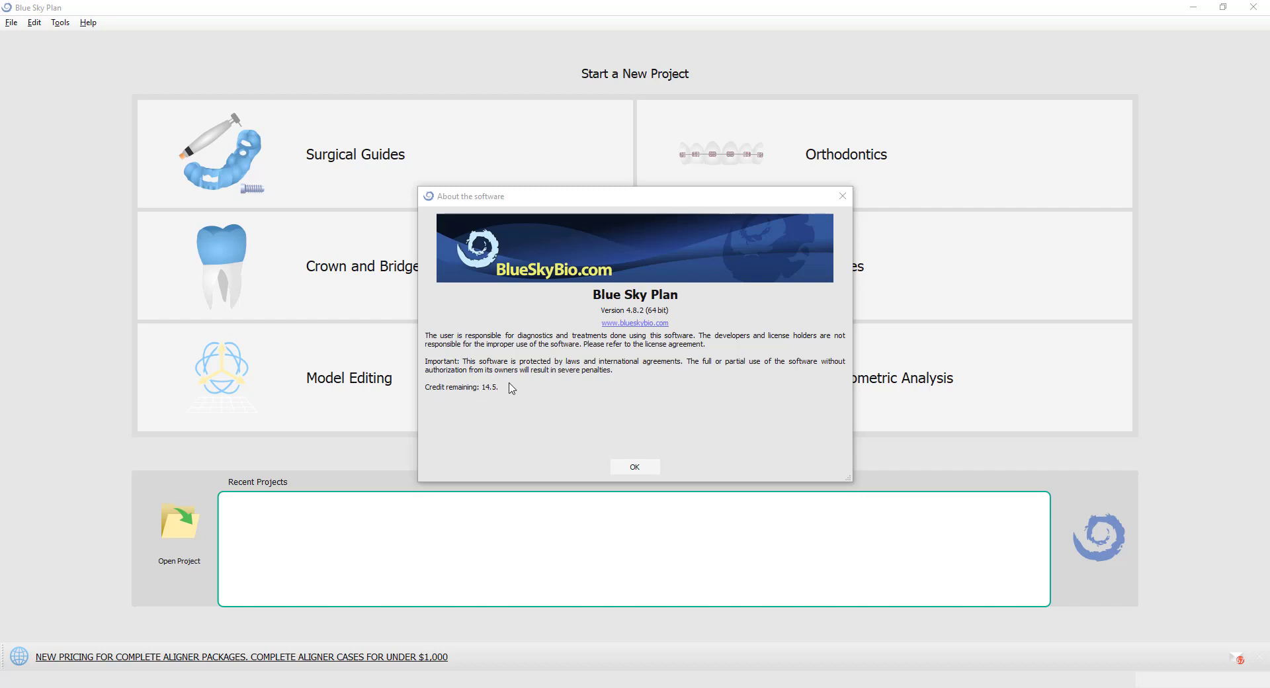
# - Load upper model gingiva.stl from Bridge with Scan Body into a new Model Editing project
pyautogui.click(634, 467)
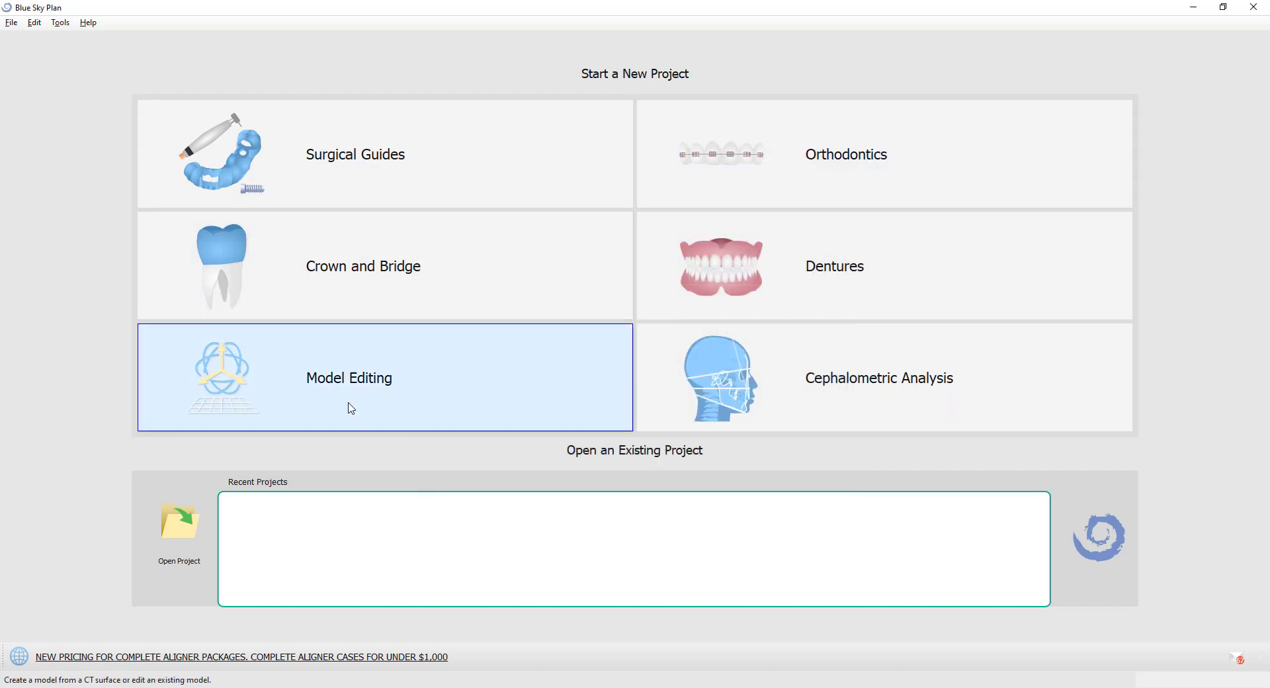
pyautogui.click(383, 377)
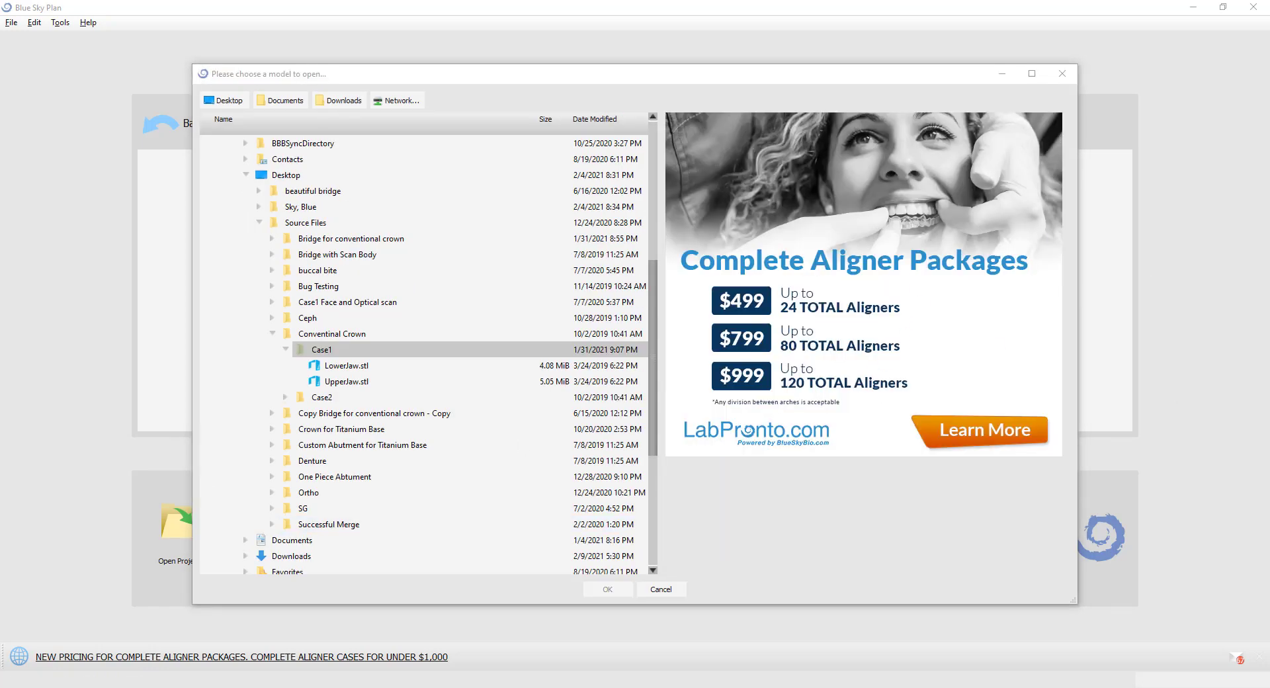
pyautogui.click(353, 270)
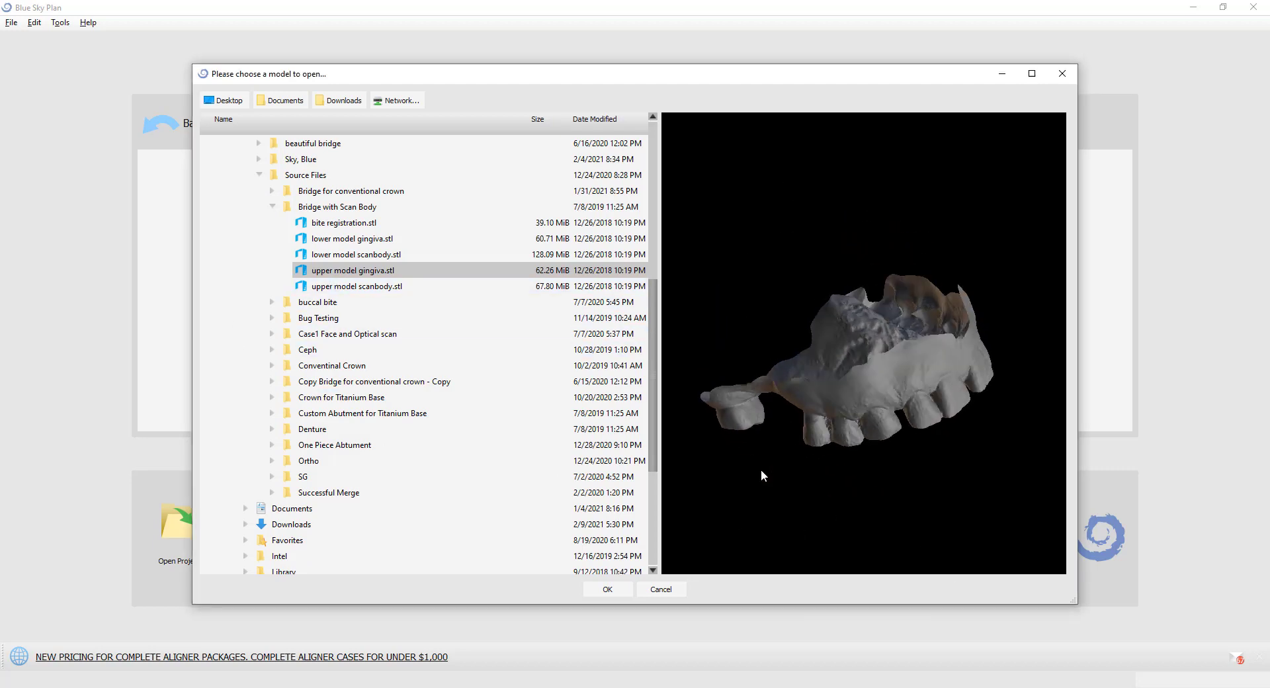
pyautogui.click(659, 589)
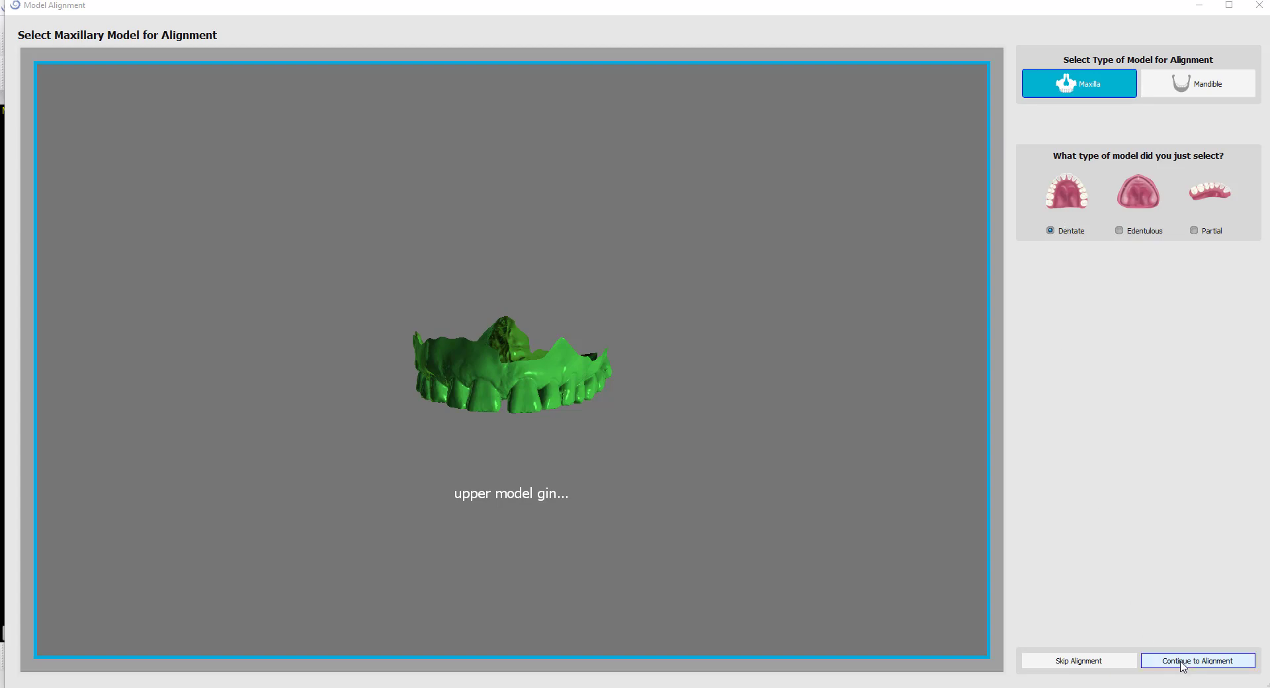
# - Align the maxillary scan using occlusal points on left molar, front incisor and right molar
pyautogui.click(1196, 660)
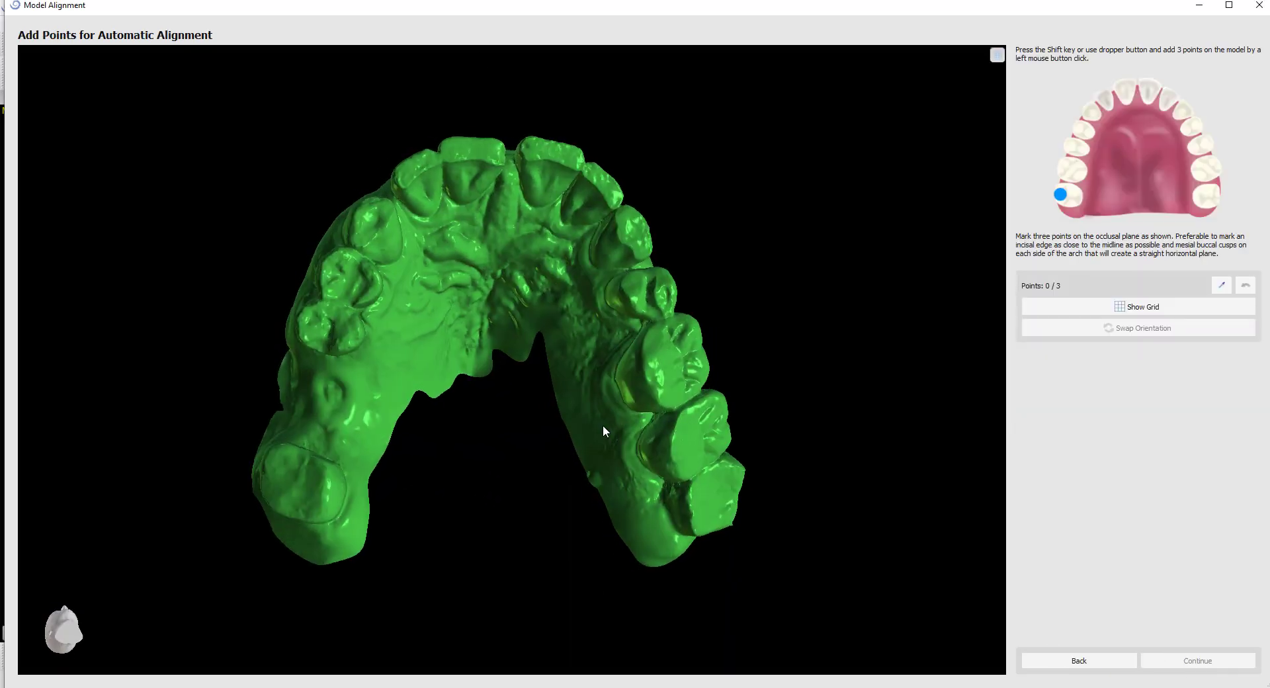
pyautogui.moveTo(602, 430); pyautogui.dragTo(564, 482)
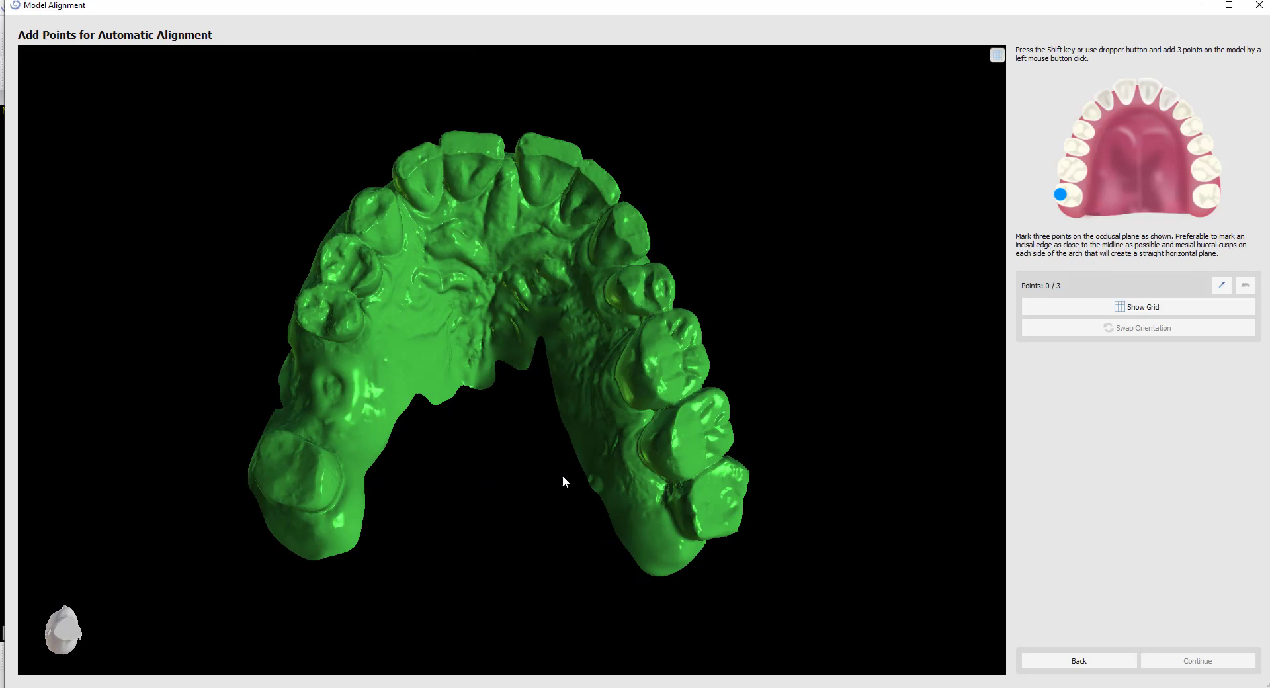
pyautogui.click(310, 561)
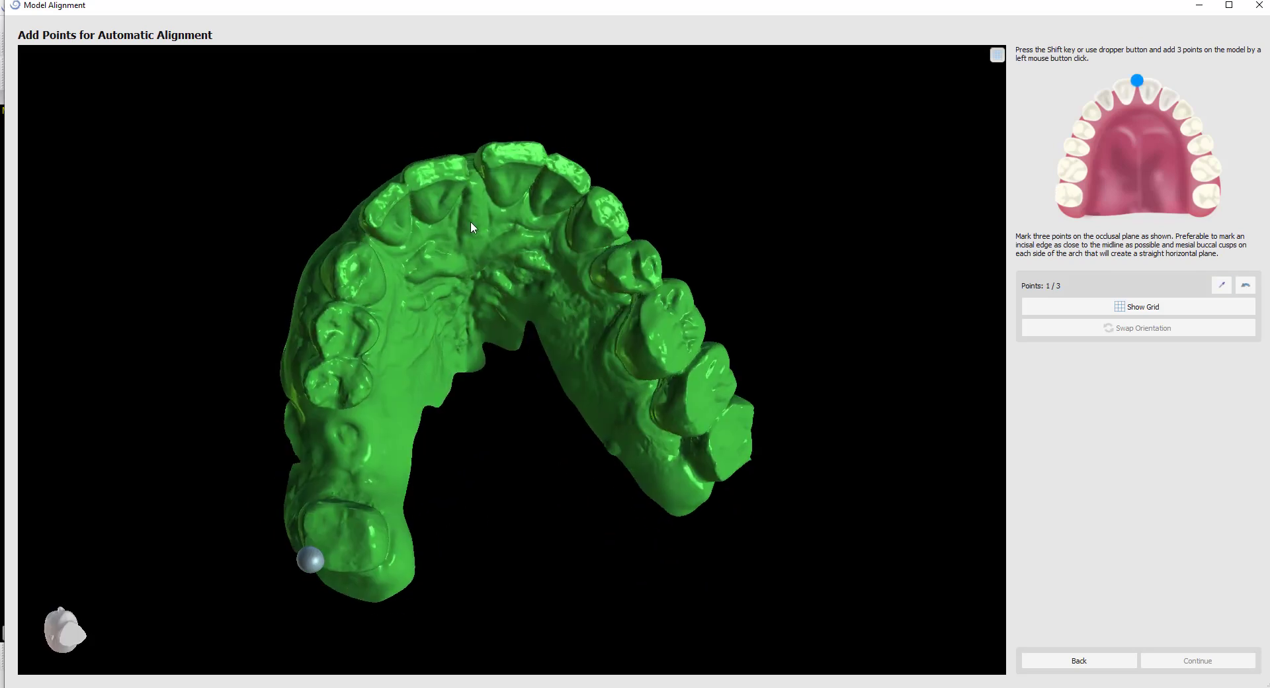
pyautogui.click(434, 152)
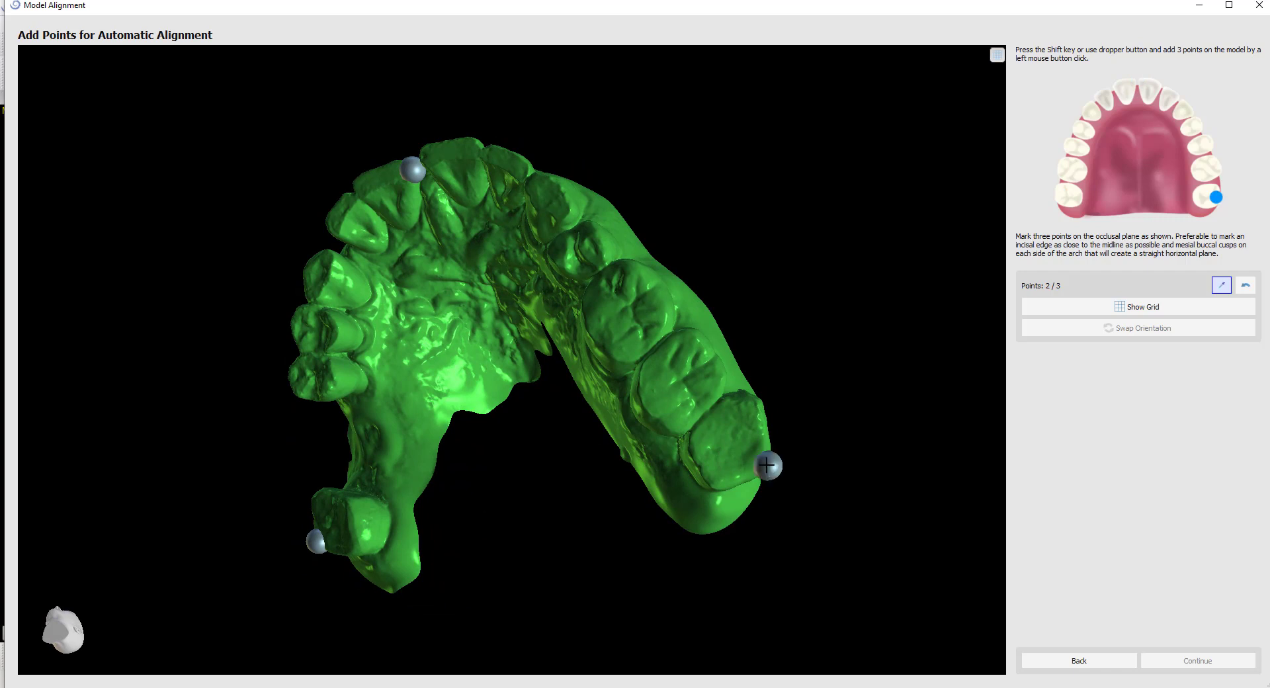
pyautogui.click(765, 464)
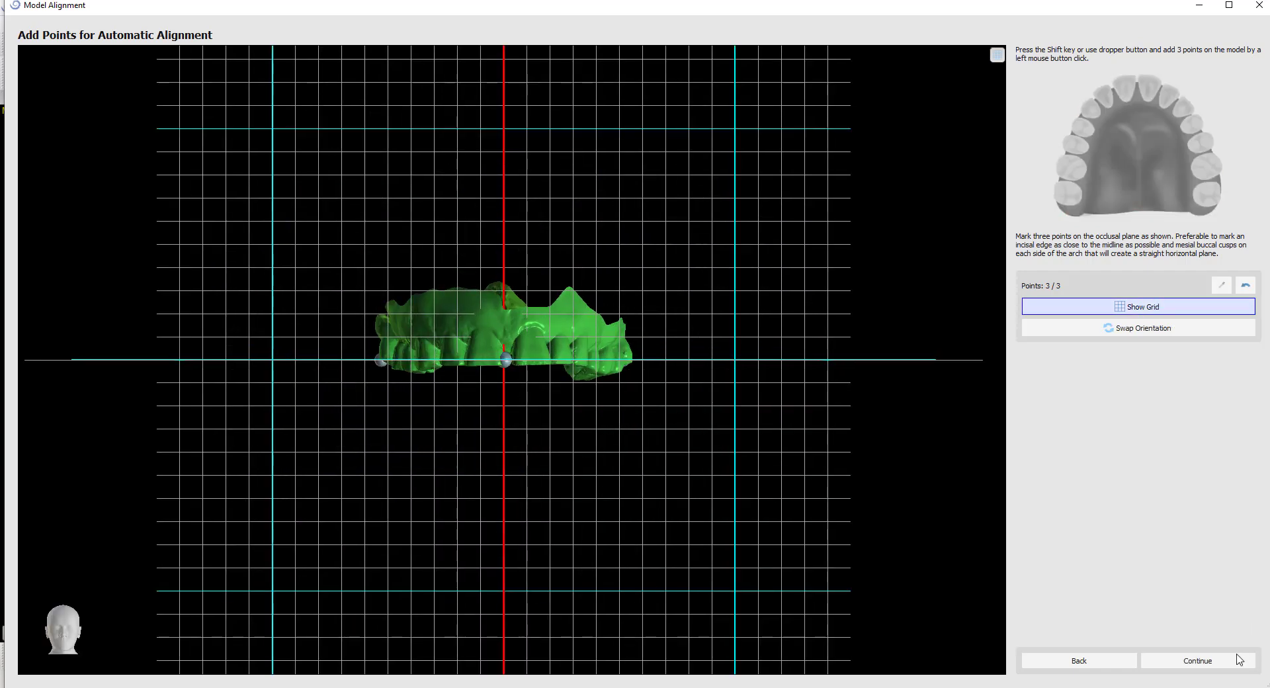
pyautogui.click(1197, 660)
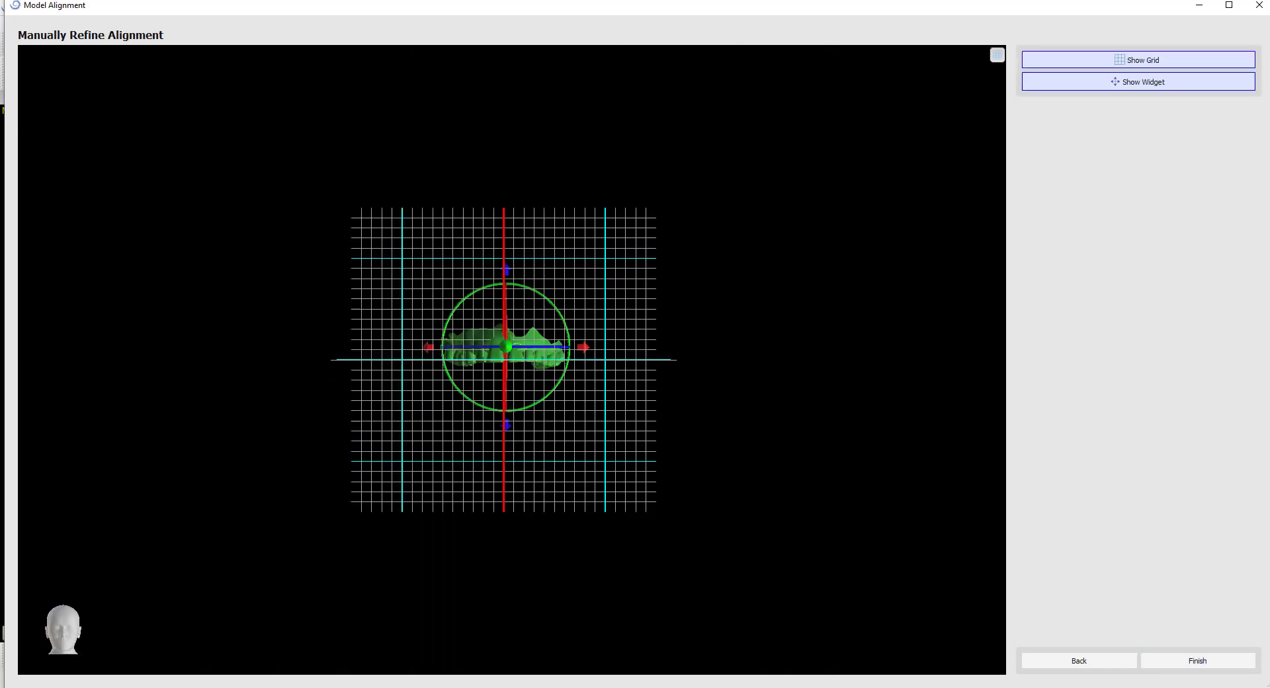
pyautogui.click(1195, 660)
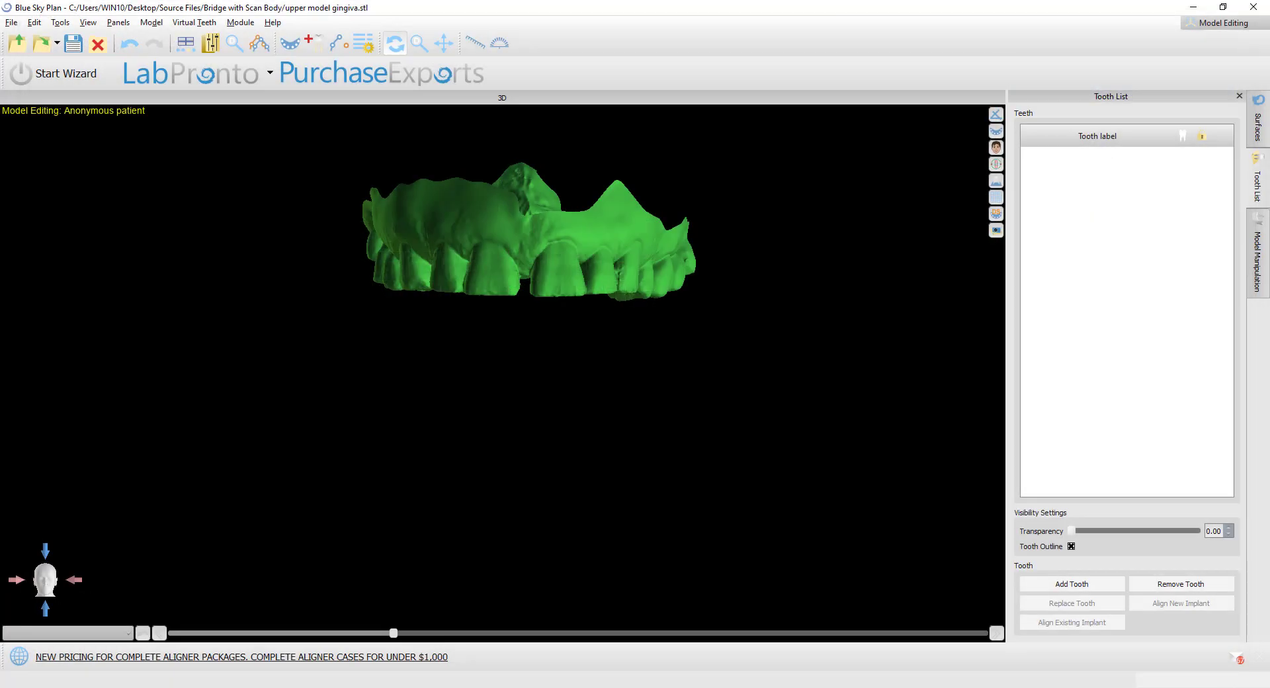
# - Run Hollow Model on the upper gingiva scan from Model Manipulation, building a stone base
pyautogui.click(1259, 260)
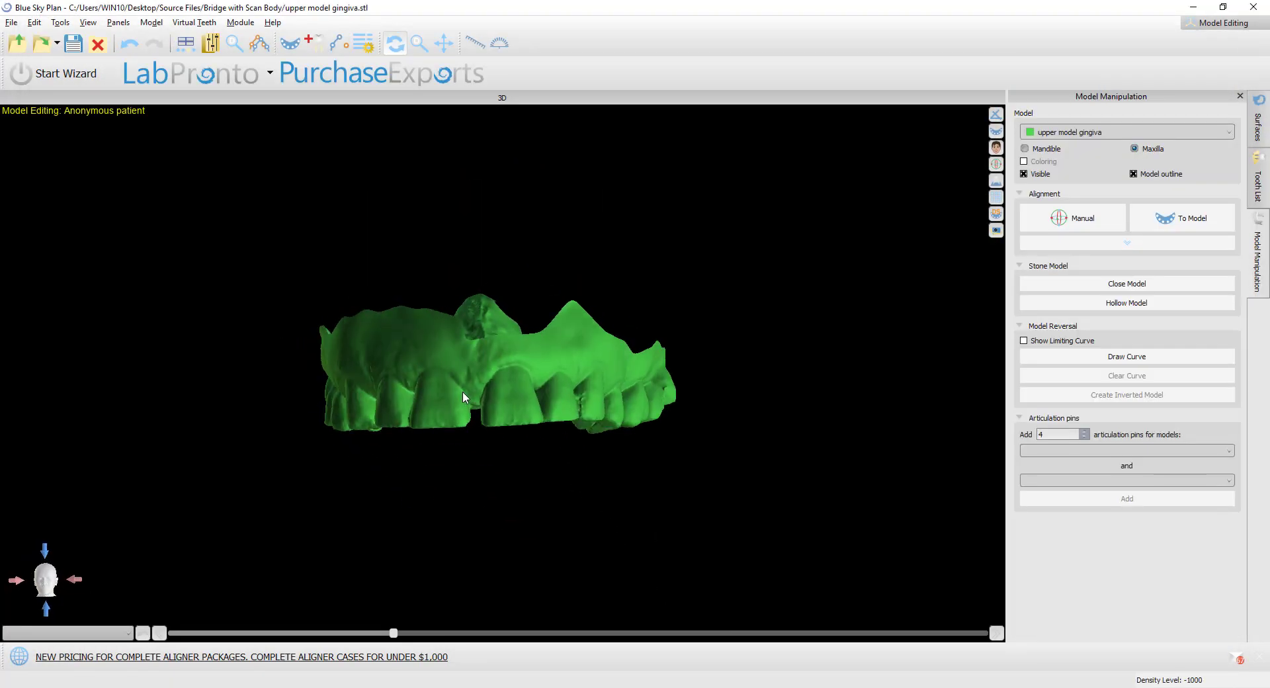
pyautogui.click(1126, 284)
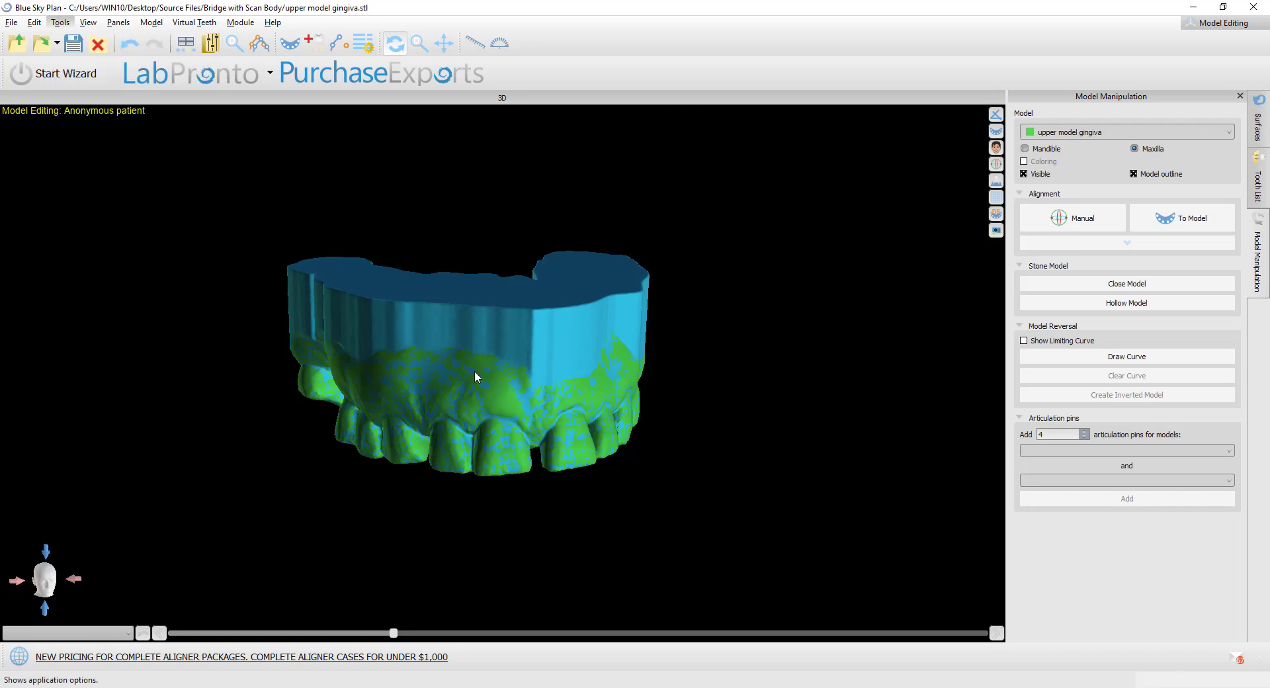
# - Review the 3.00 mm generated model base height in Preferences, then cancel
pyautogui.click(59, 22)
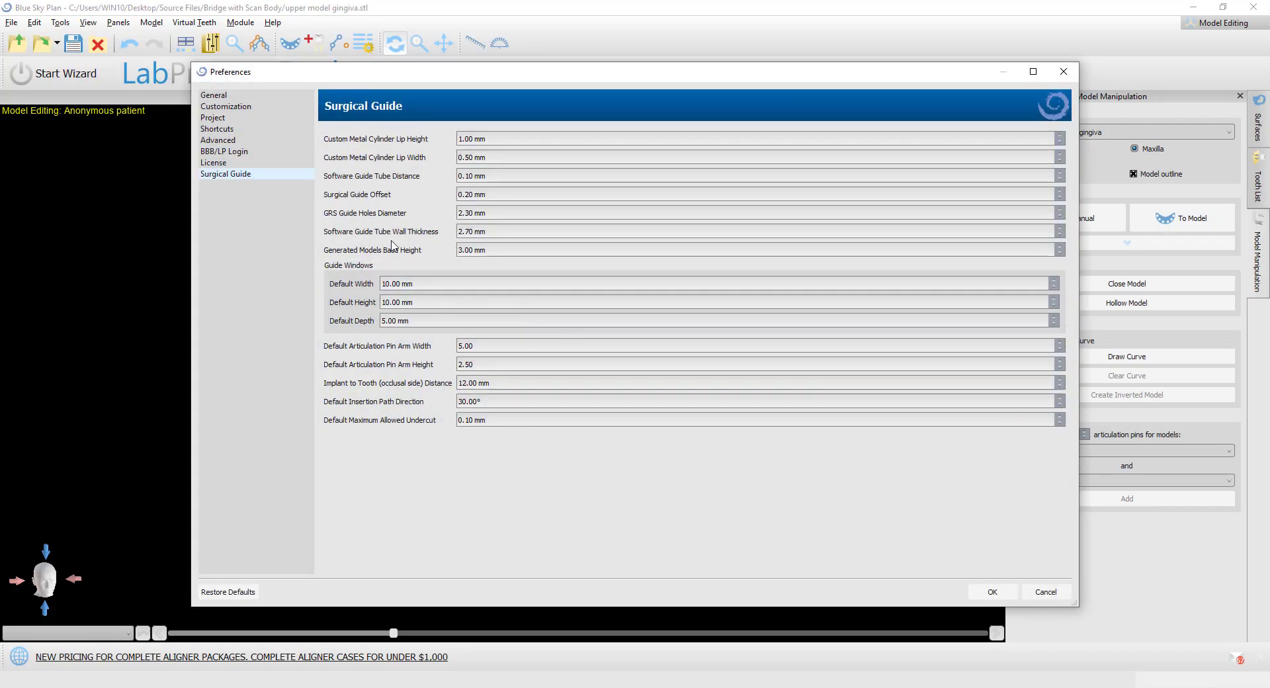
pyautogui.moveTo(234, 119)
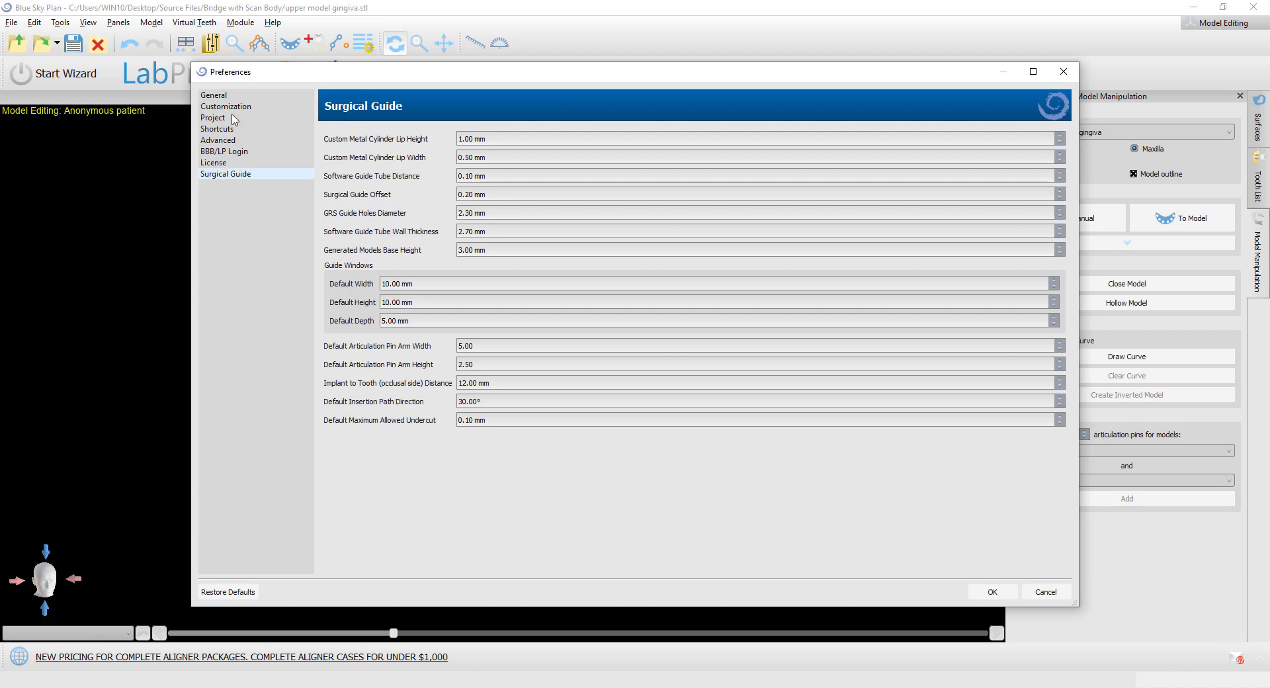
pyautogui.moveTo(416, 259)
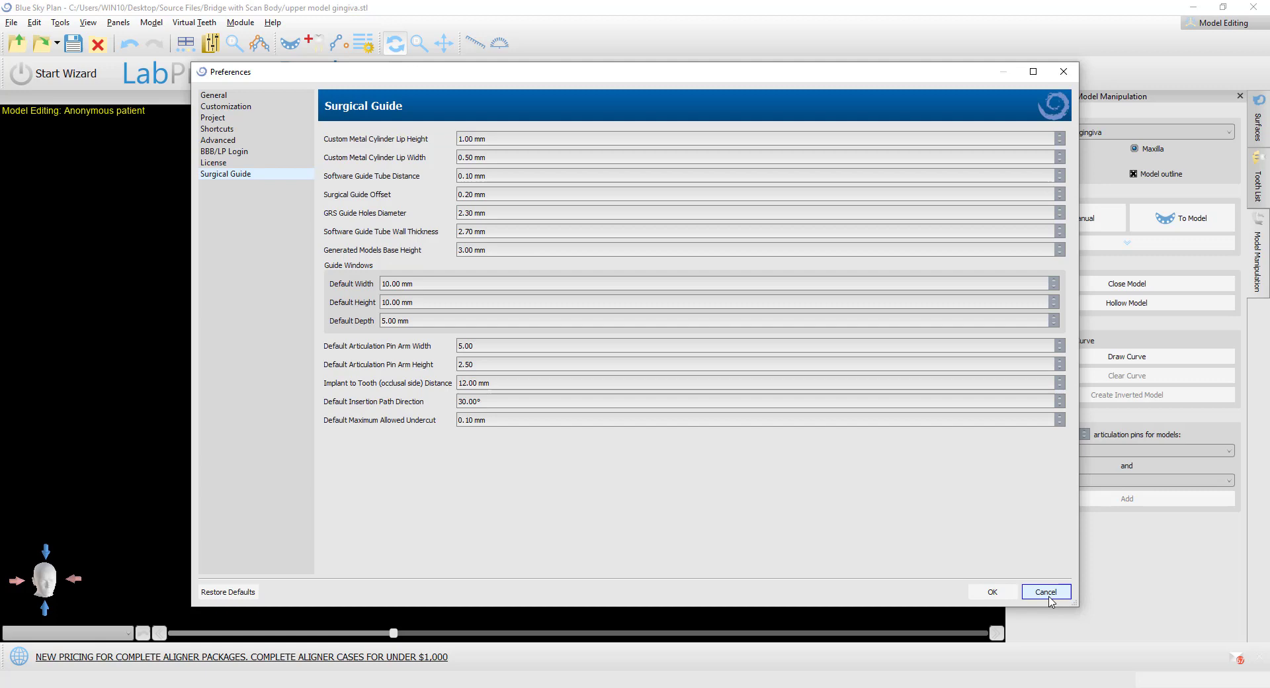
pyautogui.click(1044, 591)
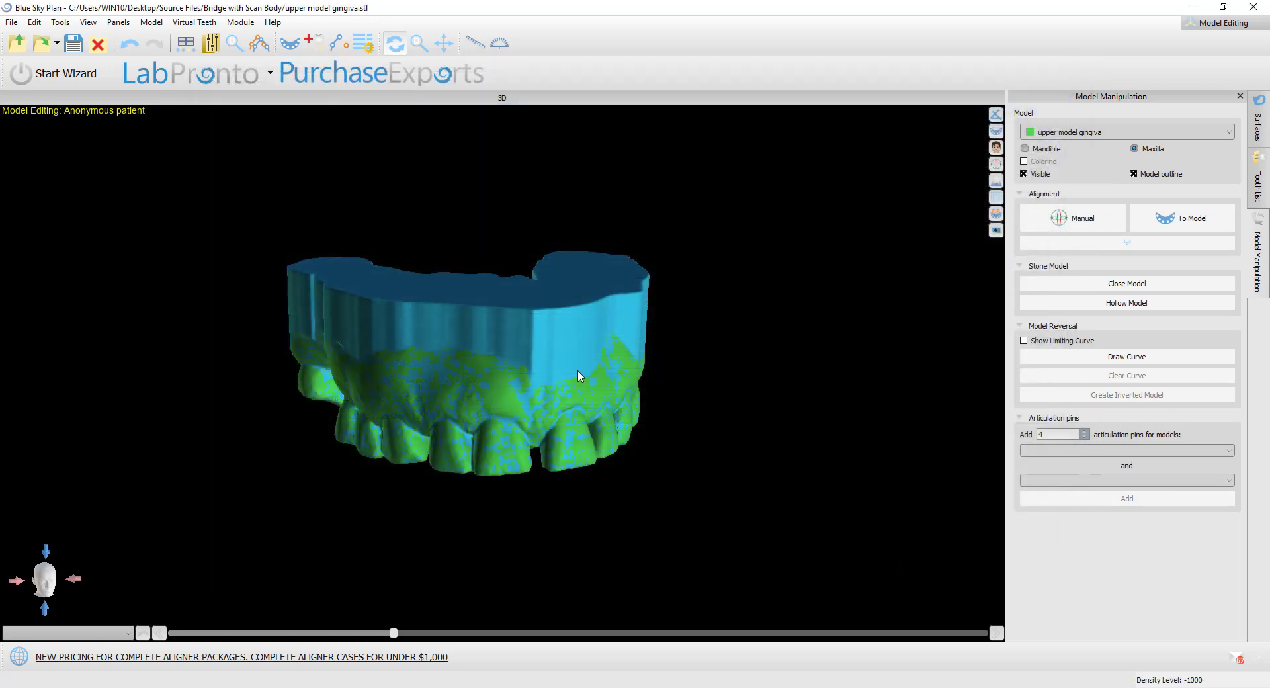
pyautogui.moveTo(562, 547)
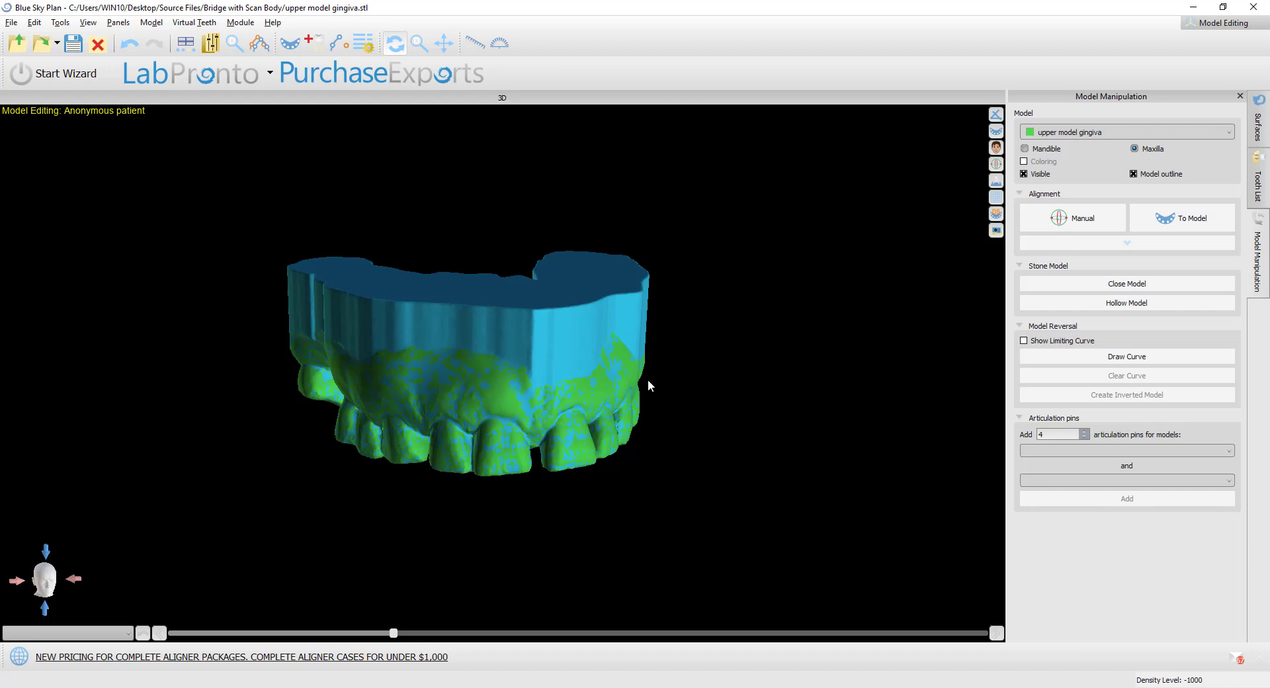
# - Hide the upper model gingiva and turn off its hint in Surfaces
pyautogui.moveTo(648, 386); pyautogui.dragTo(680, 368)
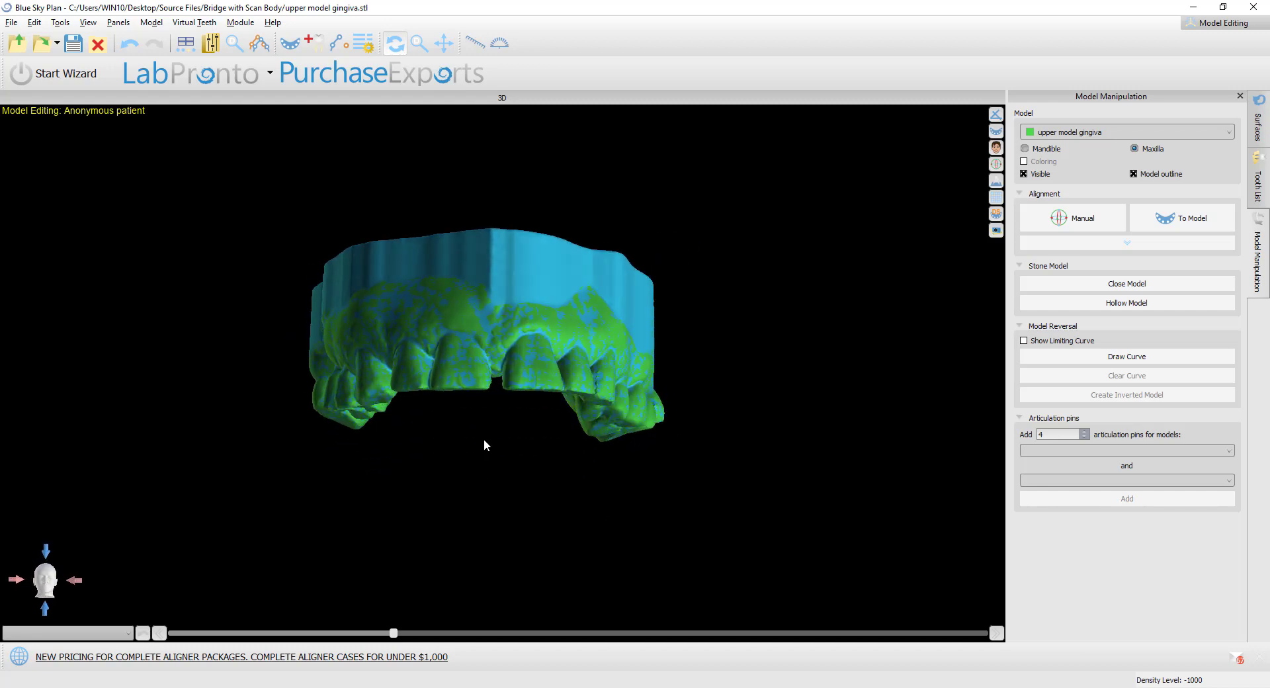
pyautogui.click(1260, 126)
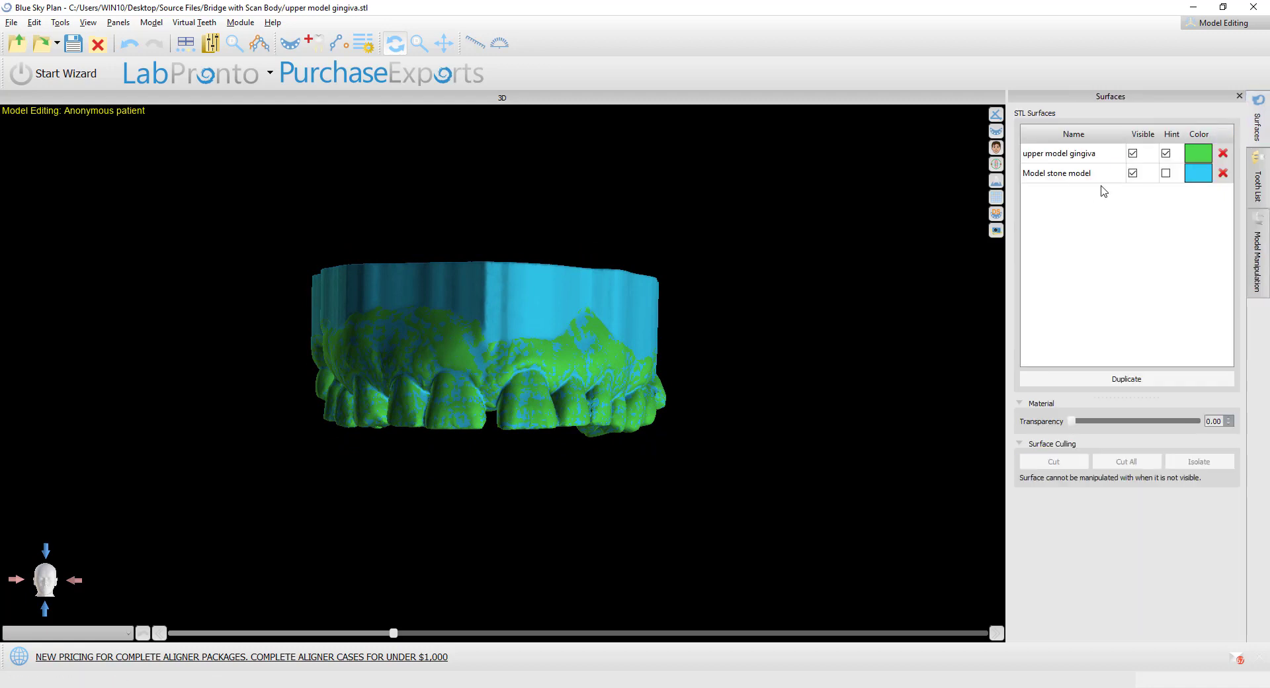
pyautogui.click(1133, 153)
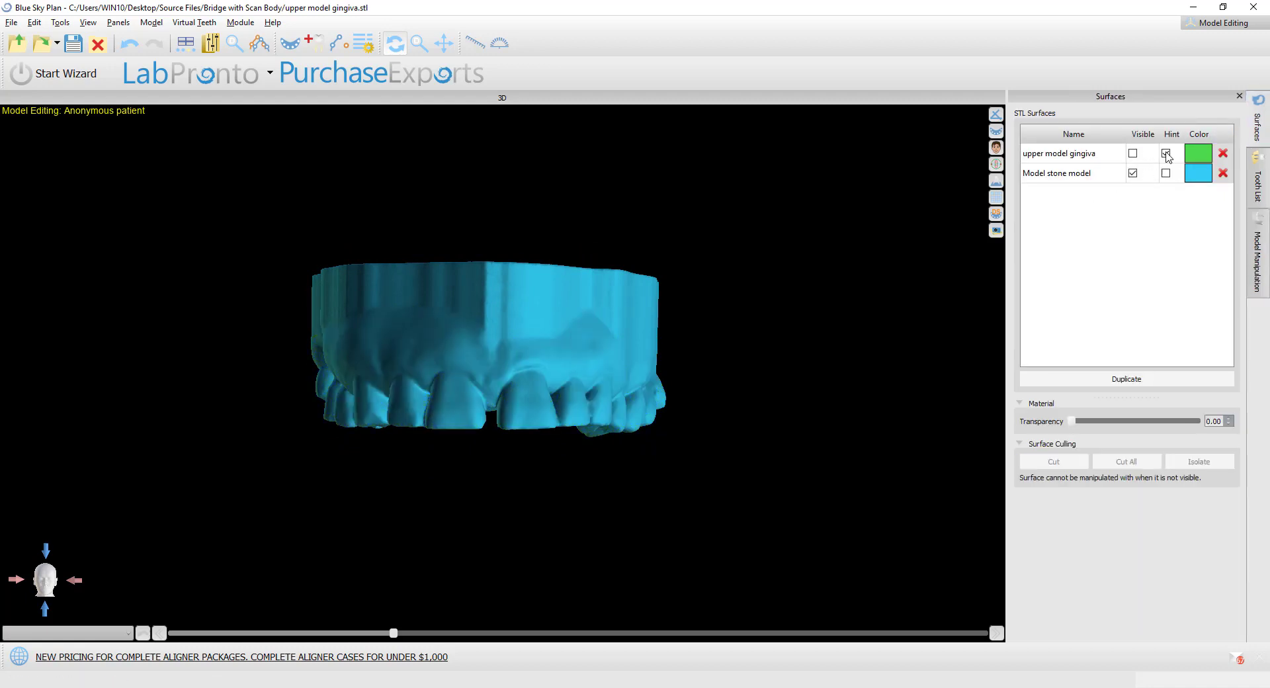
pyautogui.click(1165, 153)
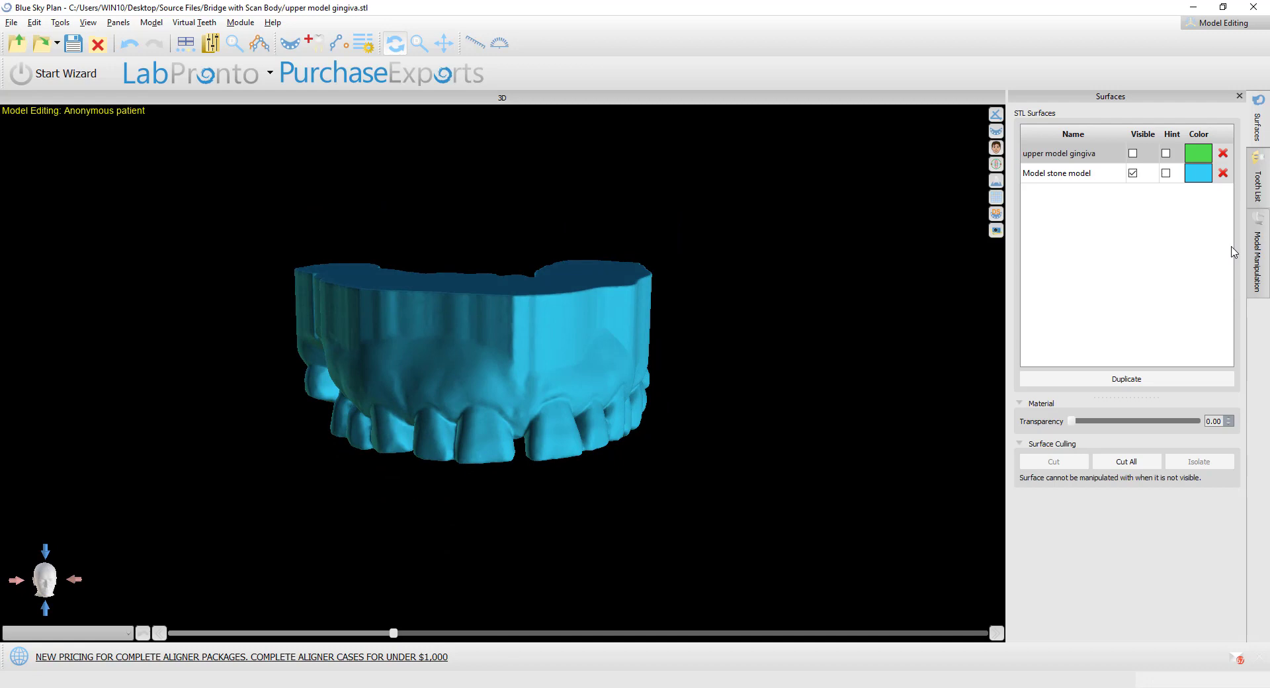
# - Try hollowing the stone model, which reports the model is already closed
pyautogui.click(1260, 259)
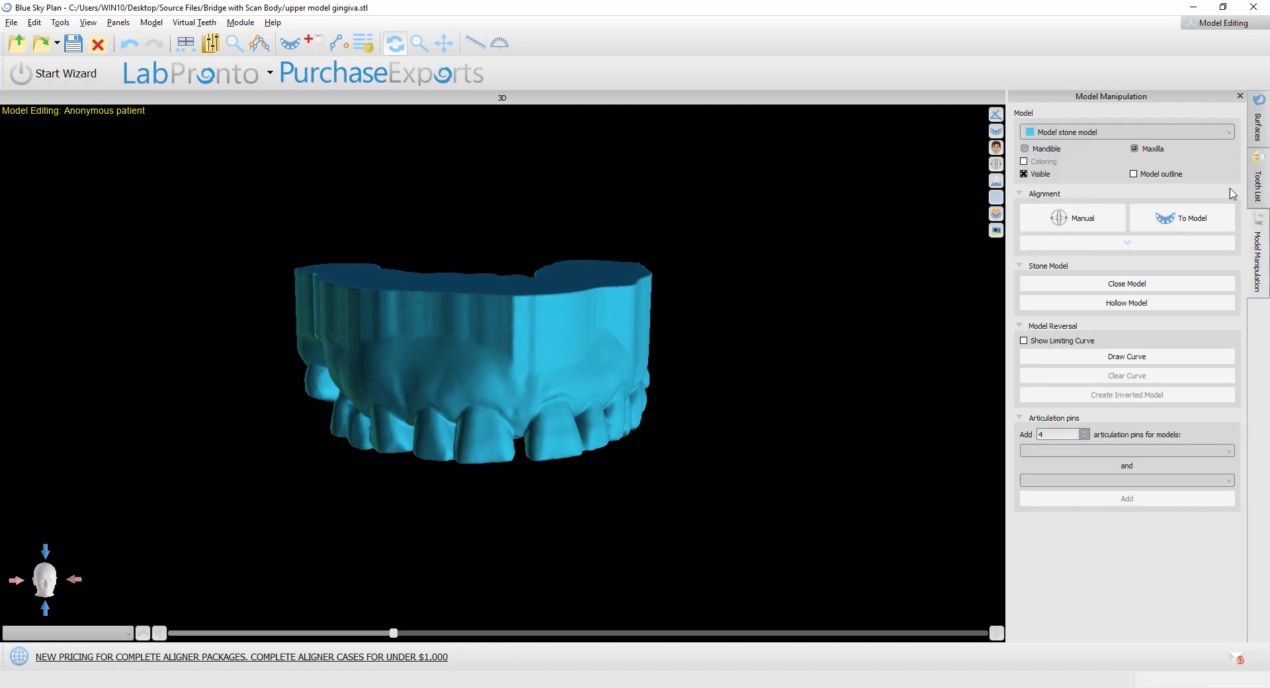
pyautogui.click(1260, 180)
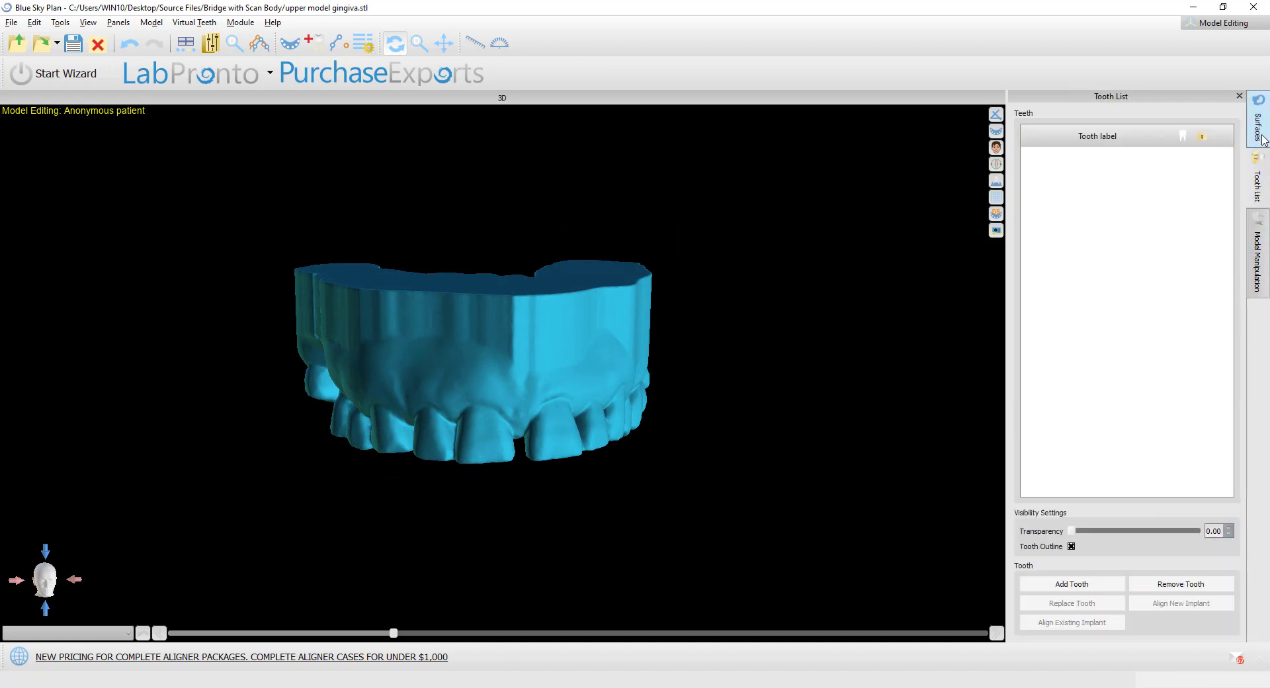
pyautogui.click(1259, 259)
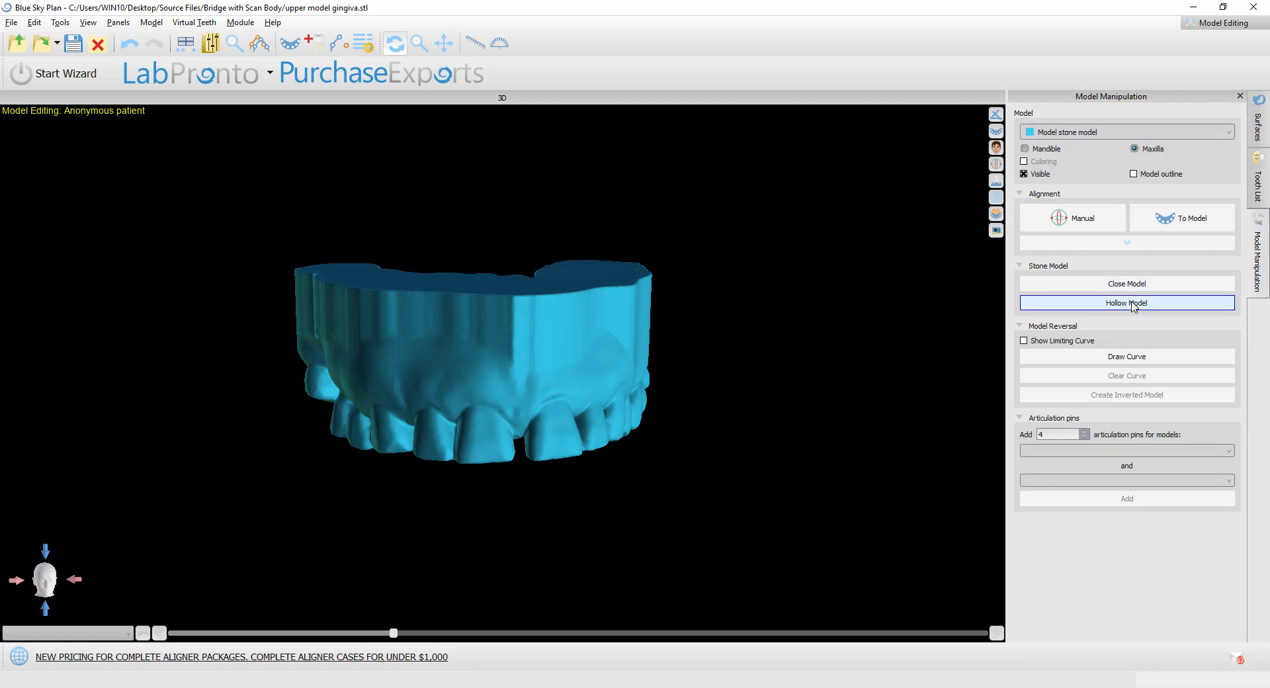
pyautogui.click(1126, 302)
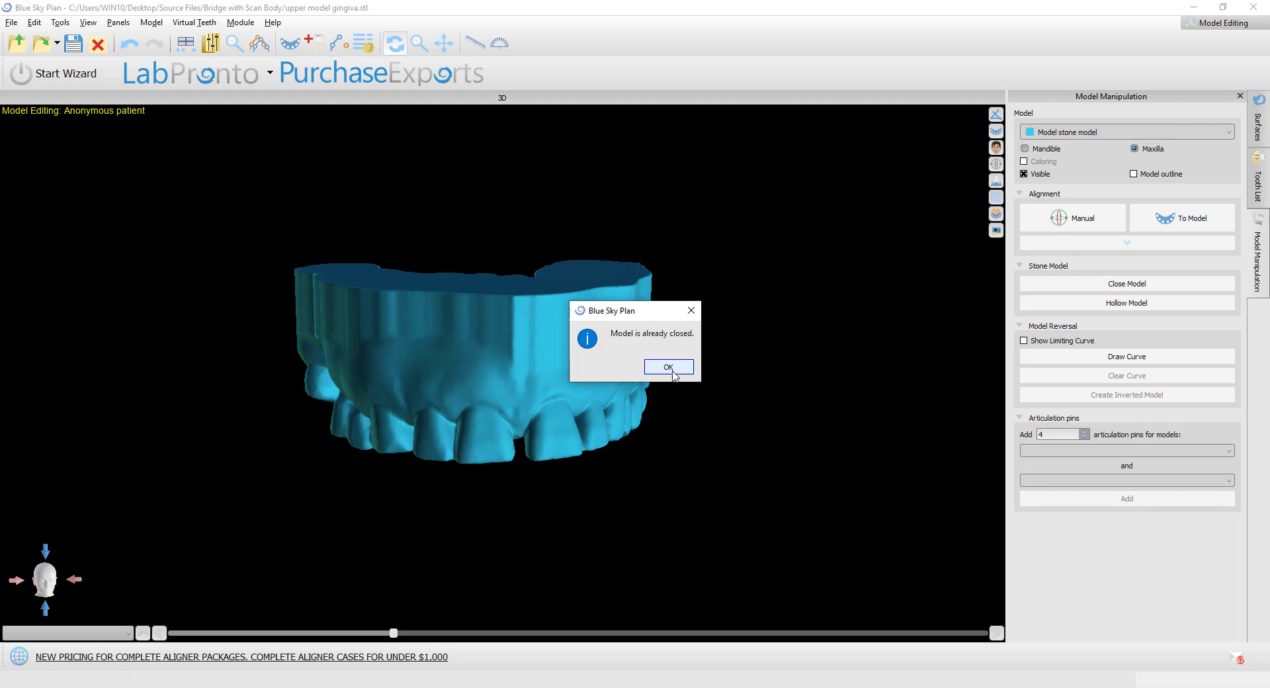
pyautogui.moveTo(713, 374)
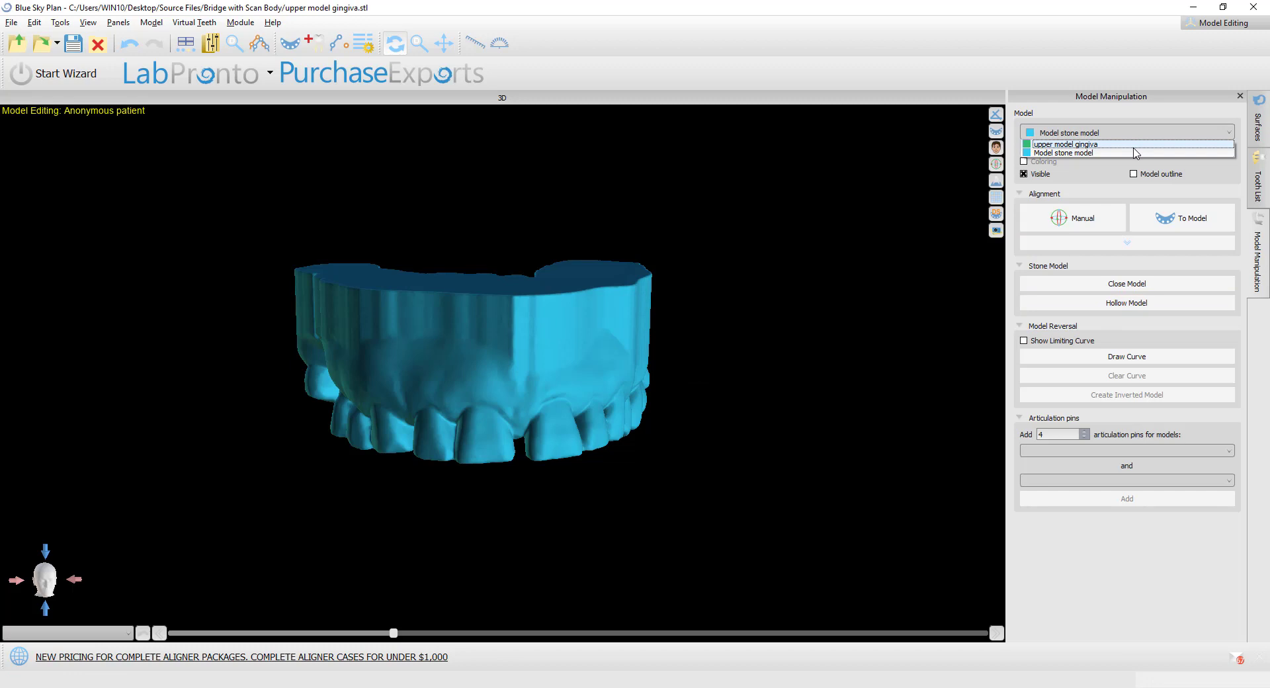
# - Hollow the upper model gingiva with the stone model hidden, creating a latticed copy
pyautogui.click(1061, 143)
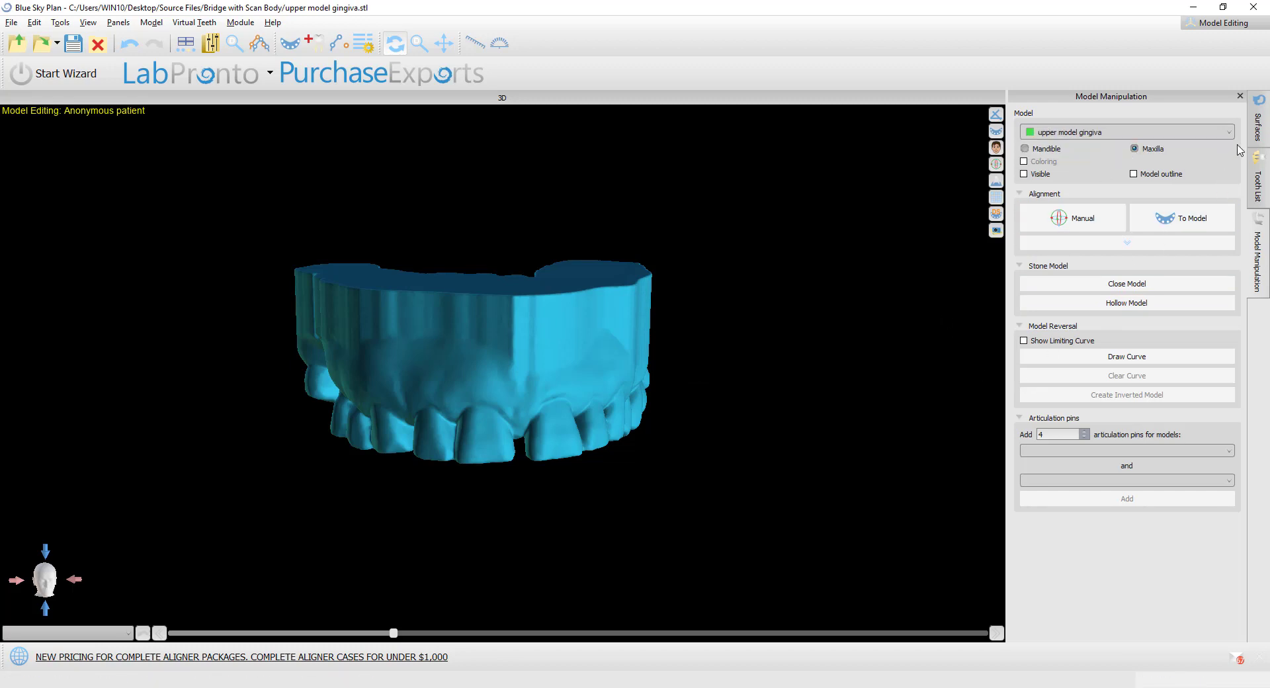
pyautogui.click(1260, 125)
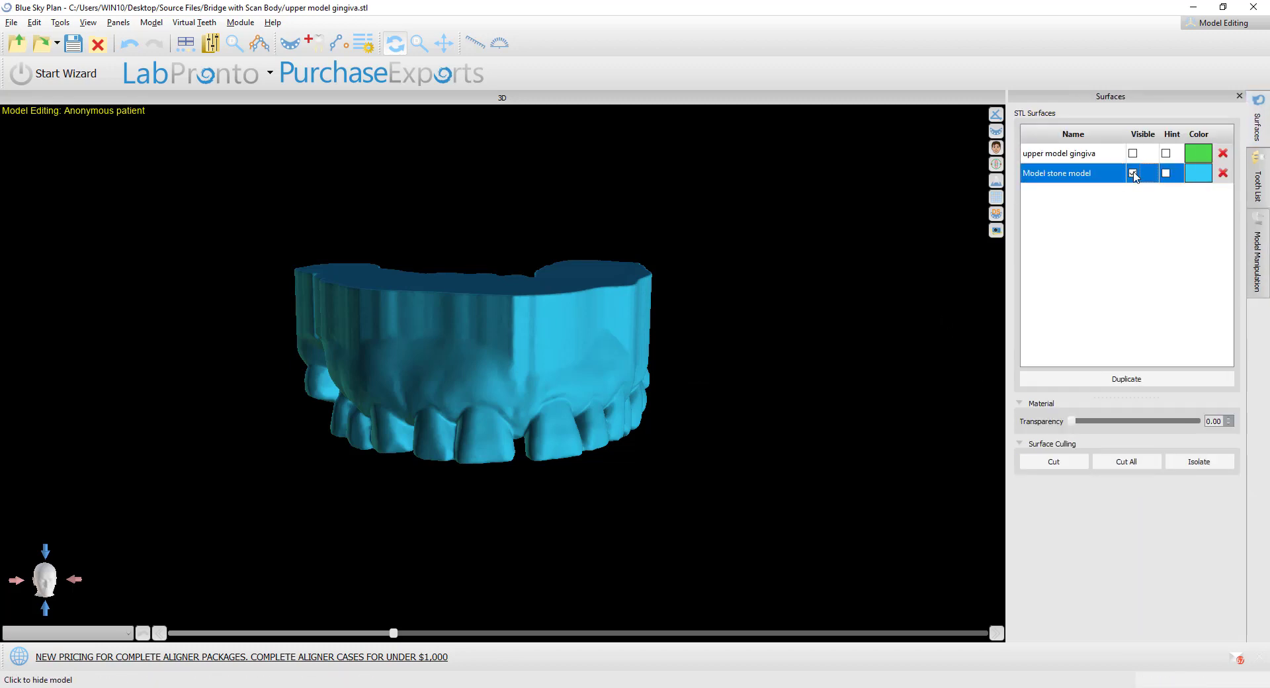
pyautogui.click(1258, 259)
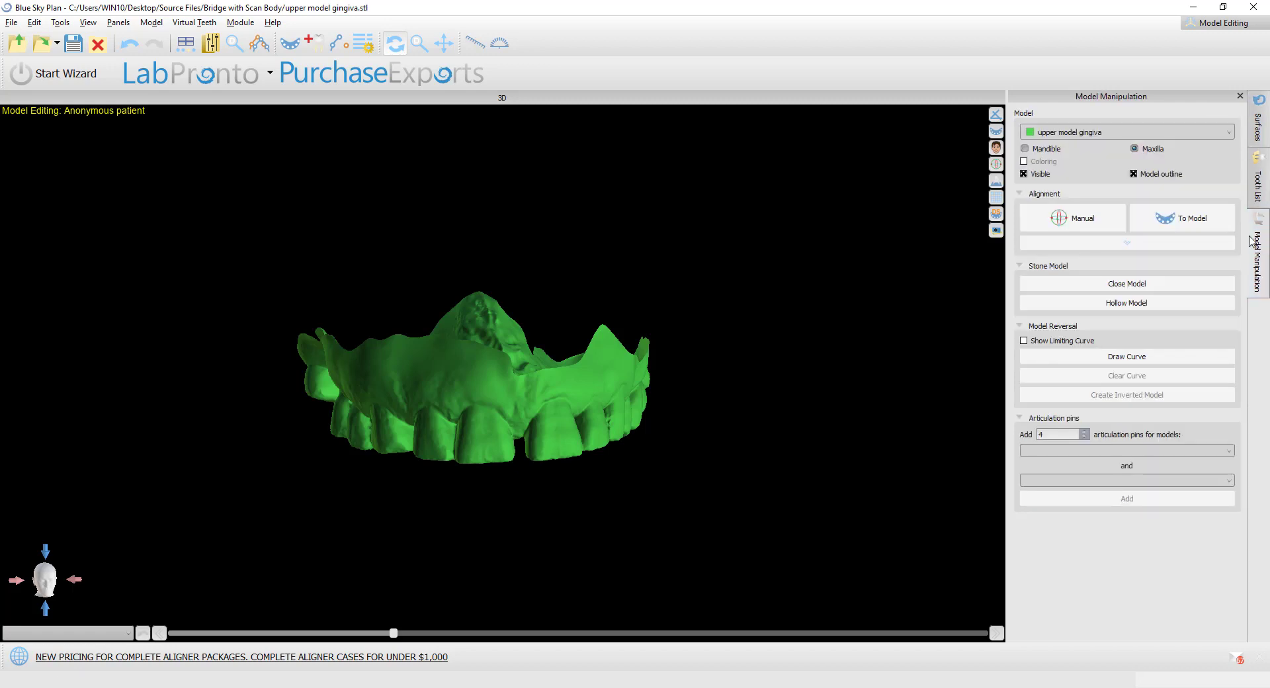
pyautogui.click(1125, 302)
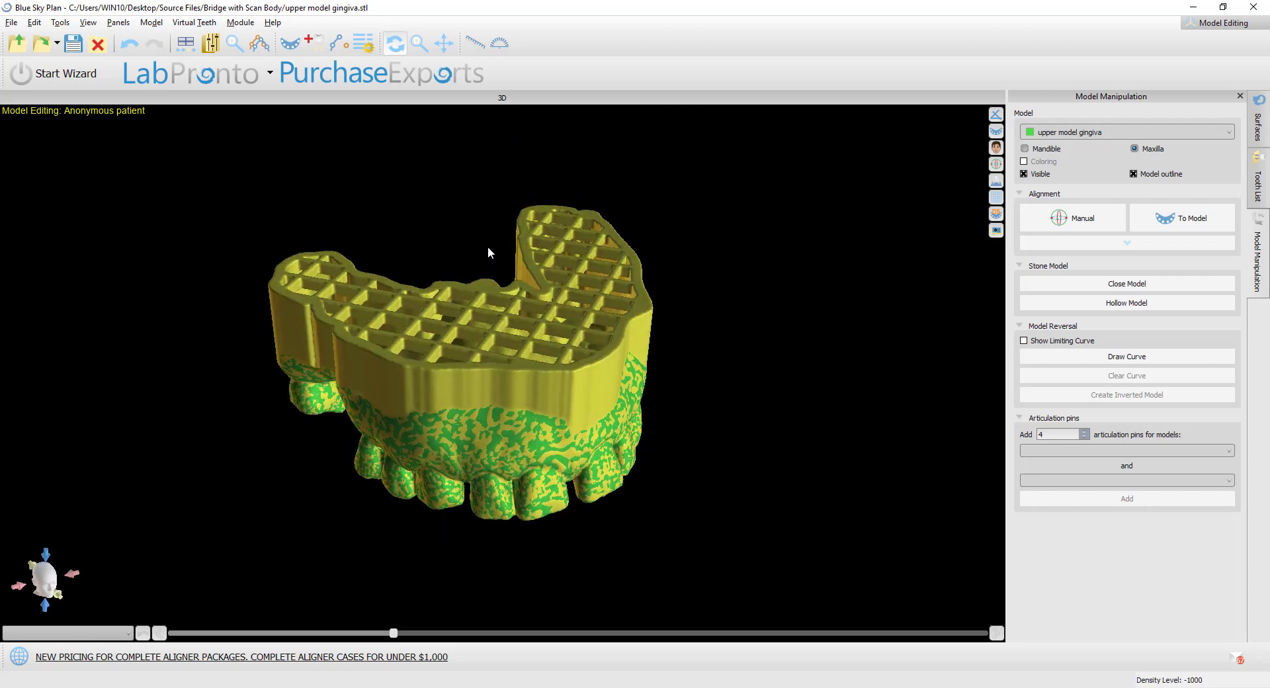
pyautogui.click(1259, 122)
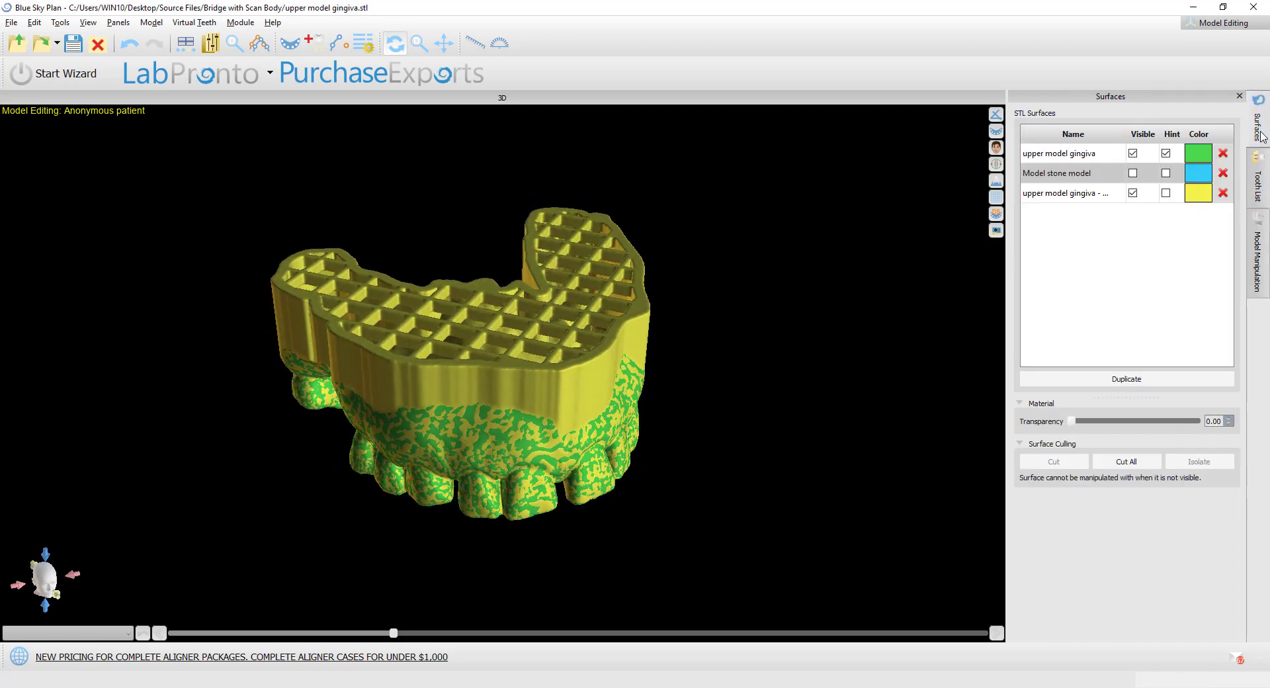
# - Hide the original gingiva, view the hollowed copy from below, and launch Add Tooth
pyautogui.click(1132, 153)
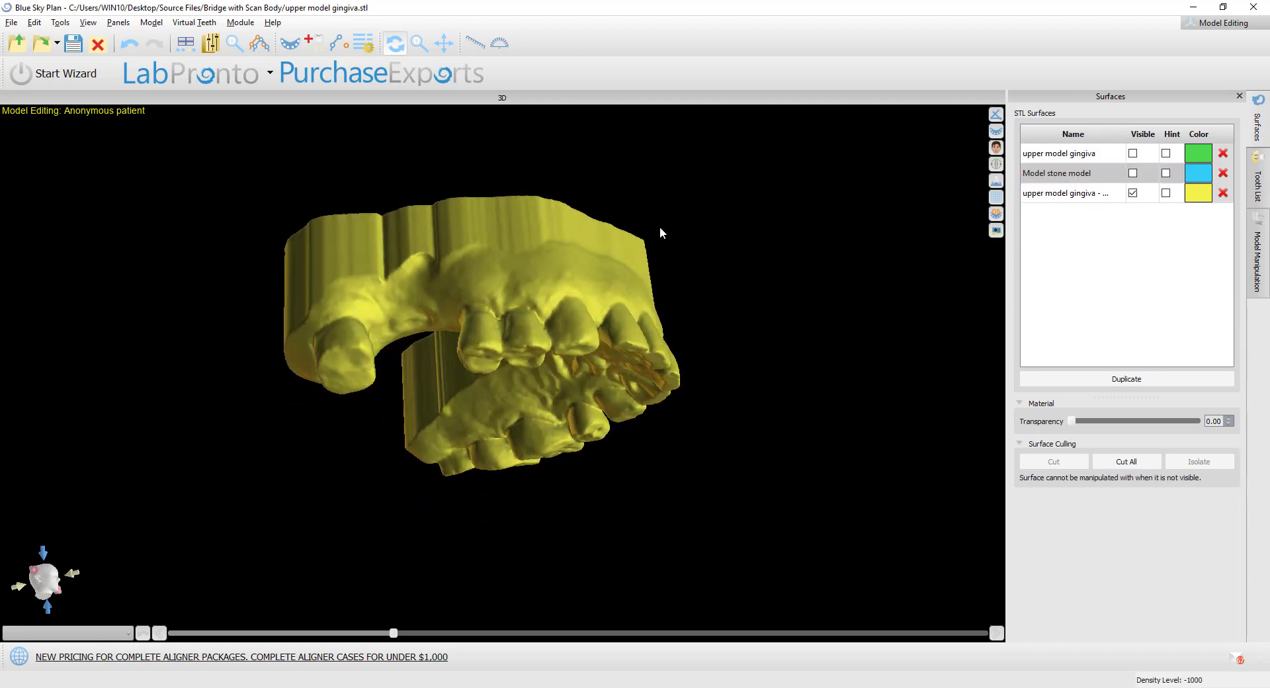
pyautogui.moveTo(660, 232); pyautogui.dragTo(721, 415)
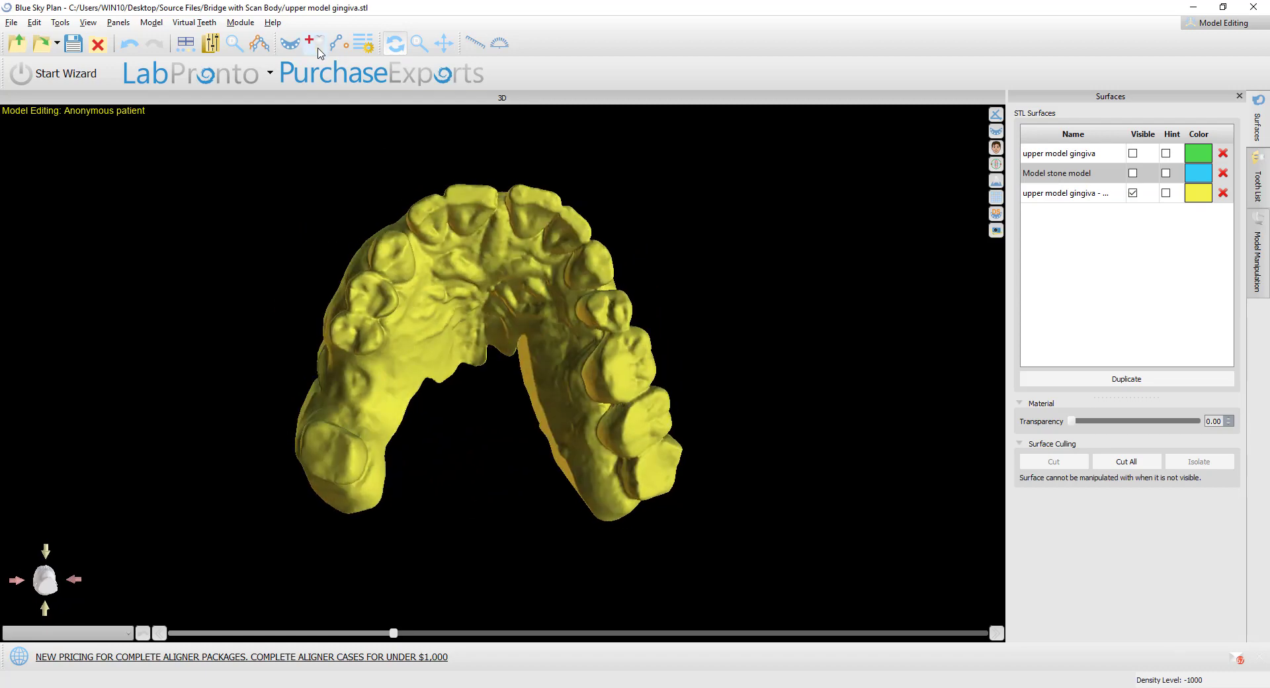
pyautogui.click(307, 42)
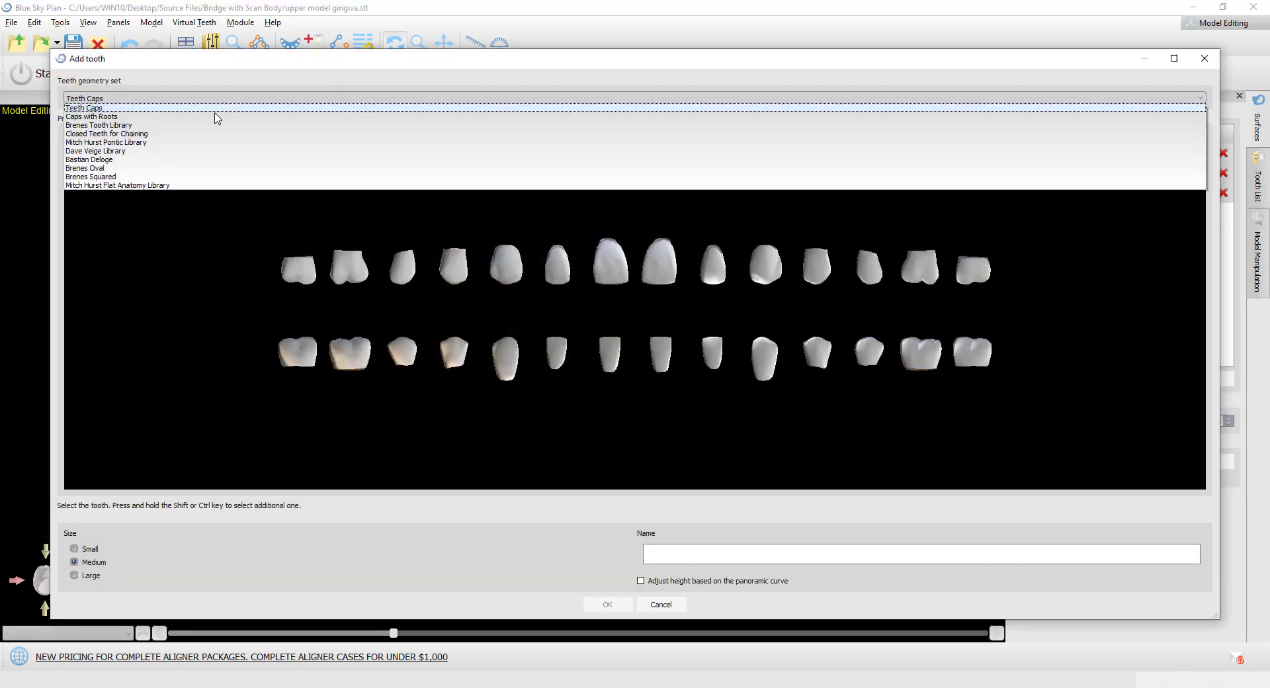
# - Choose a large Right Maxillary First Molar from Closed Teeth for Chaining and confirm
pyautogui.click(90, 116)
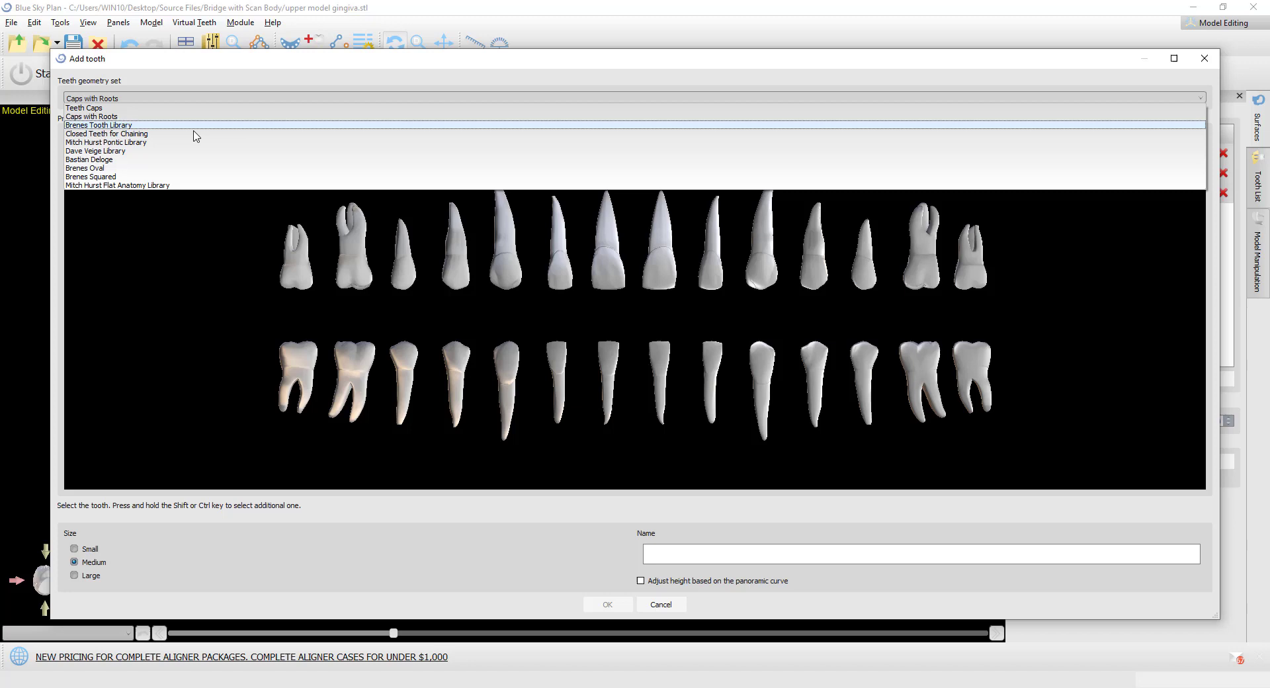
pyautogui.click(105, 134)
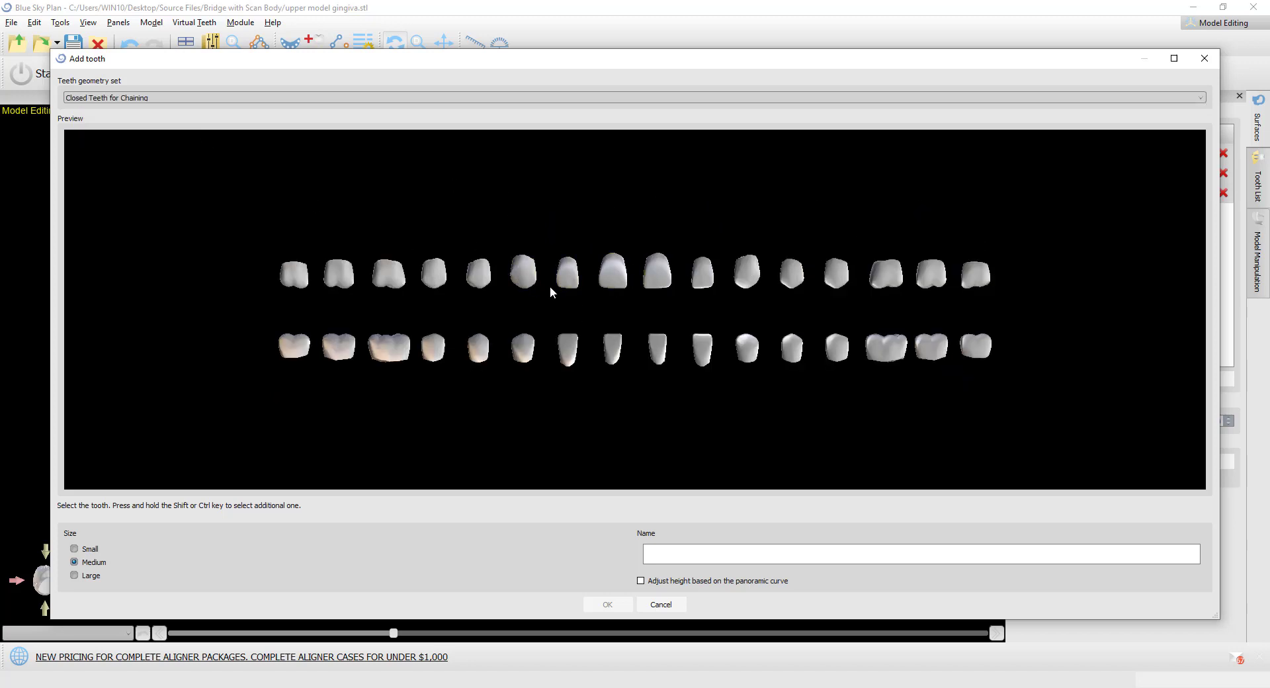
pyautogui.click(388, 274)
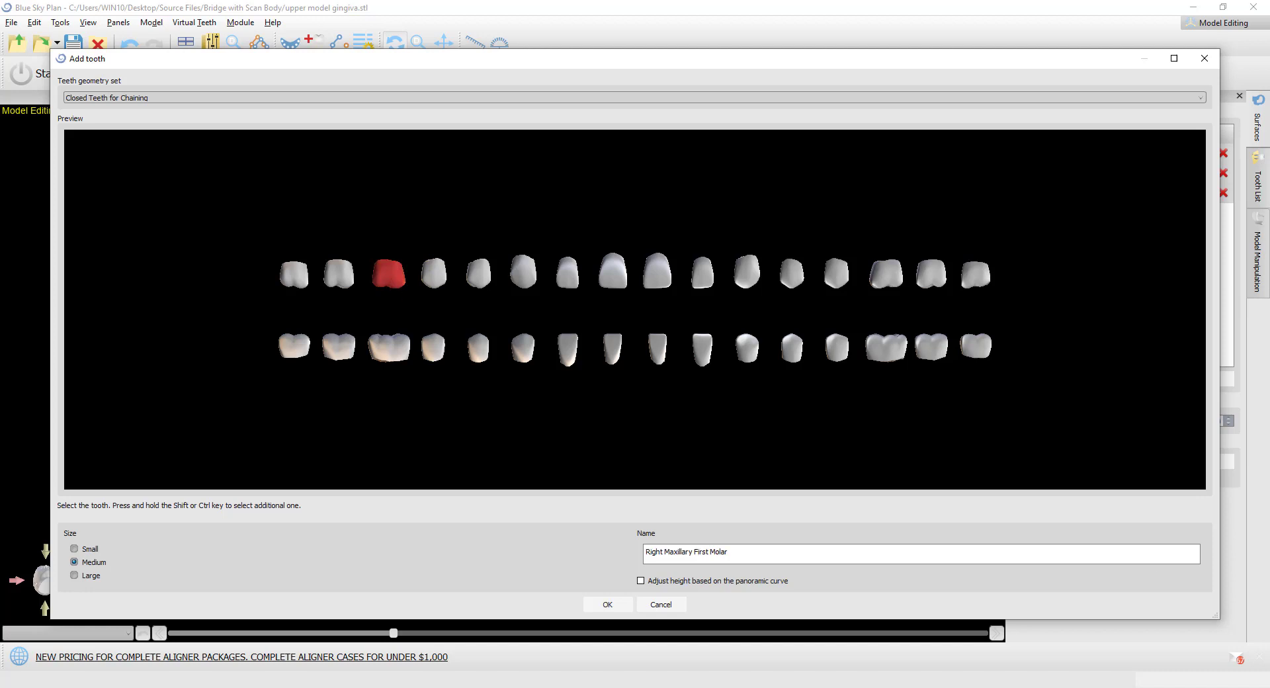
pyautogui.click(746, 348)
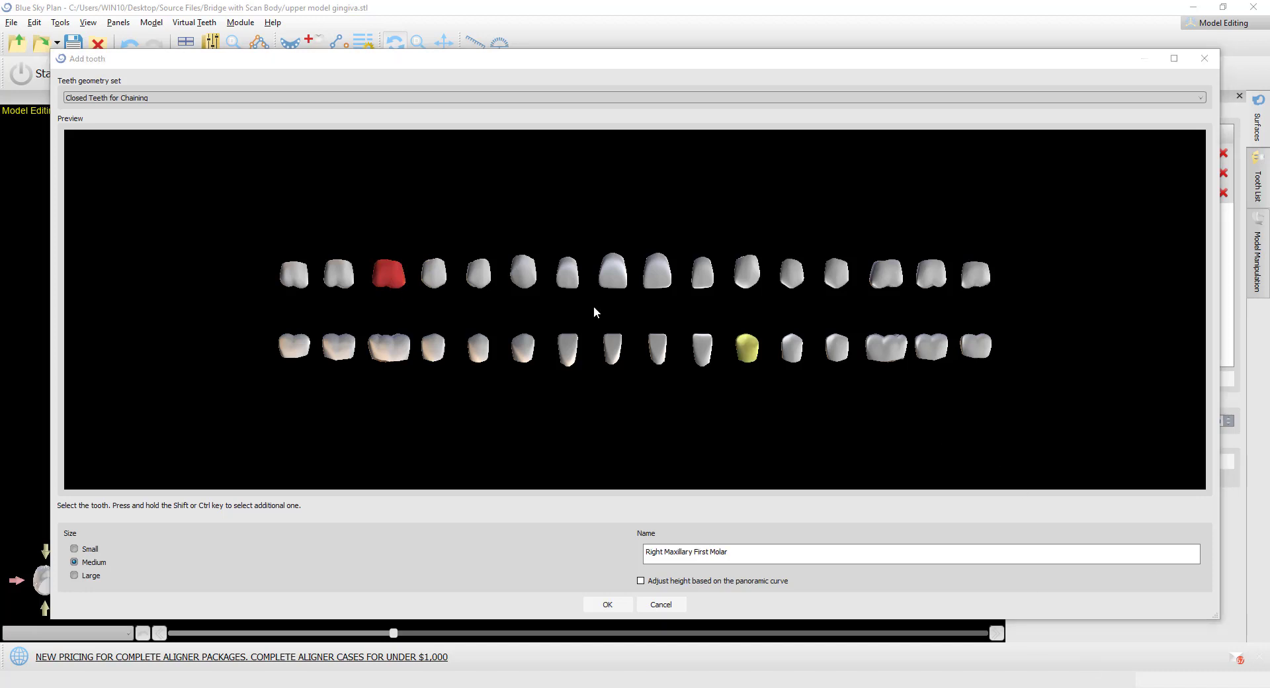
pyautogui.click(338, 274)
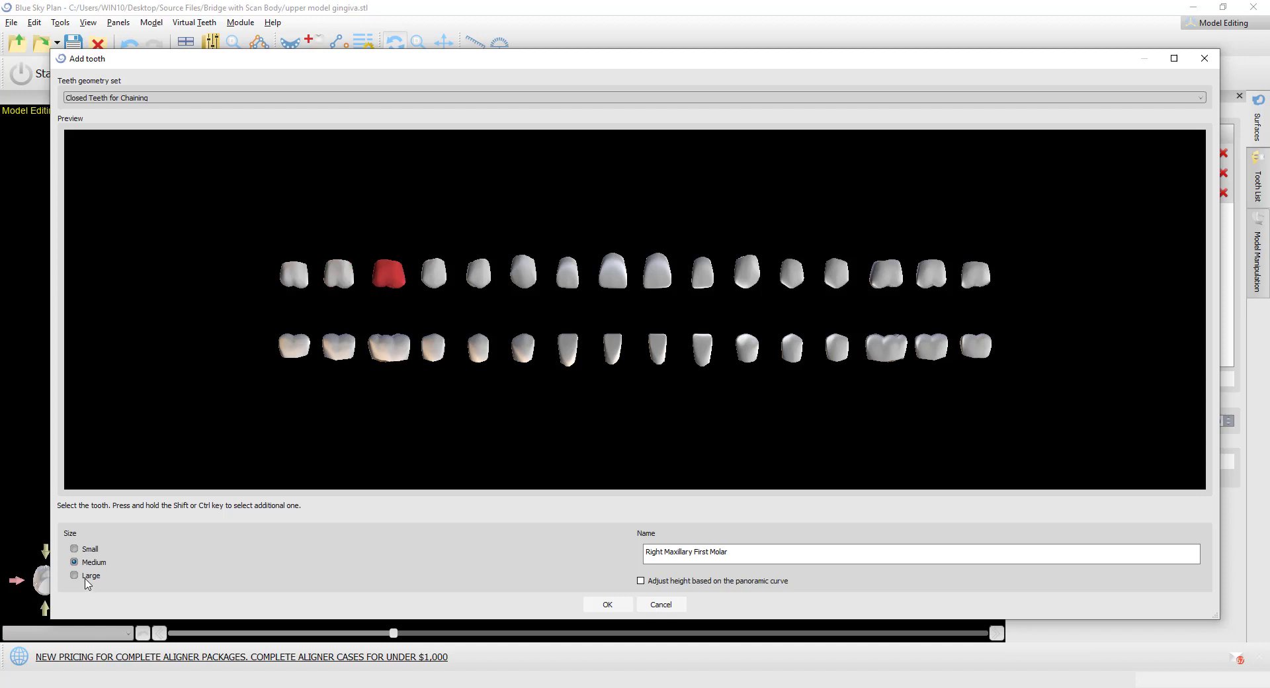
pyautogui.click(75, 575)
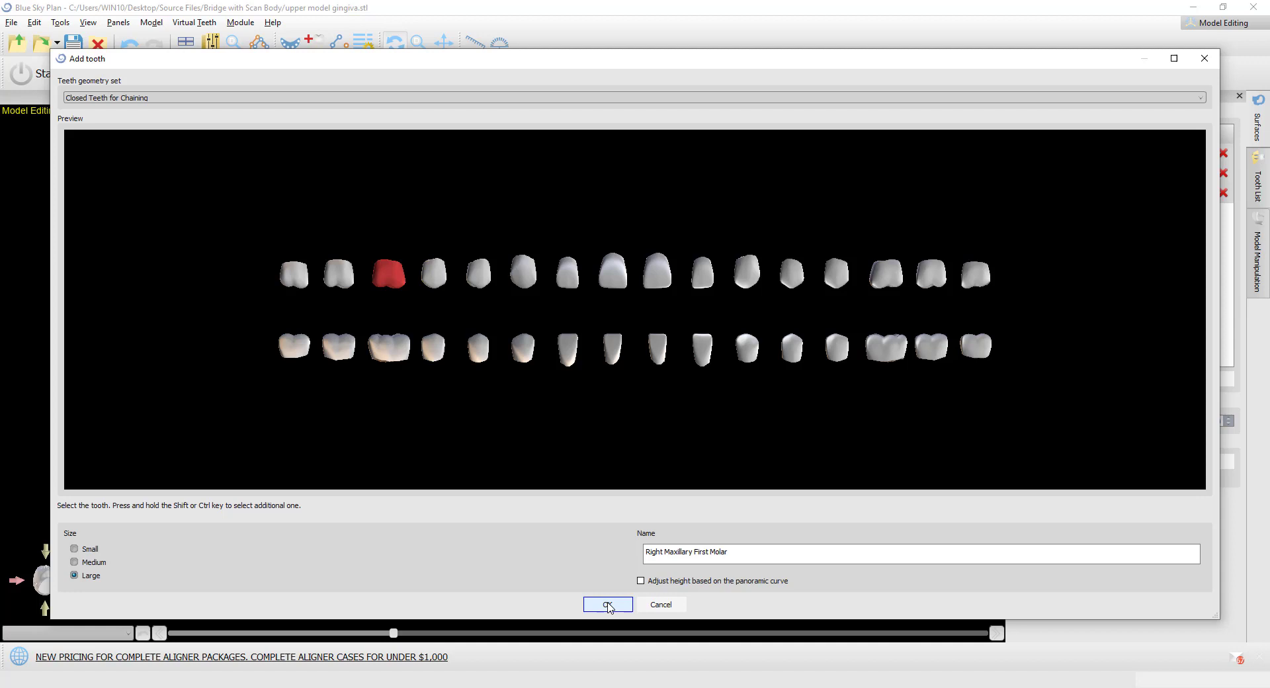
pyautogui.click(606, 604)
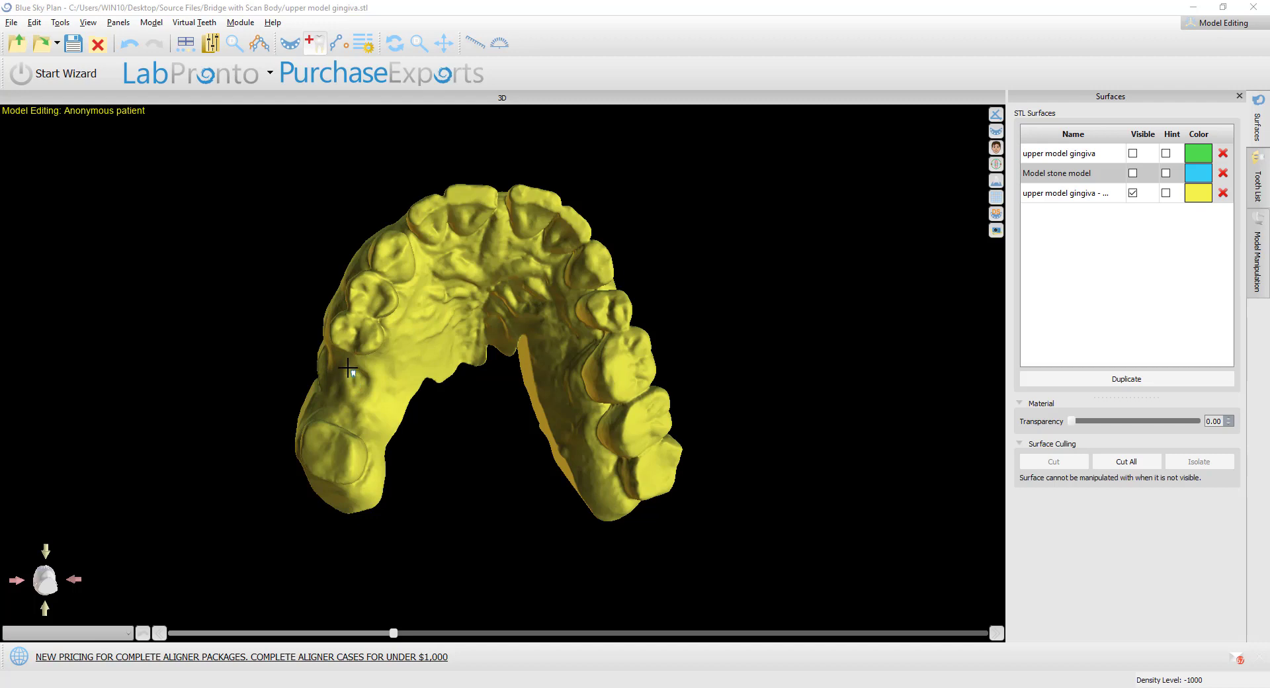
pyautogui.moveTo(272, 368)
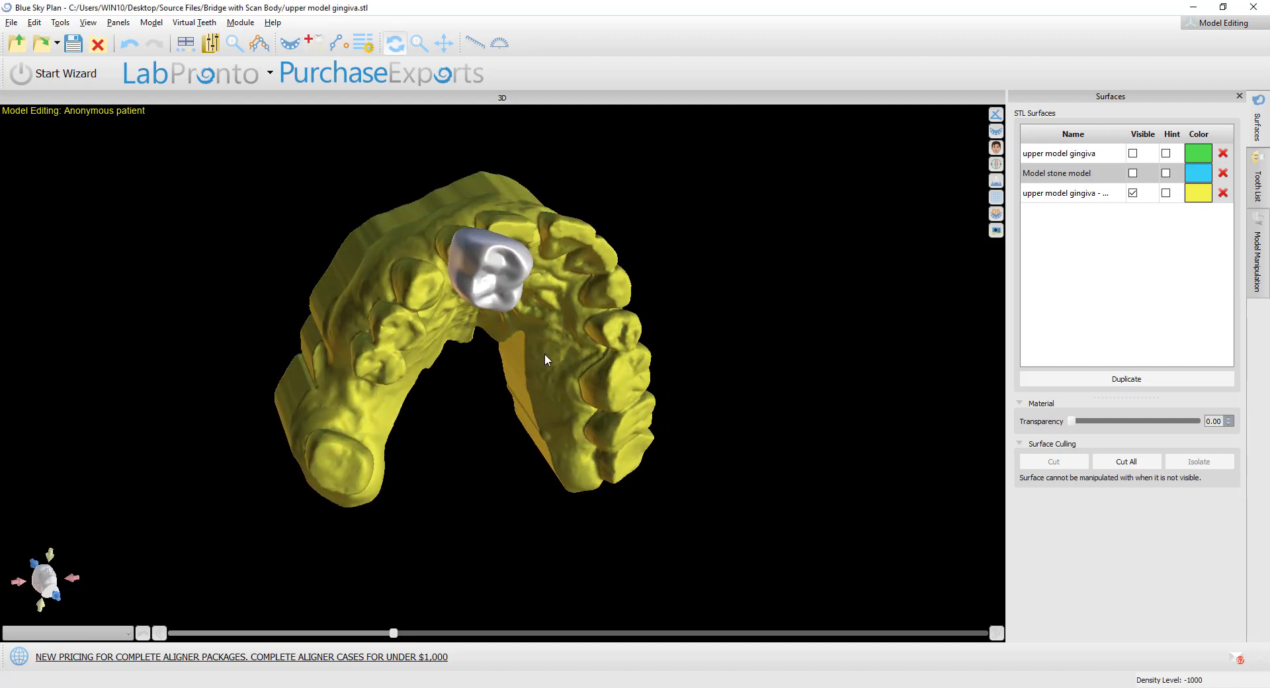
# - Add a Teeth Caps molar crown and drag it into the posterior row of the jaw
pyautogui.click(492, 284)
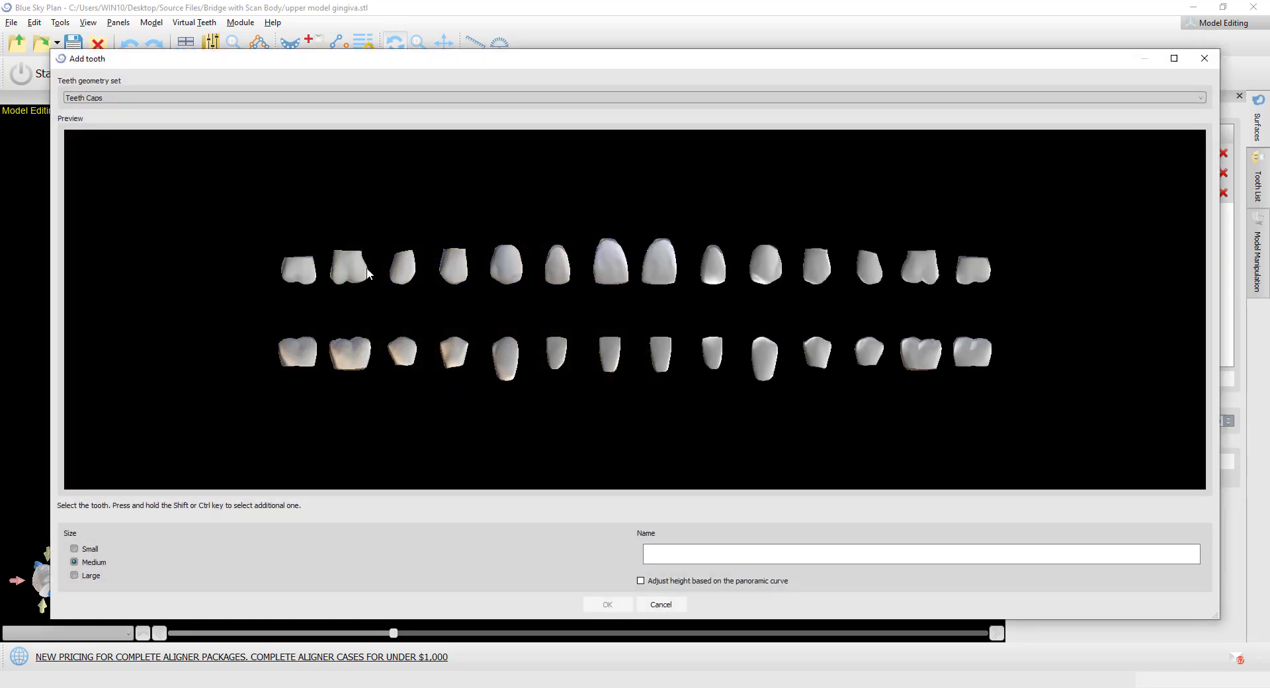
pyautogui.click(659, 604)
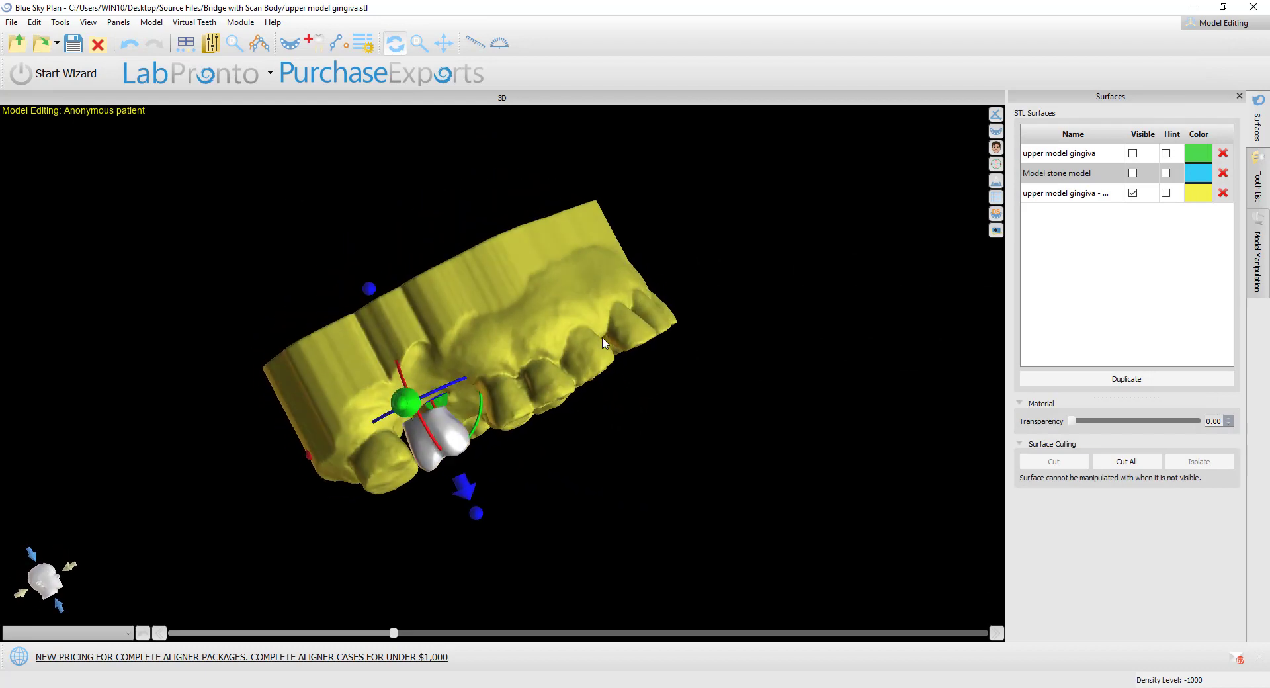
pyautogui.moveTo(602, 342); pyautogui.dragTo(453, 447)
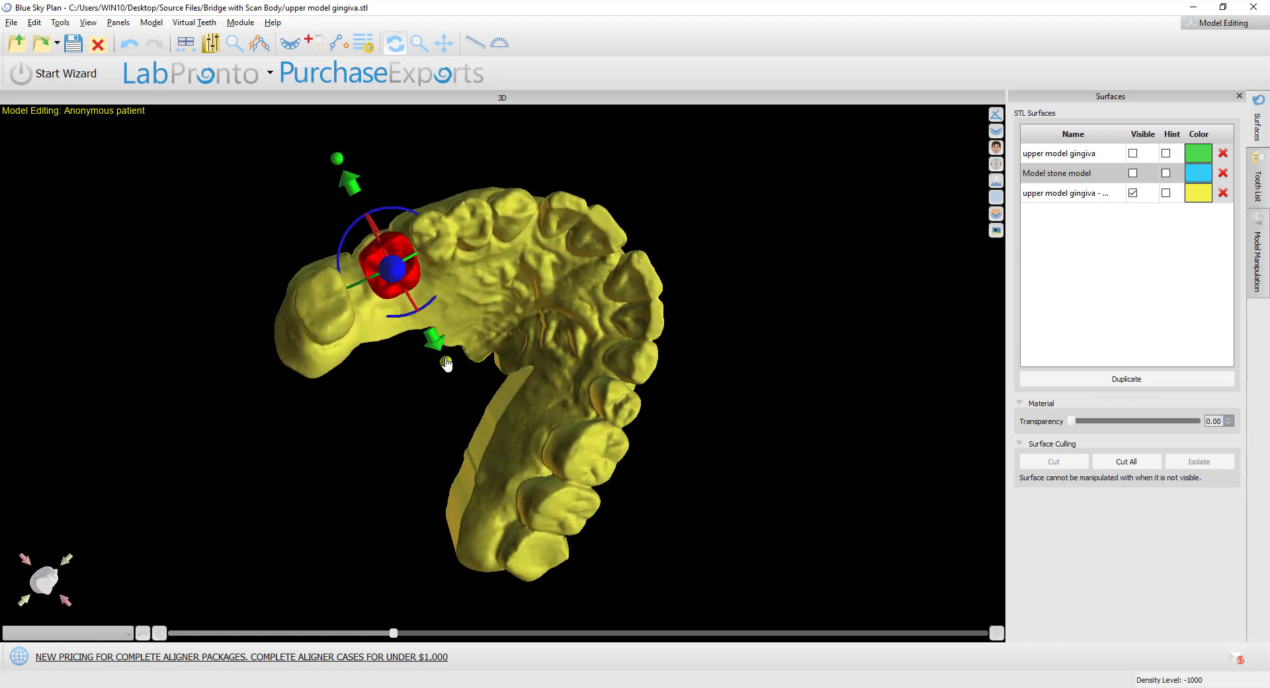
pyautogui.moveTo(445, 363); pyautogui.dragTo(599, 451)
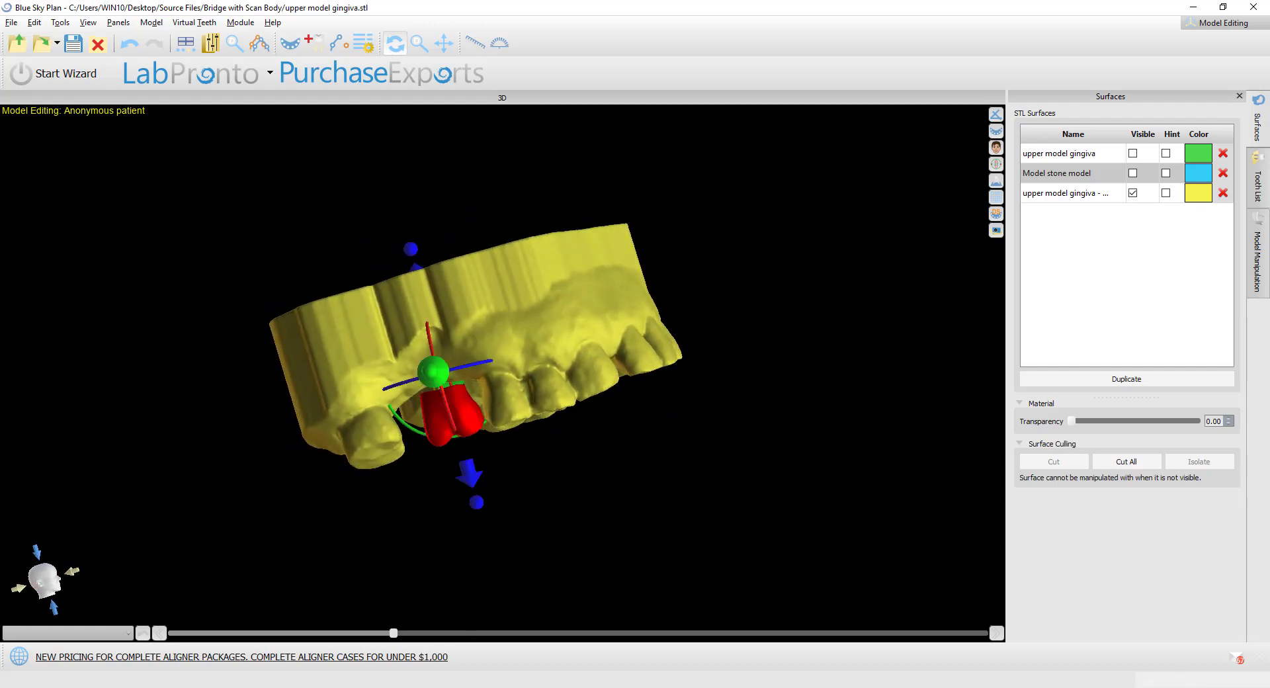
pyautogui.moveTo(410, 249)
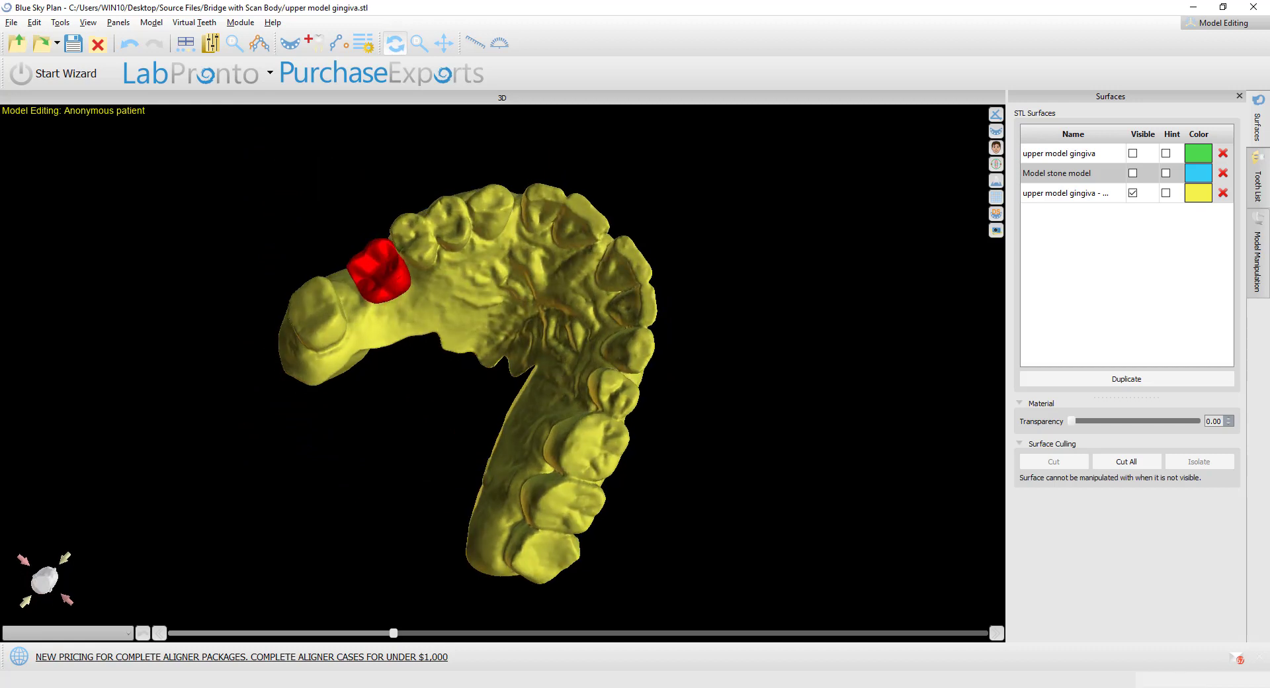
# - Set the export to a single standard-quality OBJ, with 'Export separated files' left unchecked
pyautogui.click(12, 22)
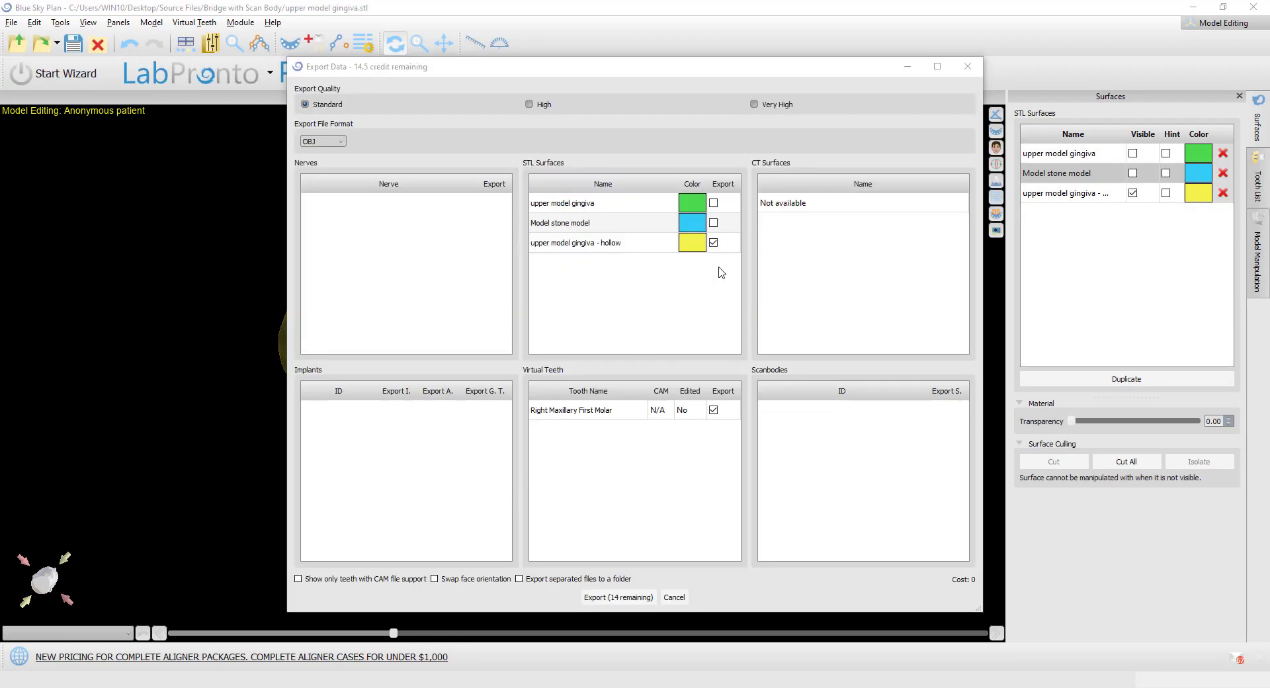
pyautogui.moveTo(558, 251)
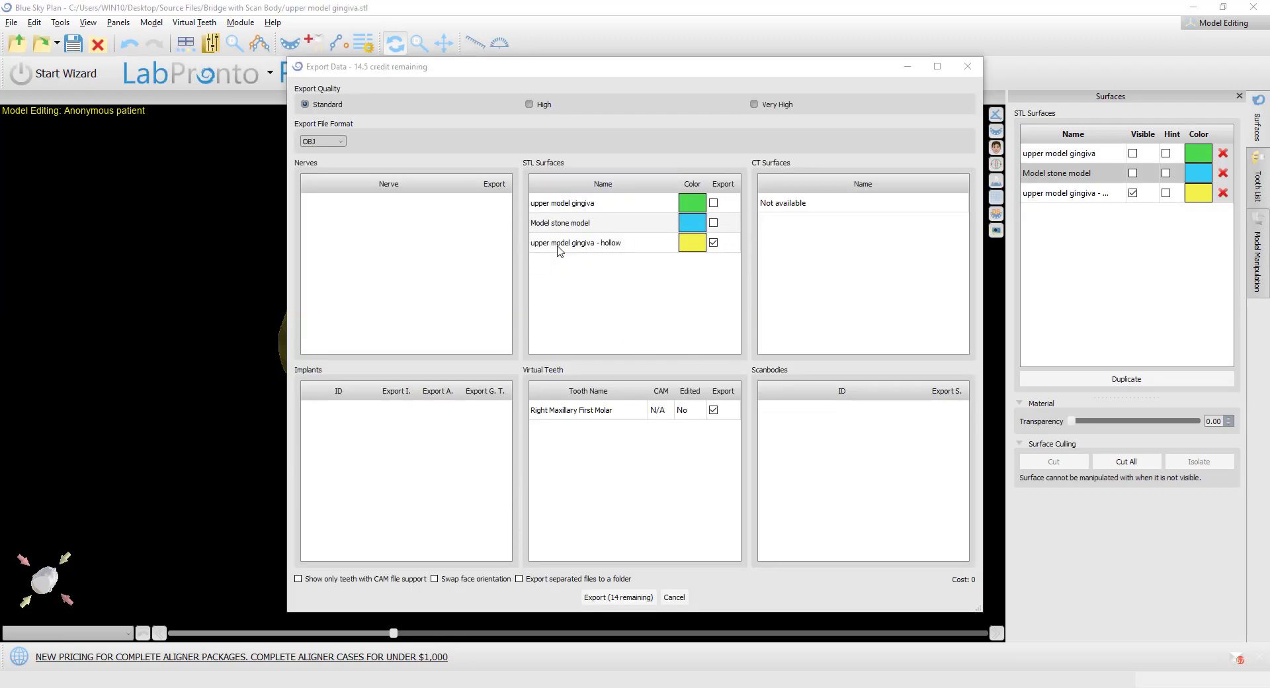
pyautogui.moveTo(560, 225)
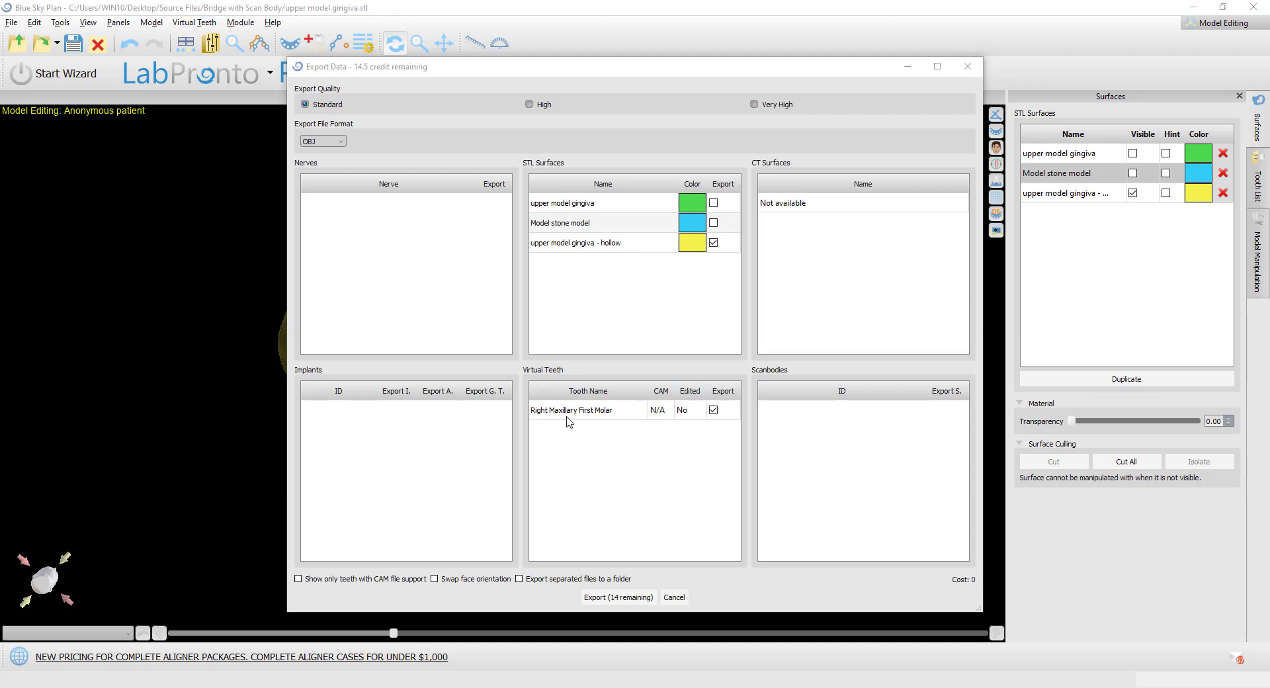
pyautogui.moveTo(707, 433)
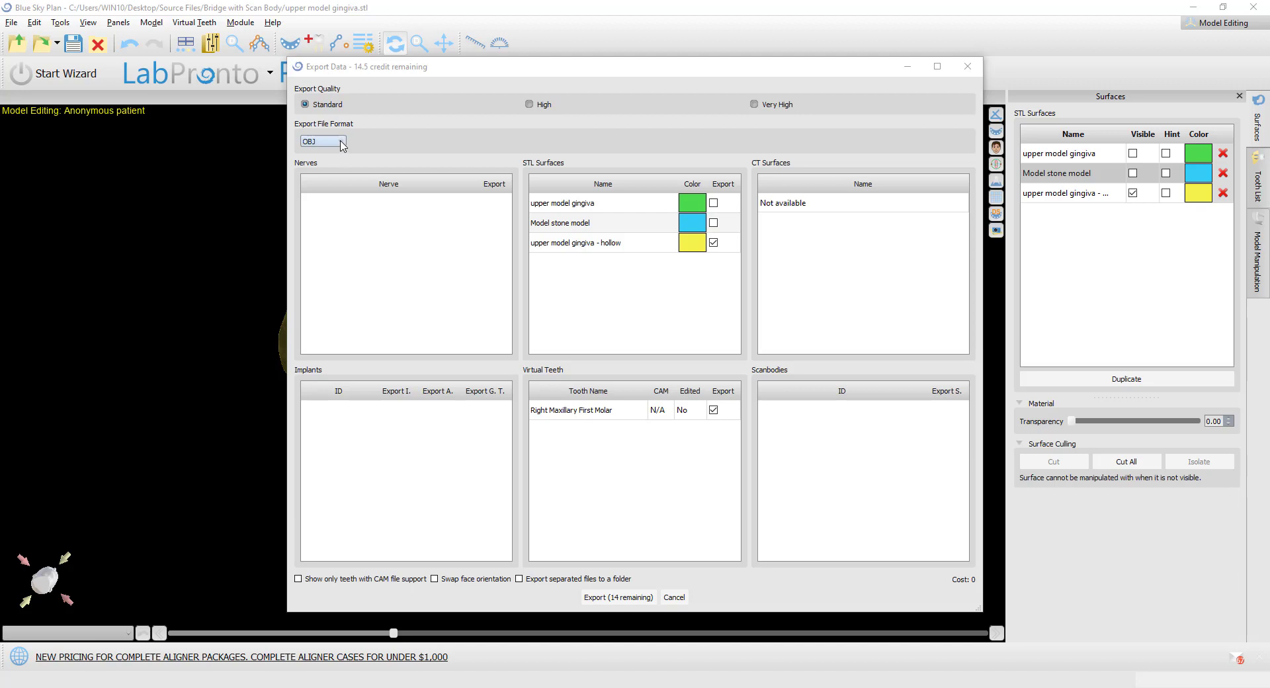
pyautogui.click(322, 141)
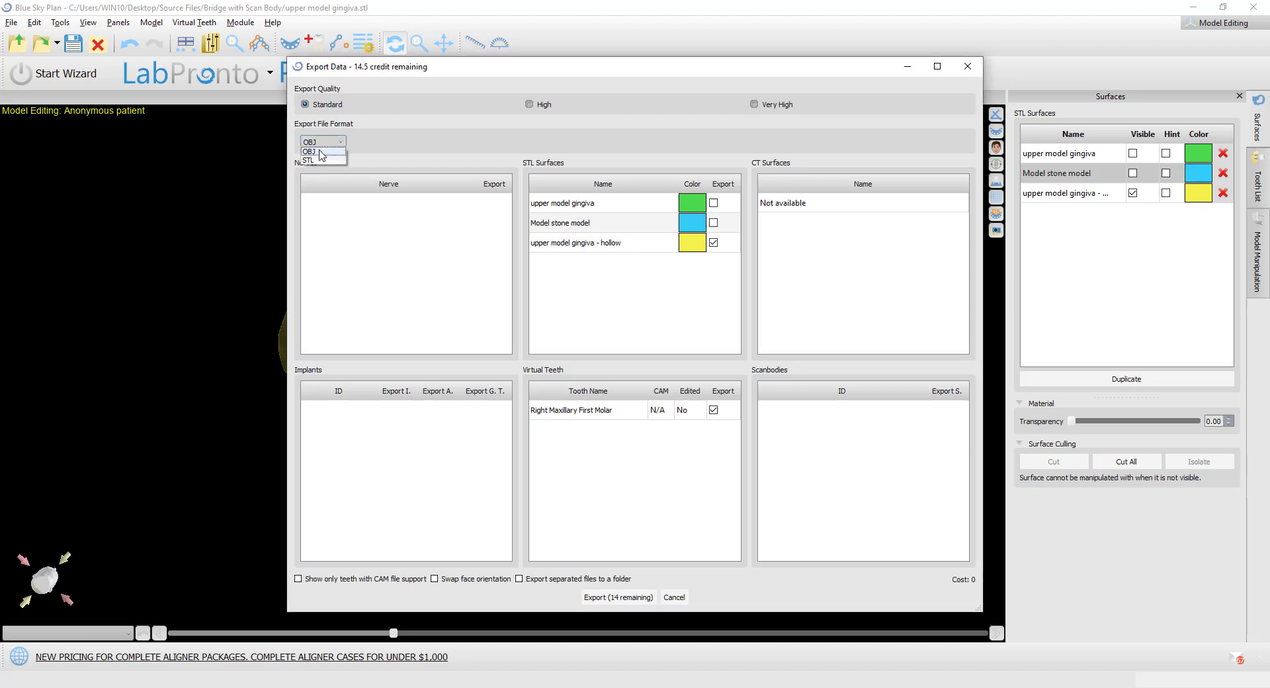
pyautogui.click(307, 151)
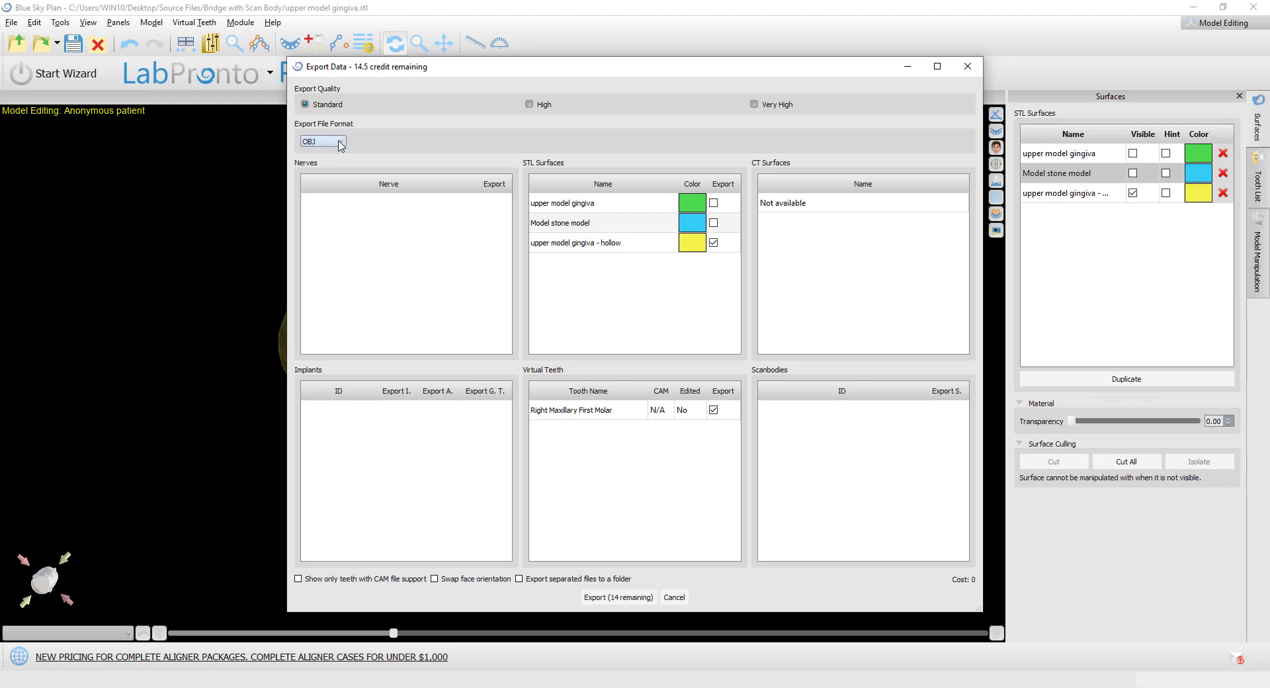
pyautogui.moveTo(351, 143)
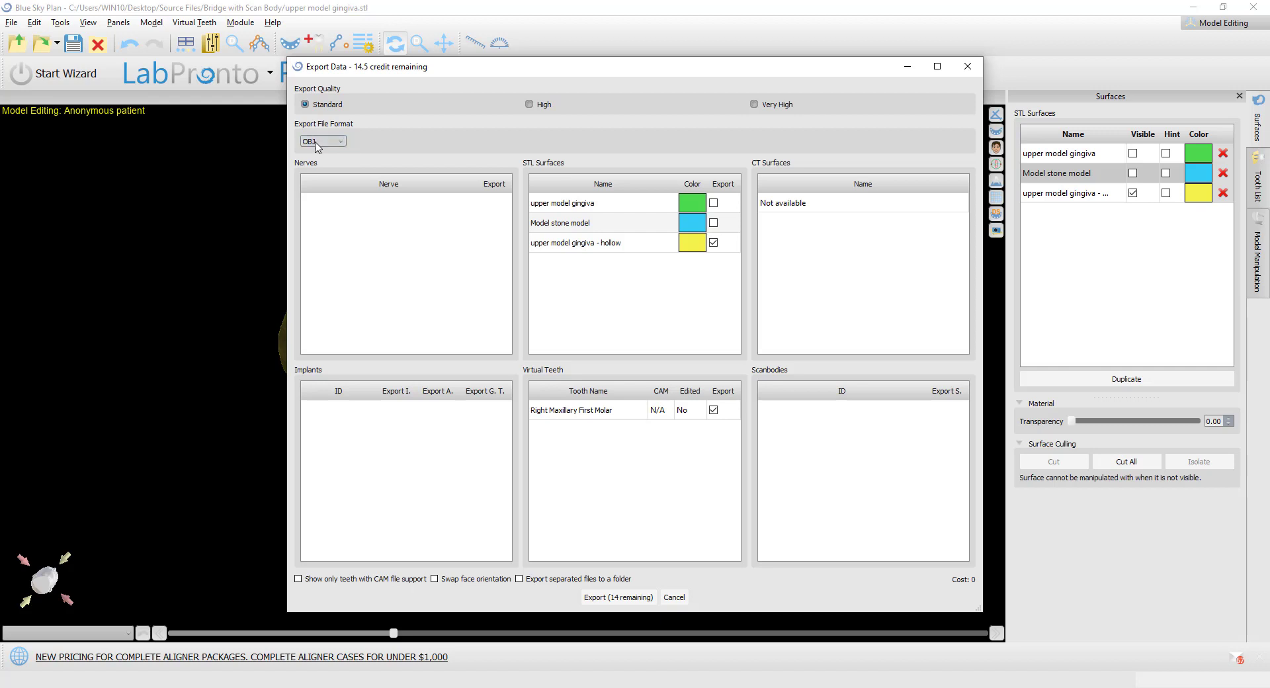
pyautogui.click(322, 141)
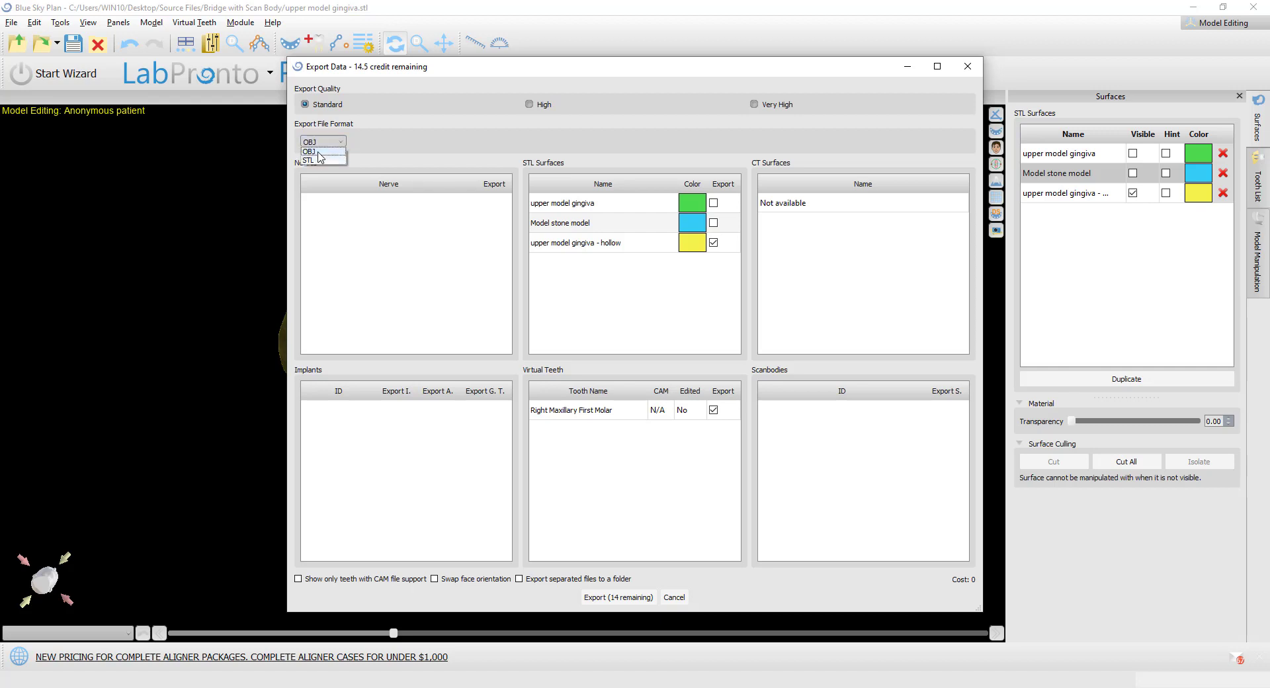
pyautogui.click(309, 152)
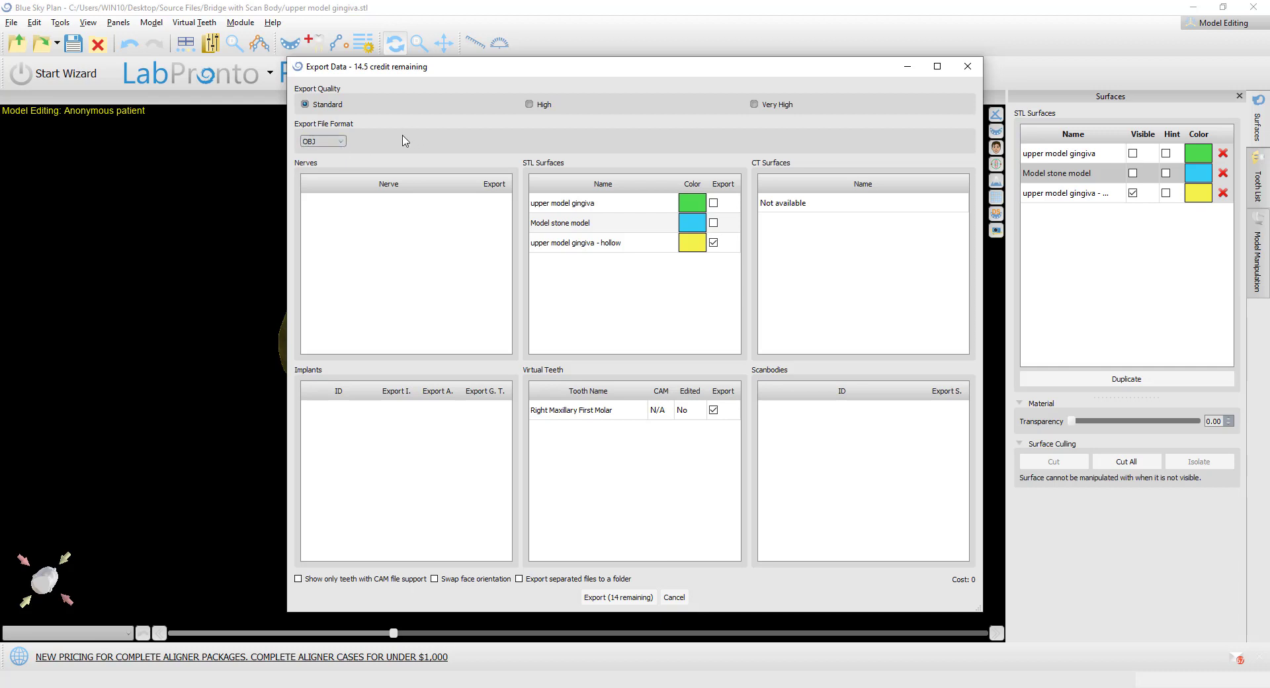
pyautogui.moveTo(330, 70)
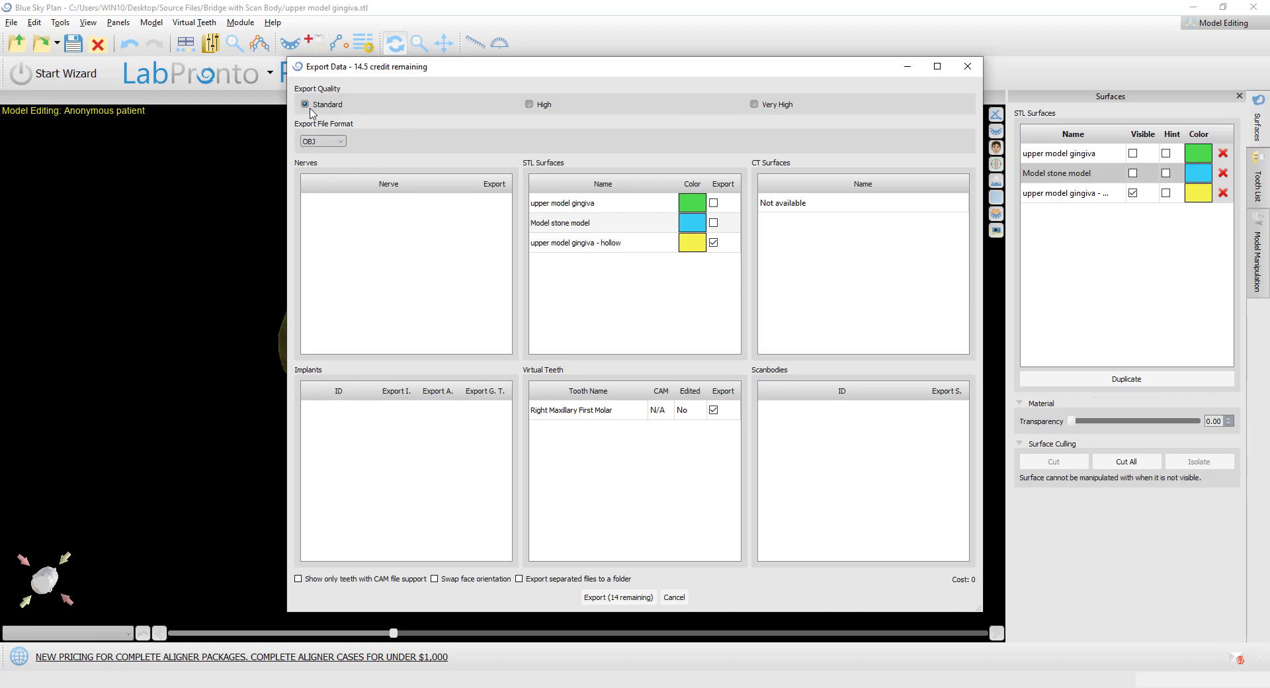
pyautogui.moveTo(339, 112)
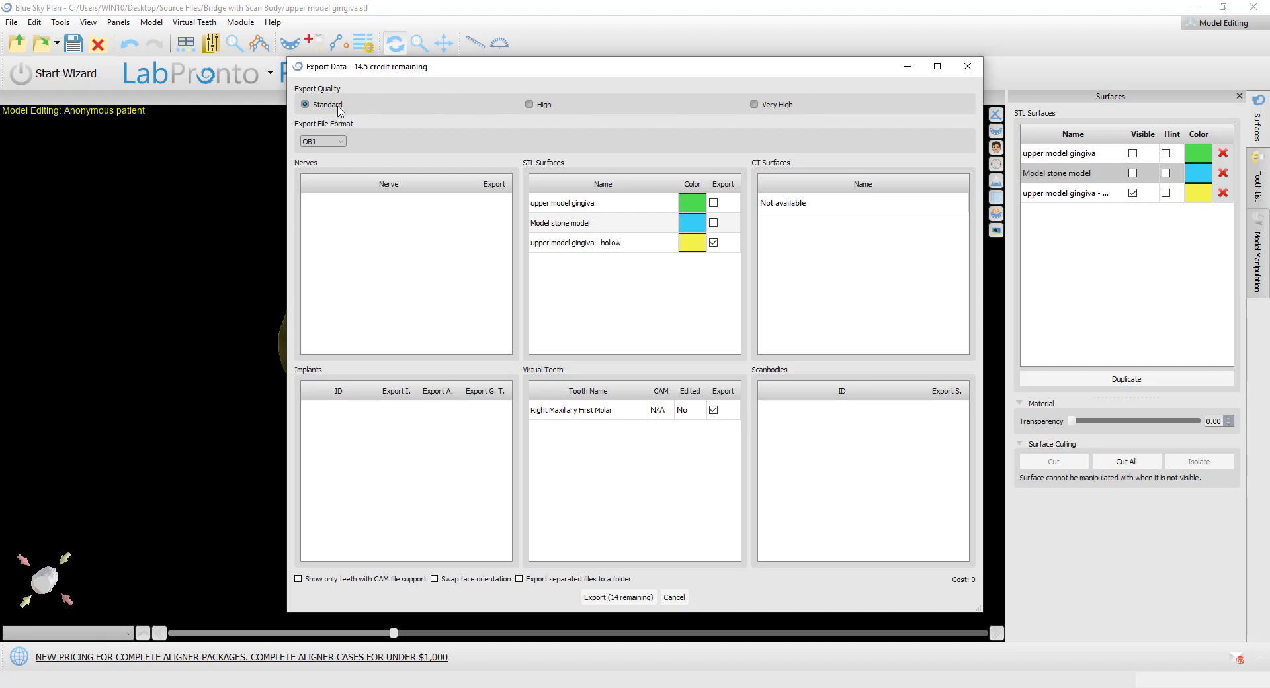
pyautogui.moveTo(544, 108)
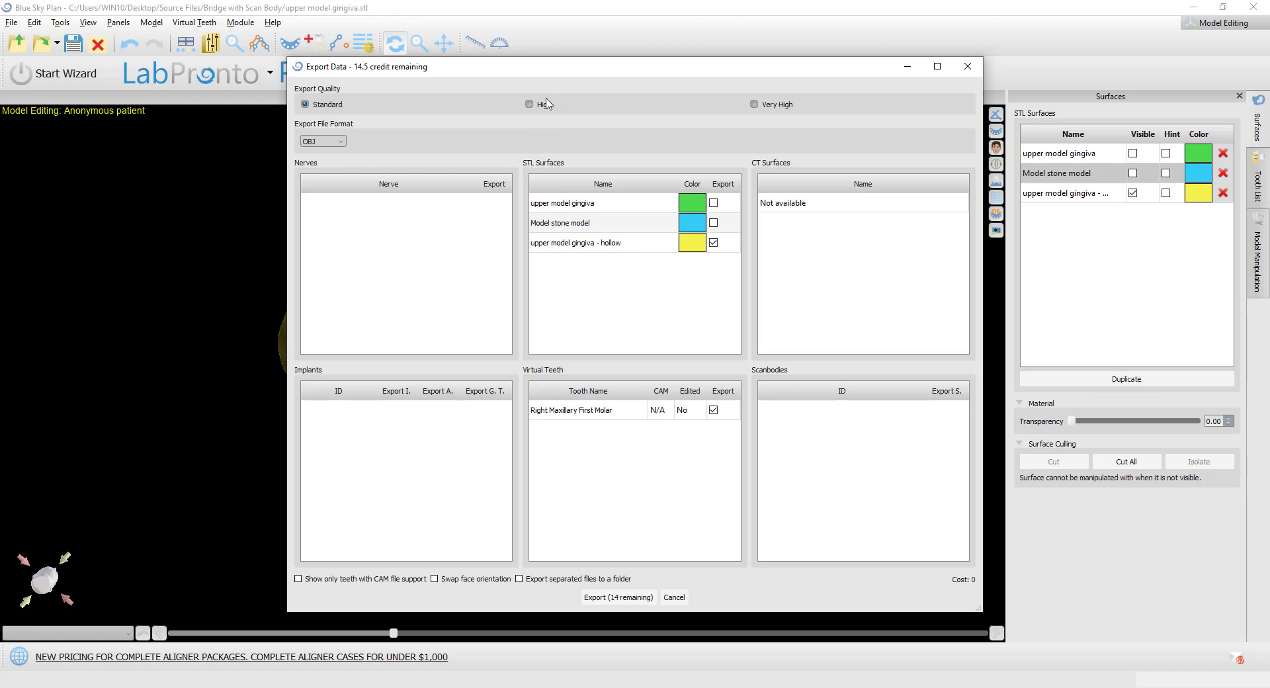
pyautogui.moveTo(548, 591)
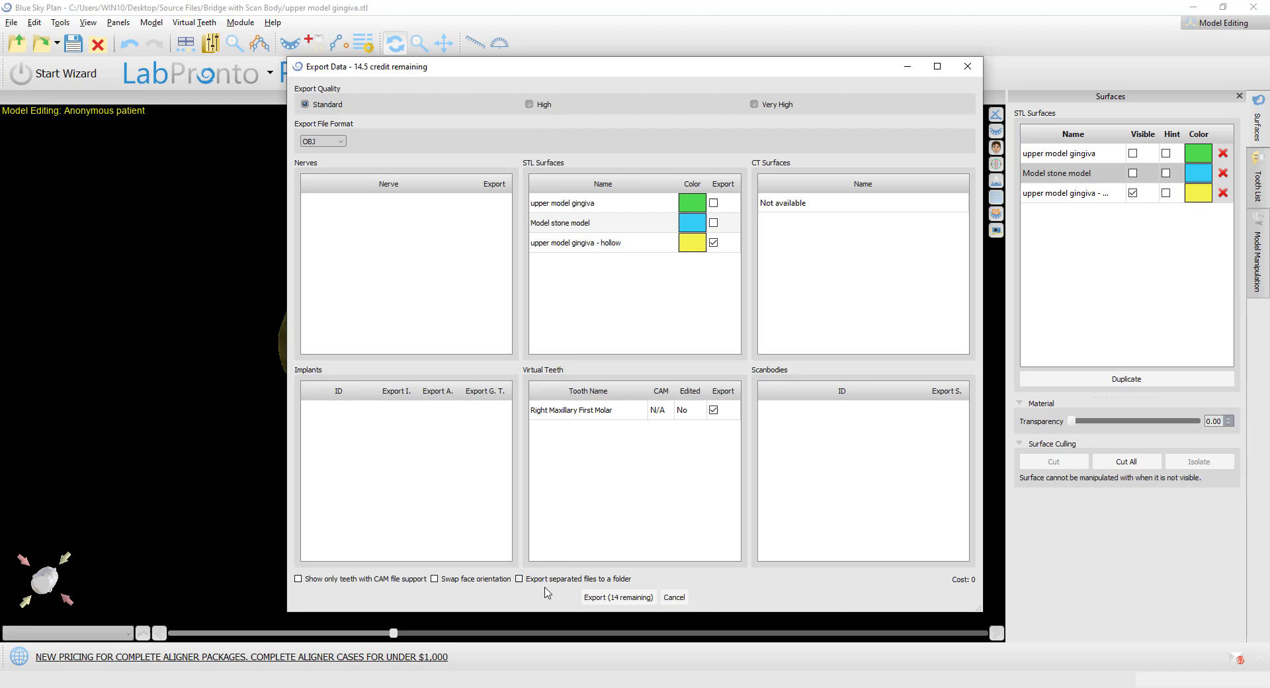
pyautogui.click(519, 579)
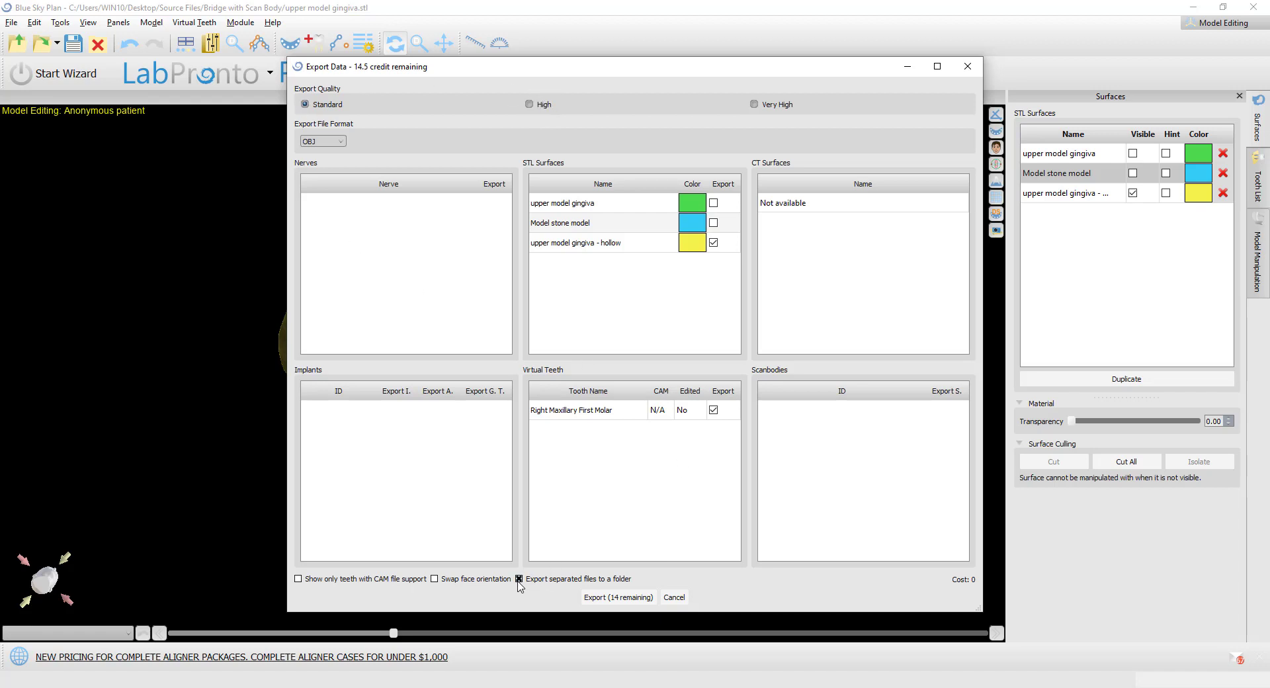
pyautogui.moveTo(547, 586)
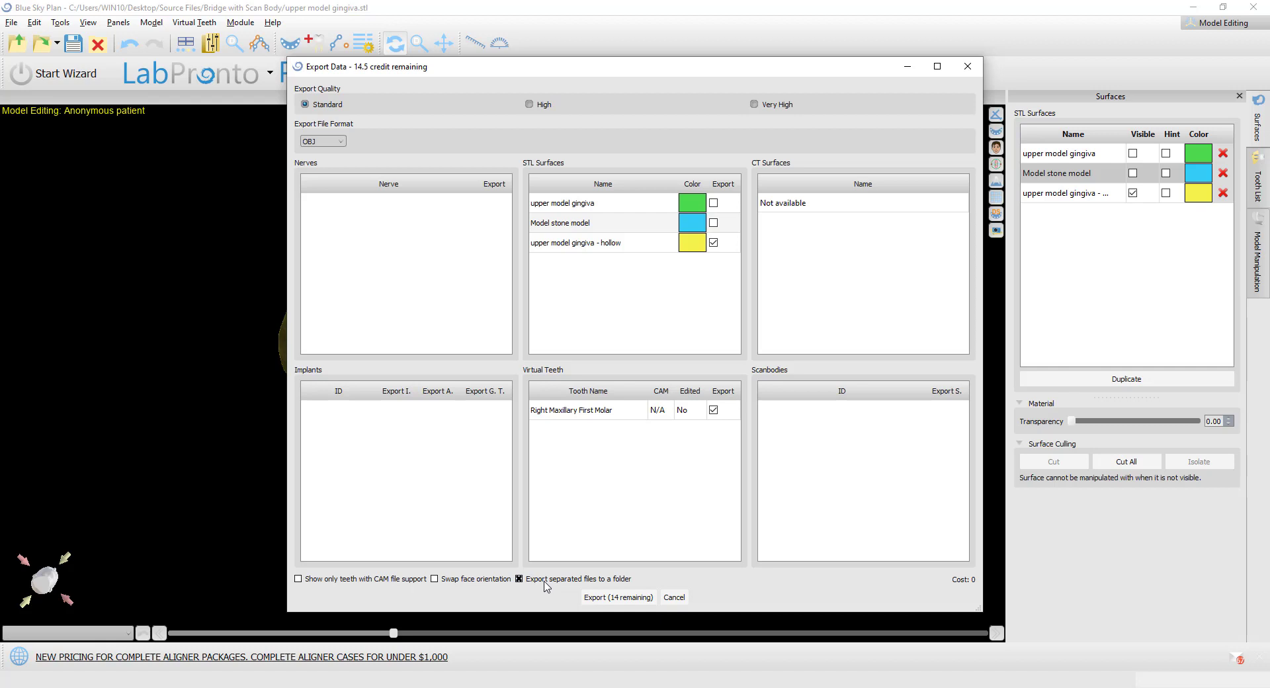
pyautogui.moveTo(524, 583)
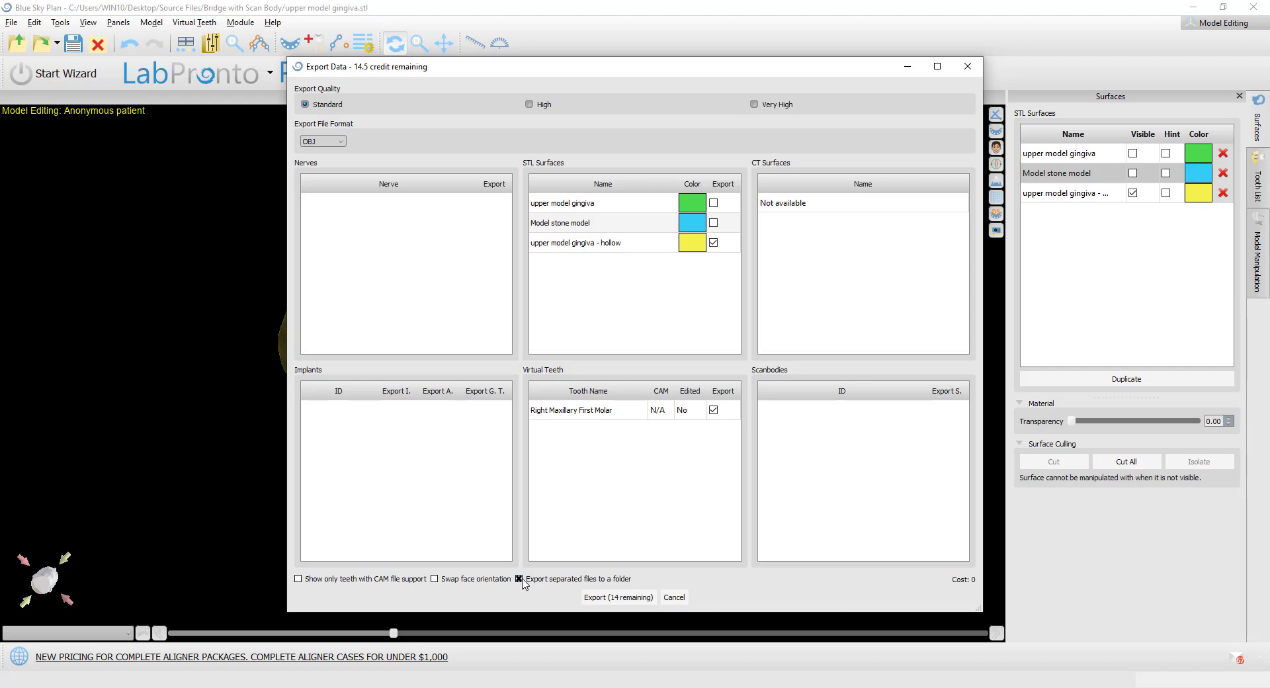
pyautogui.click(519, 579)
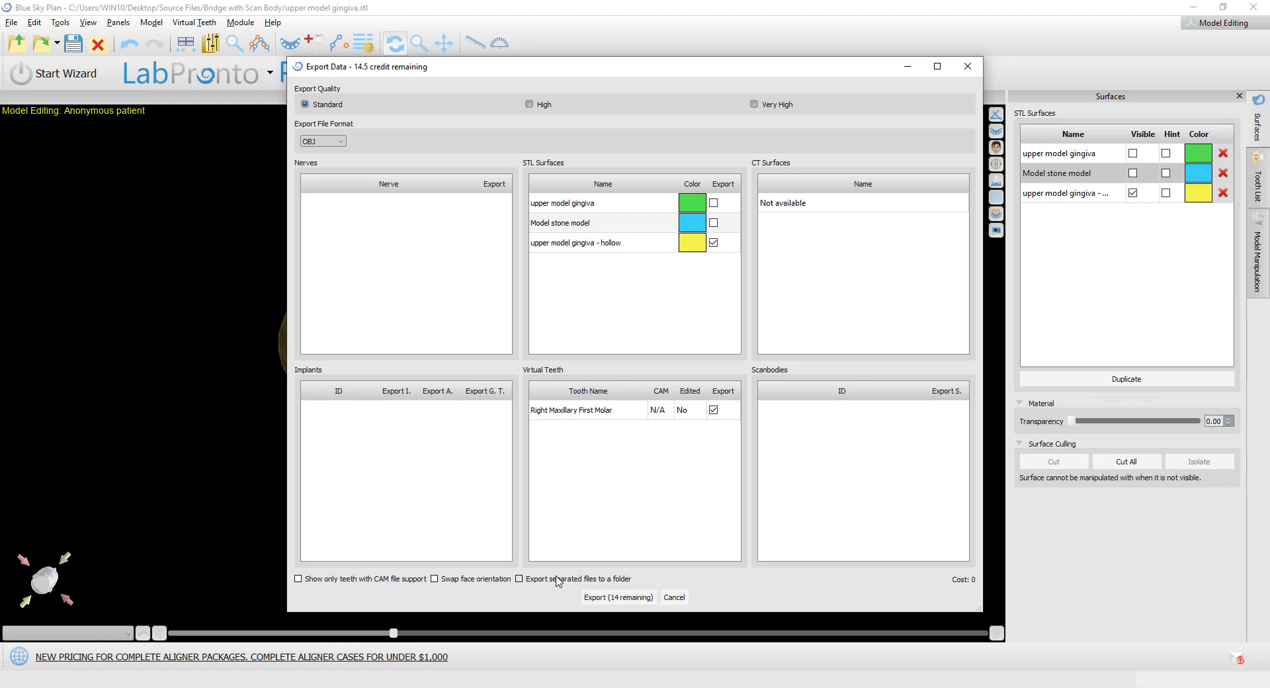
pyautogui.moveTo(721, 256)
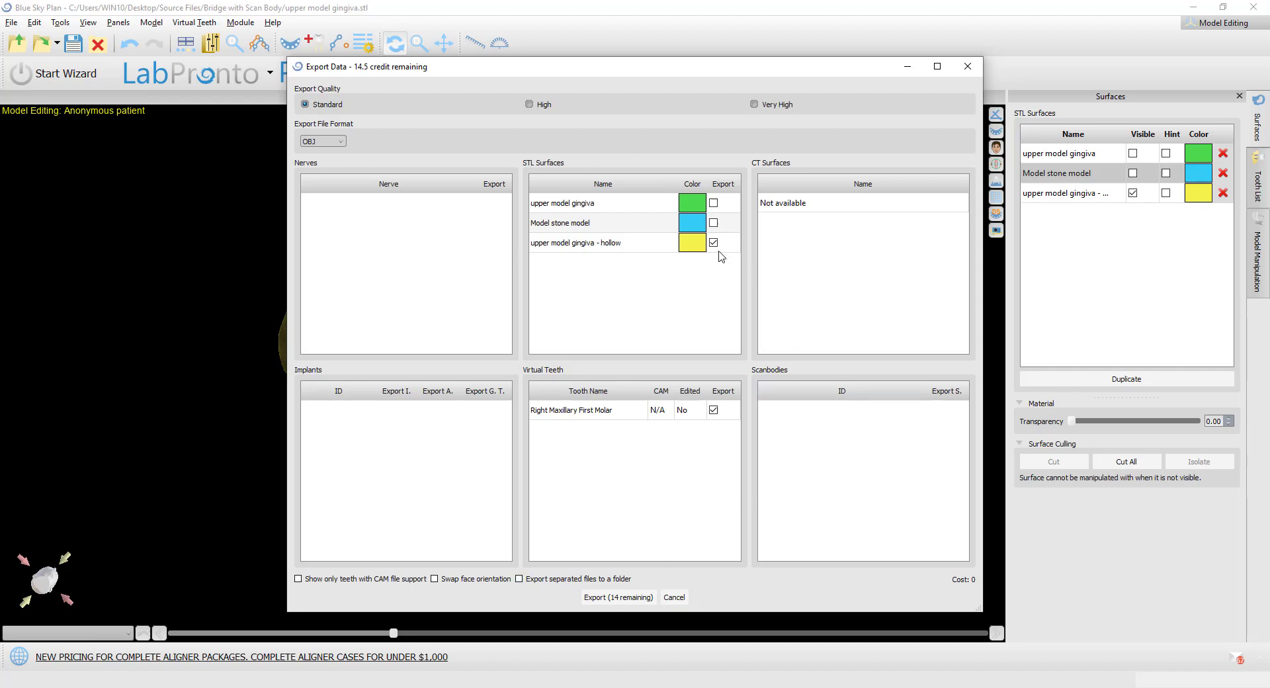
pyautogui.moveTo(587, 591)
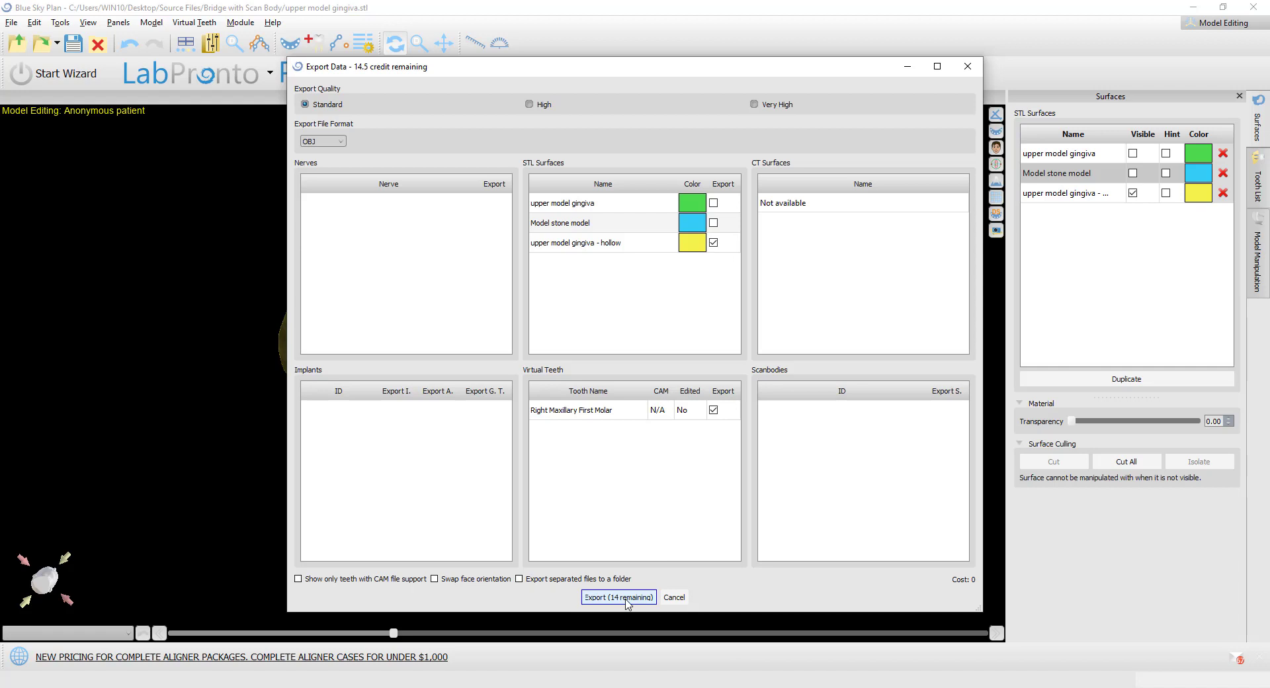
# - Start the export and create a new testexport folder in the save dialog
pyautogui.click(617, 597)
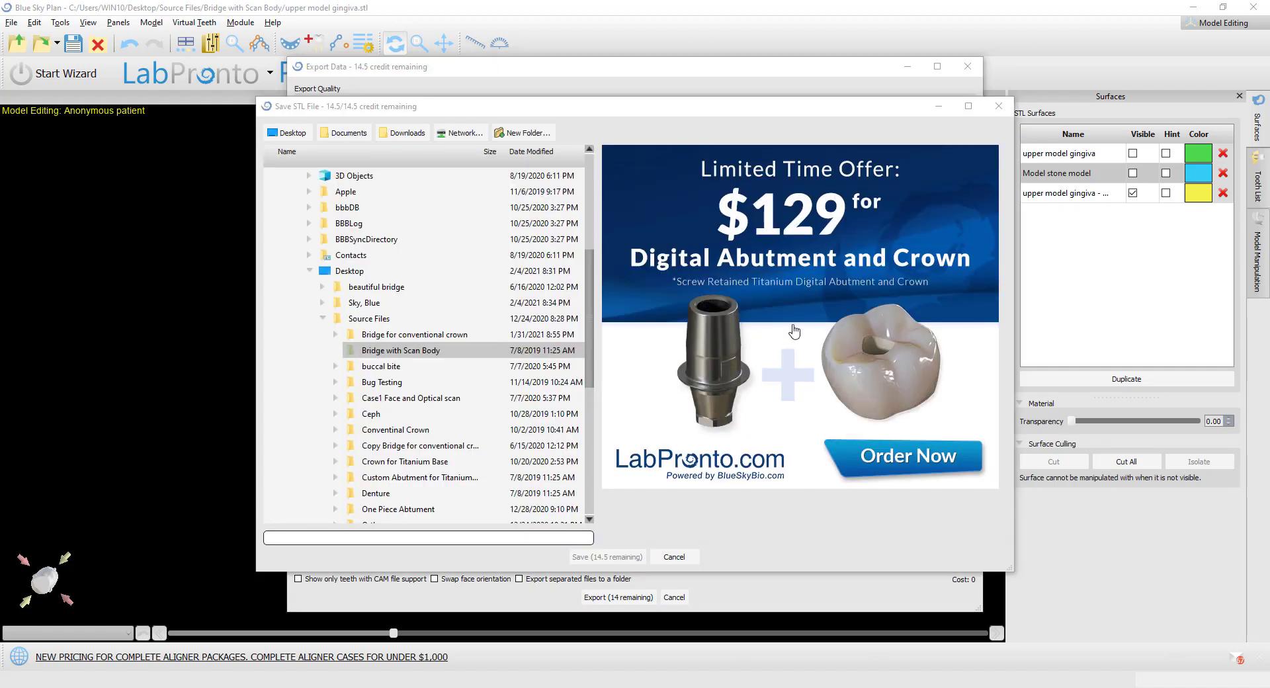
pyautogui.click(523, 133)
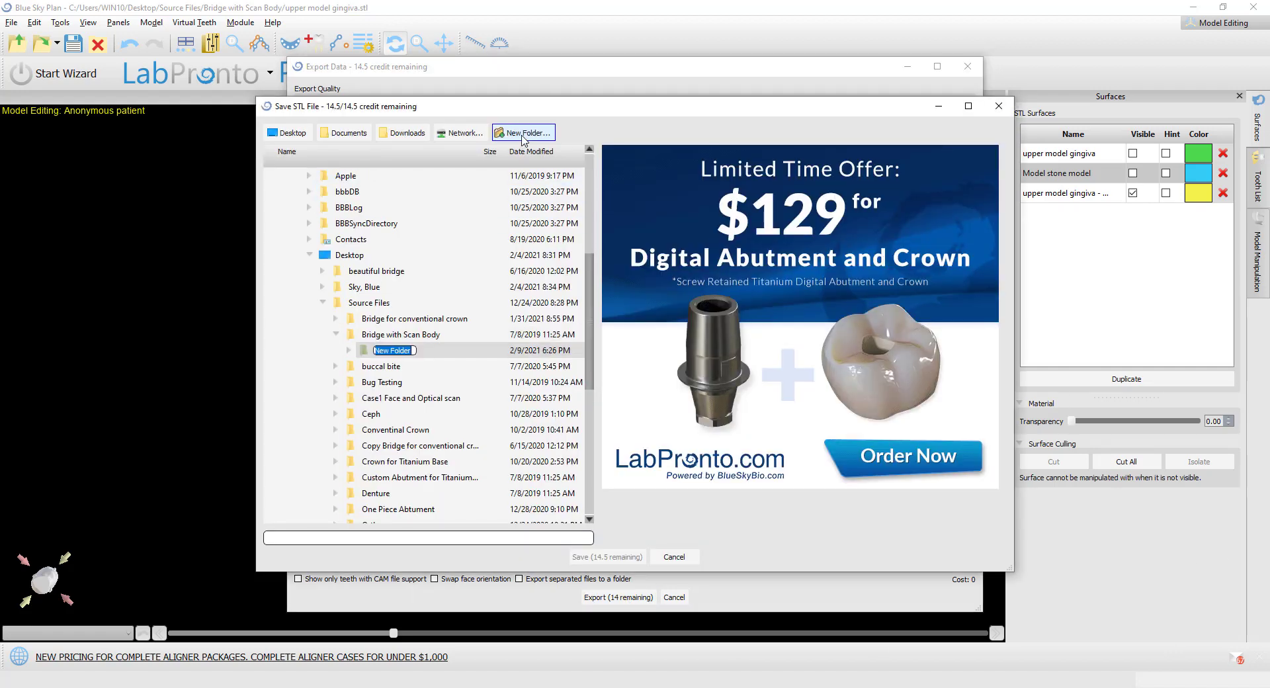
pyautogui.scroll(3)
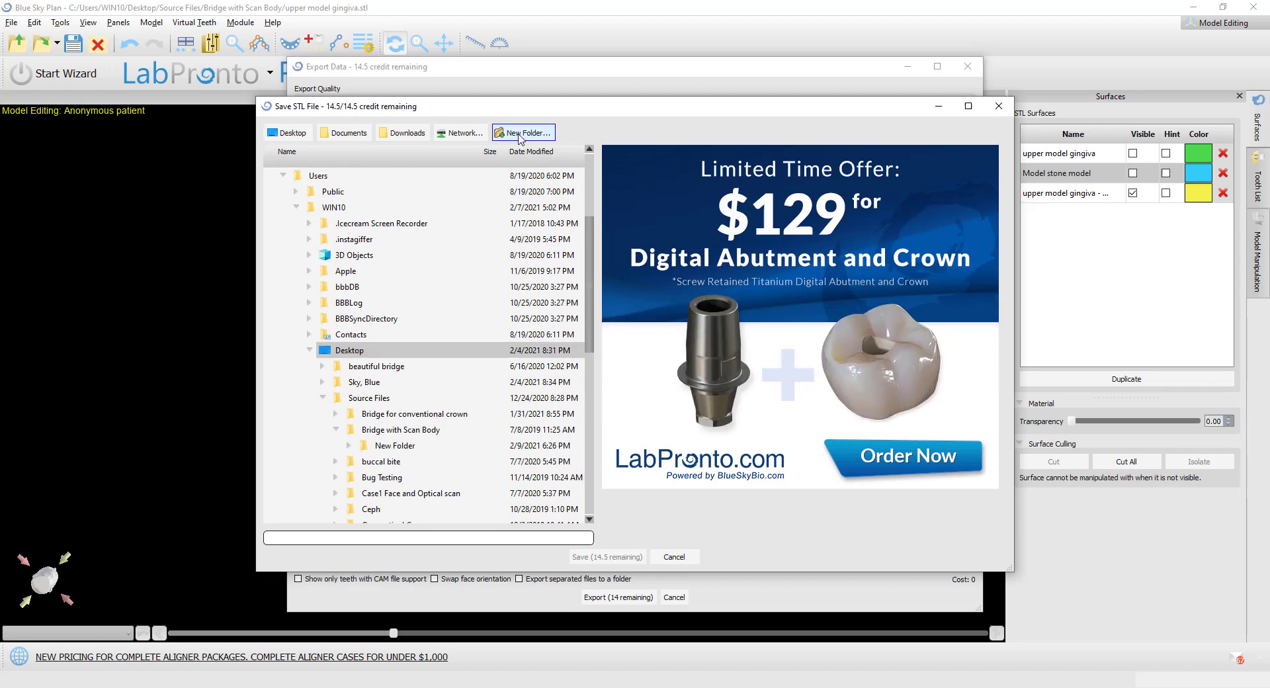
pyautogui.click(522, 133)
pyautogui.write('testexport')
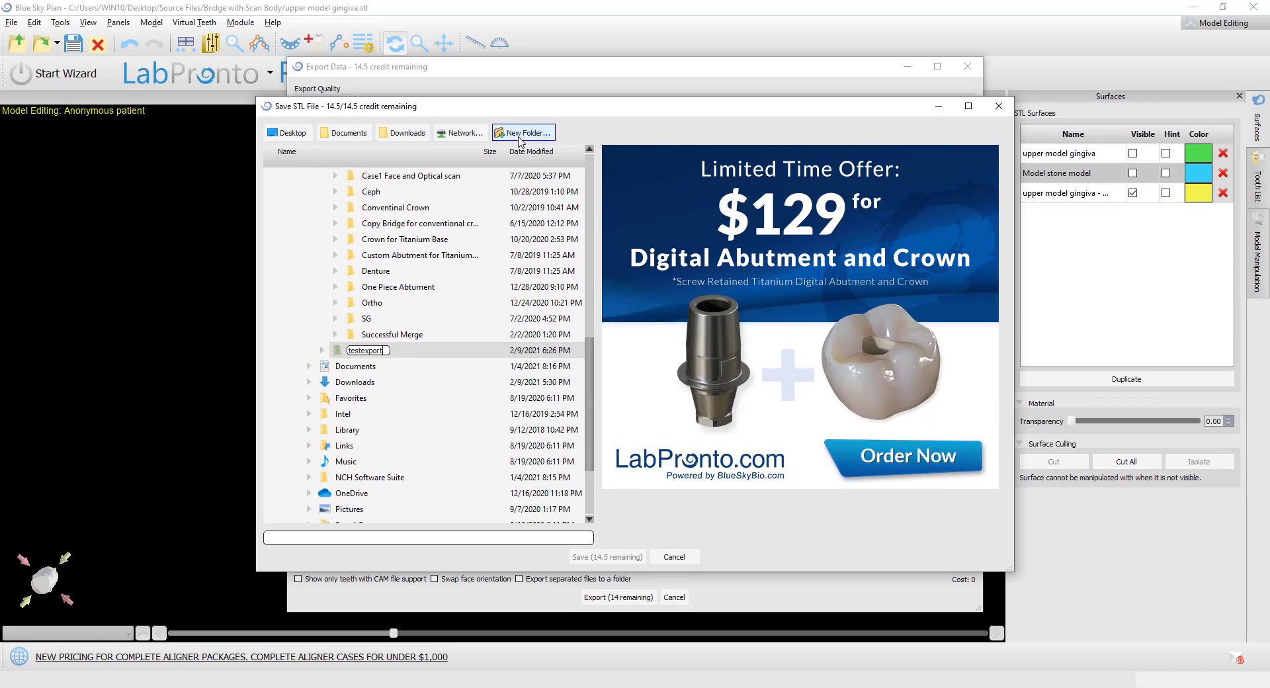
# - Name the export file 'modeltoothcombined' and save it
pyautogui.write('modeltooth')
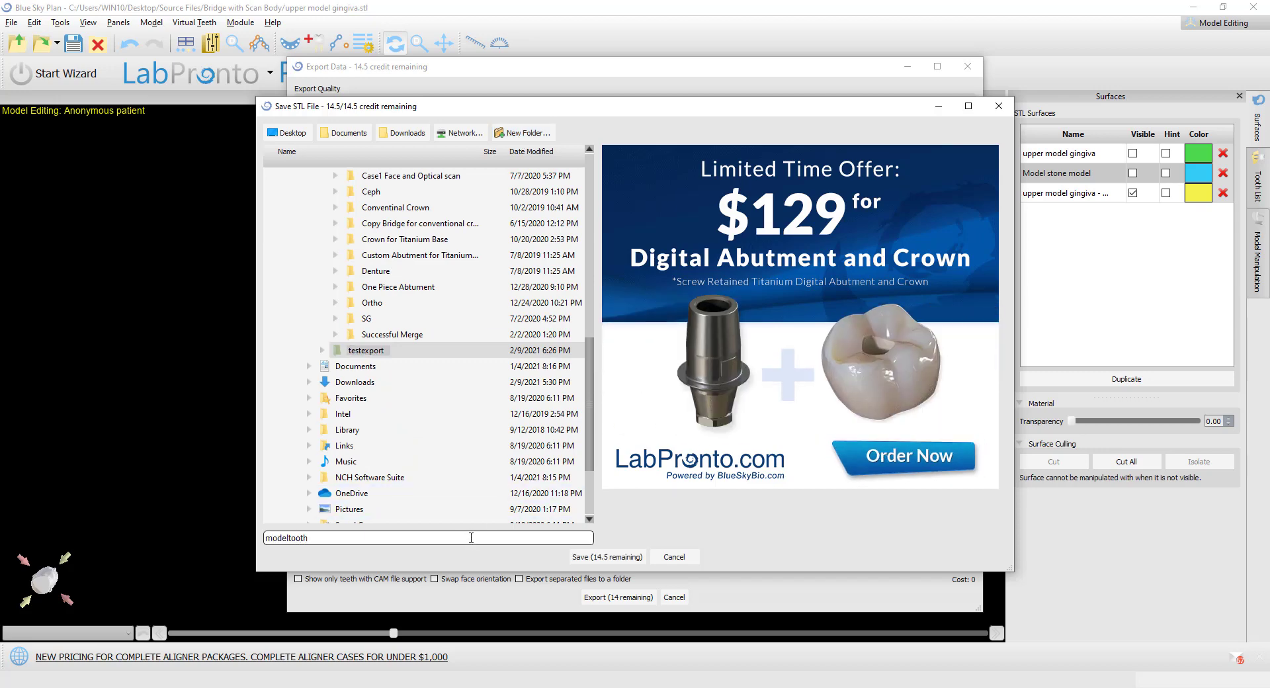
pyautogui.write('comb')
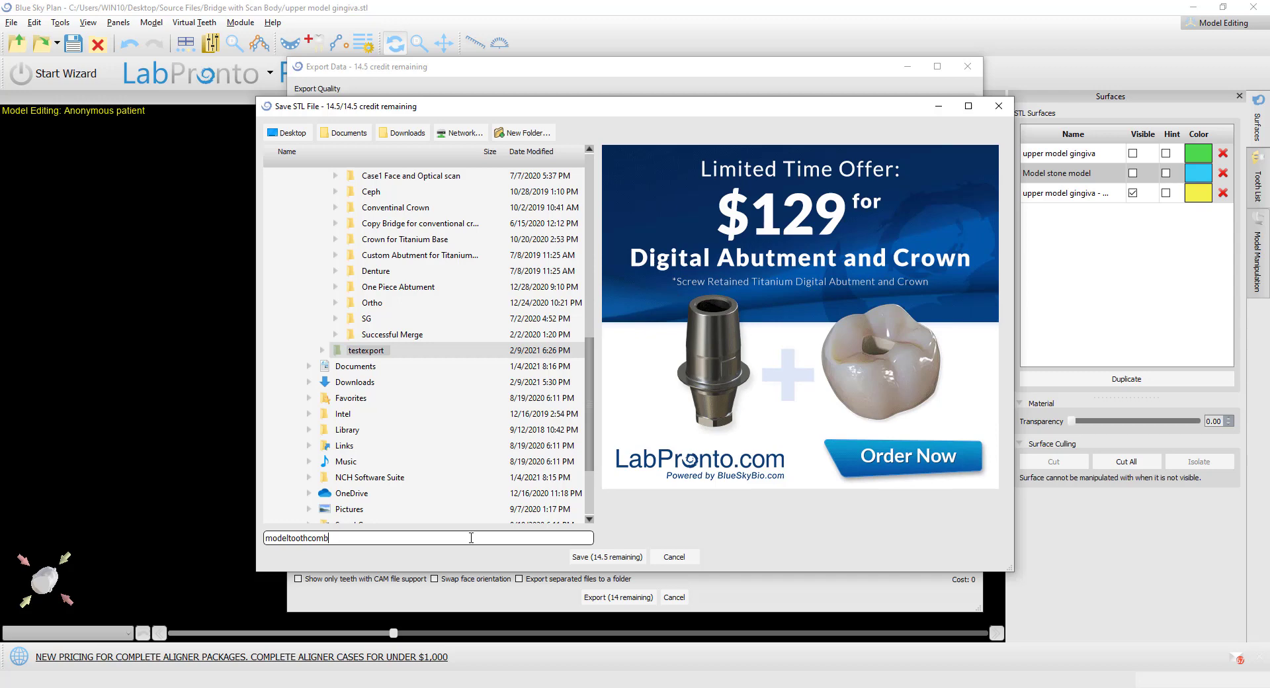
pyautogui.write('ined')
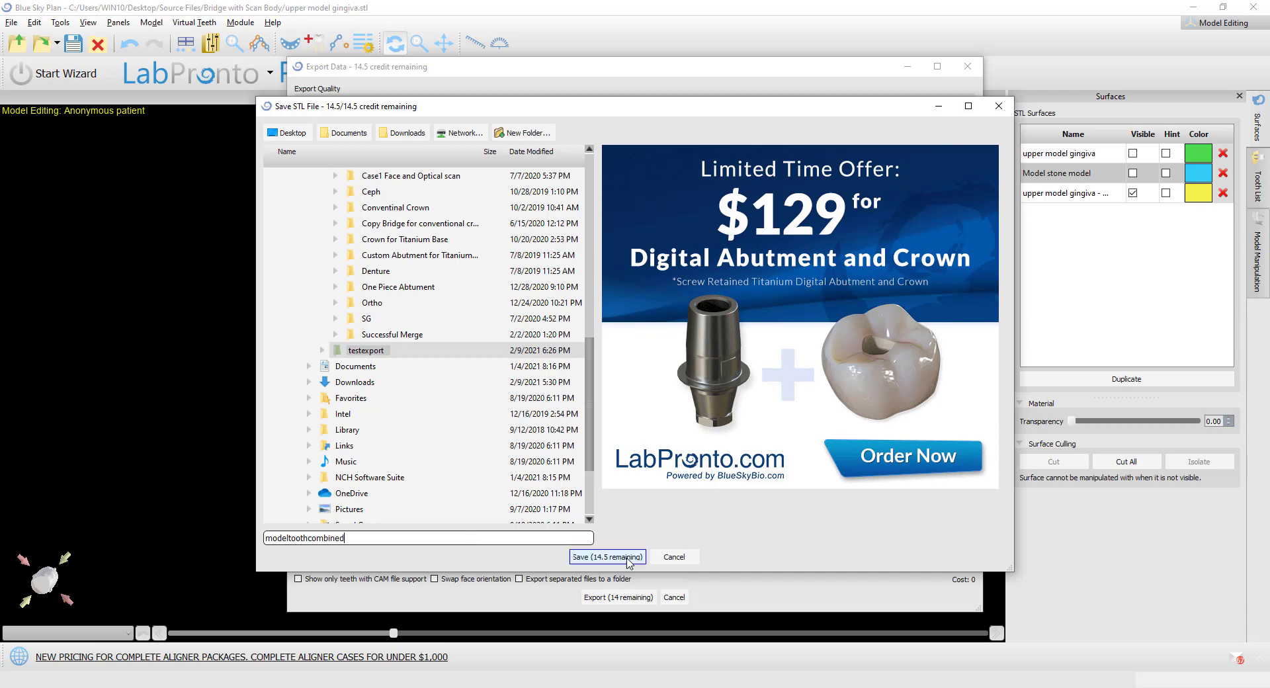
pyautogui.click(607, 557)
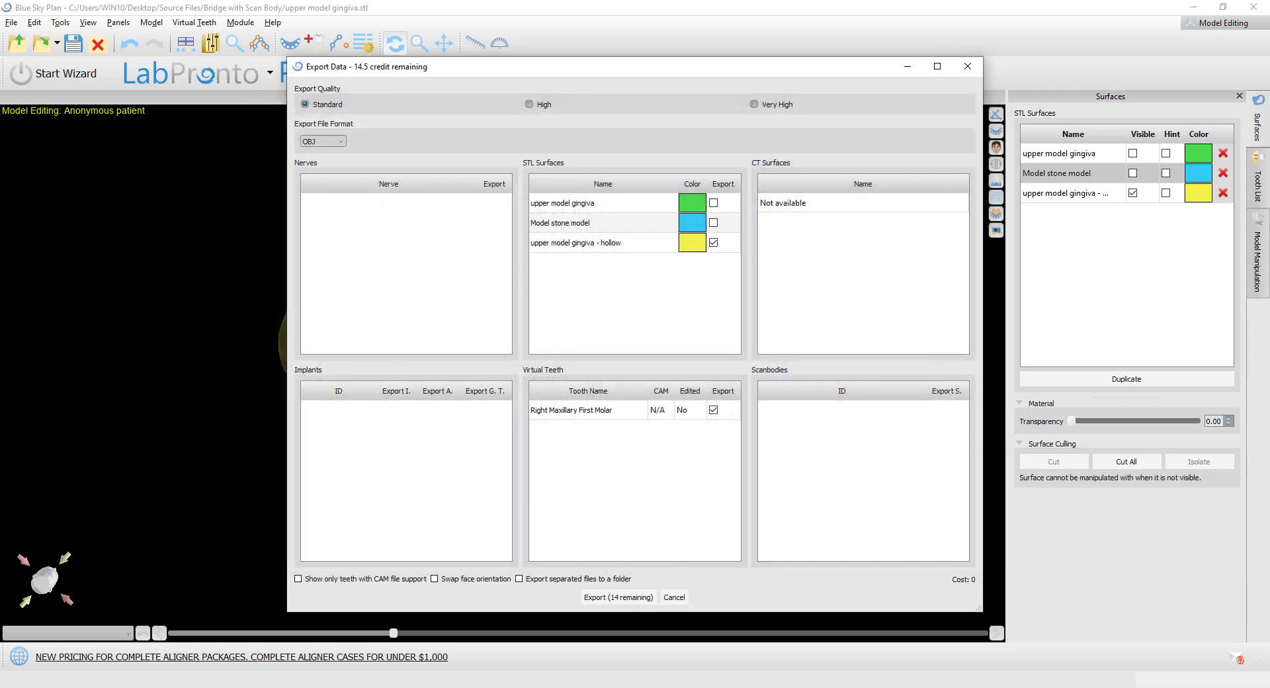
# - Run the export, then open testexport in File Explorer and select modeltoothcombined
pyautogui.click(617, 597)
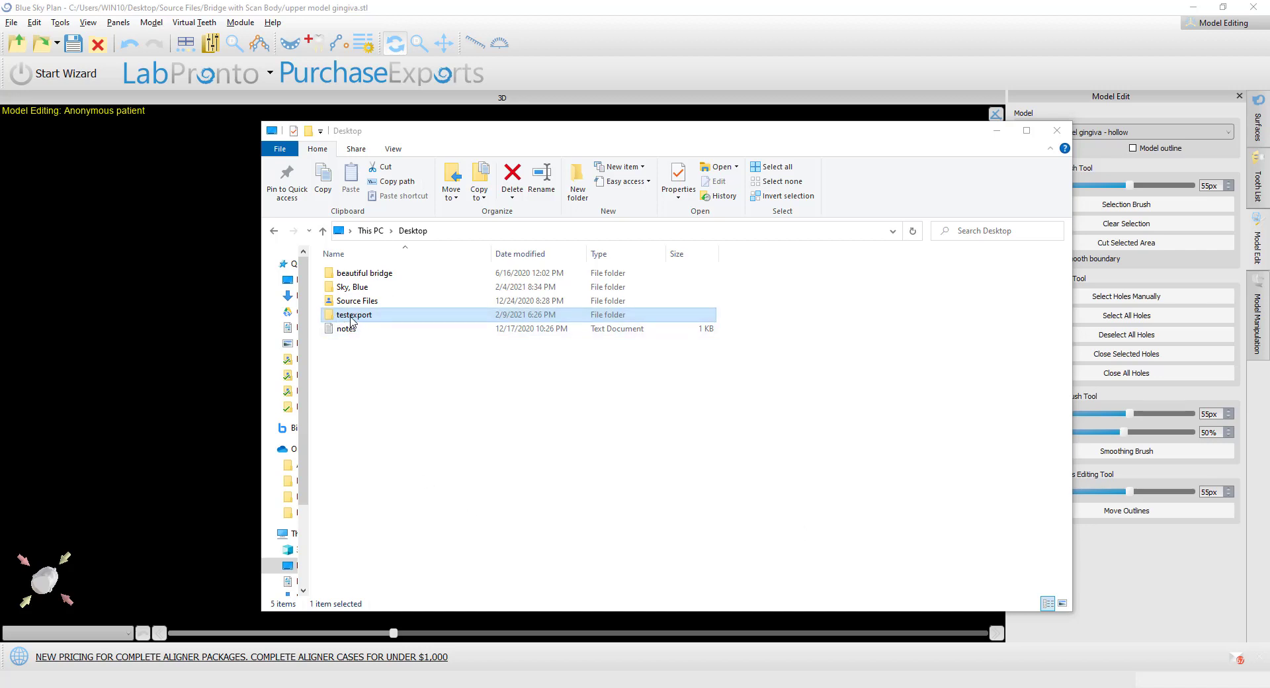
pyautogui.doubleClick(354, 314)
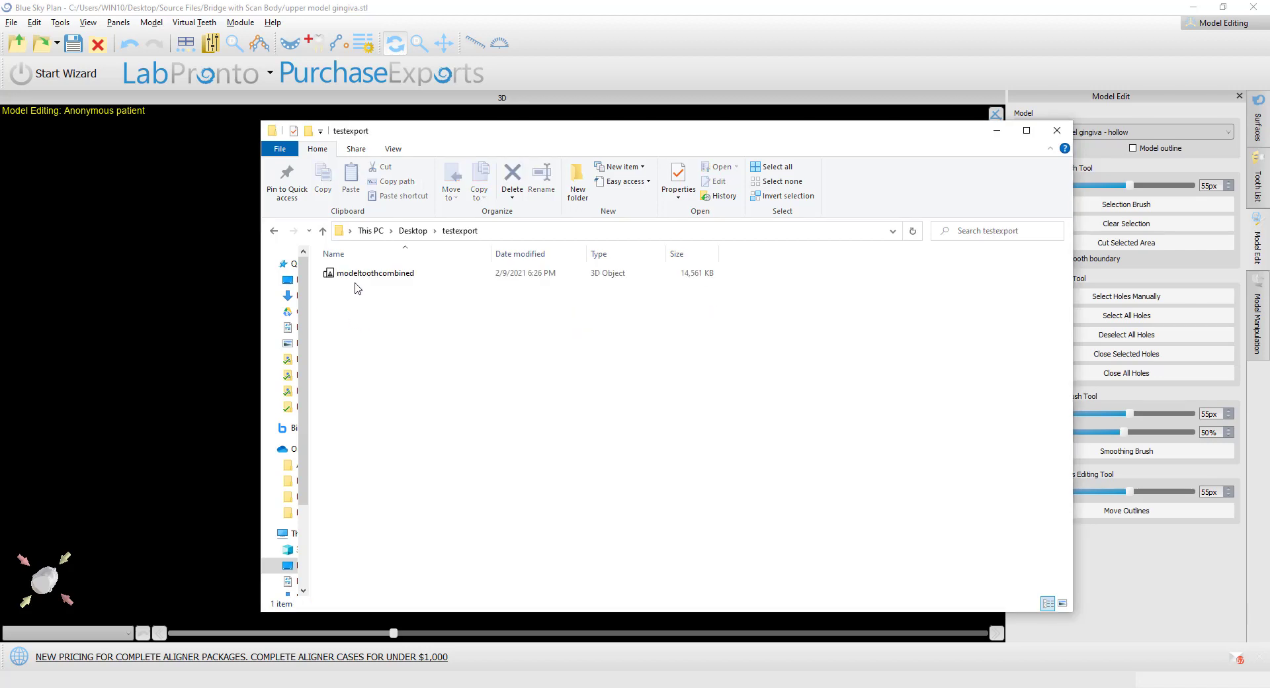
pyautogui.moveTo(375, 274)
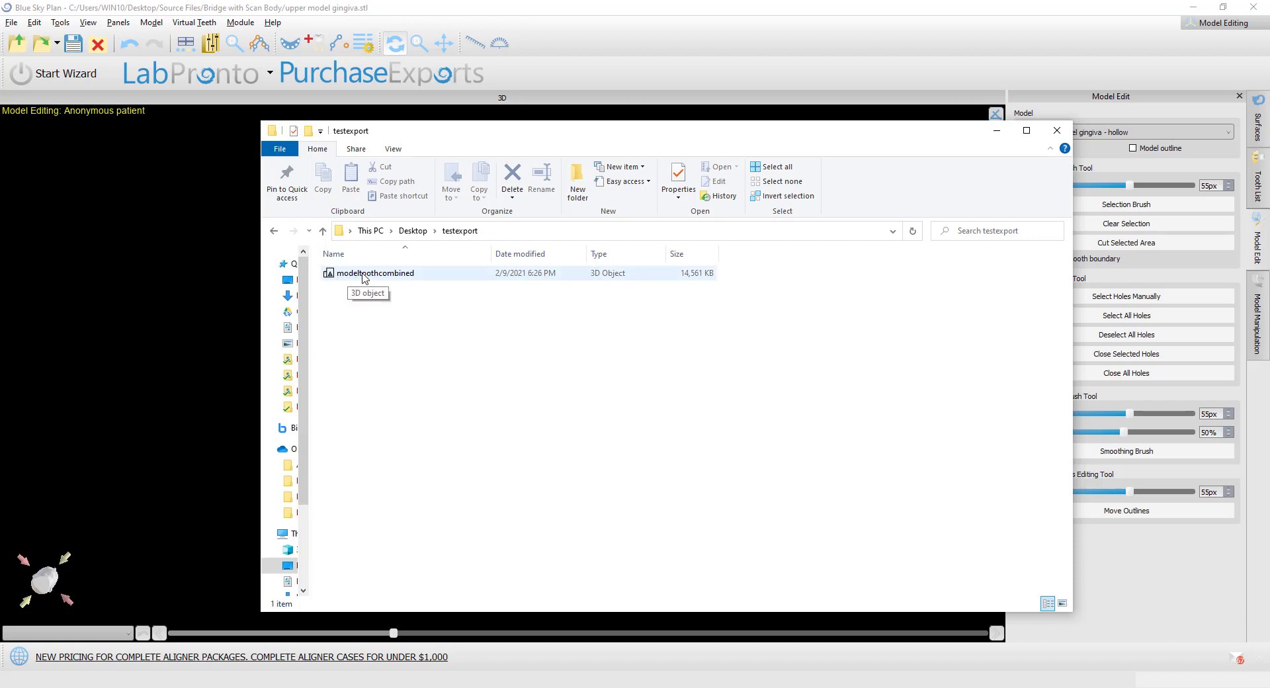
pyautogui.click(376, 273)
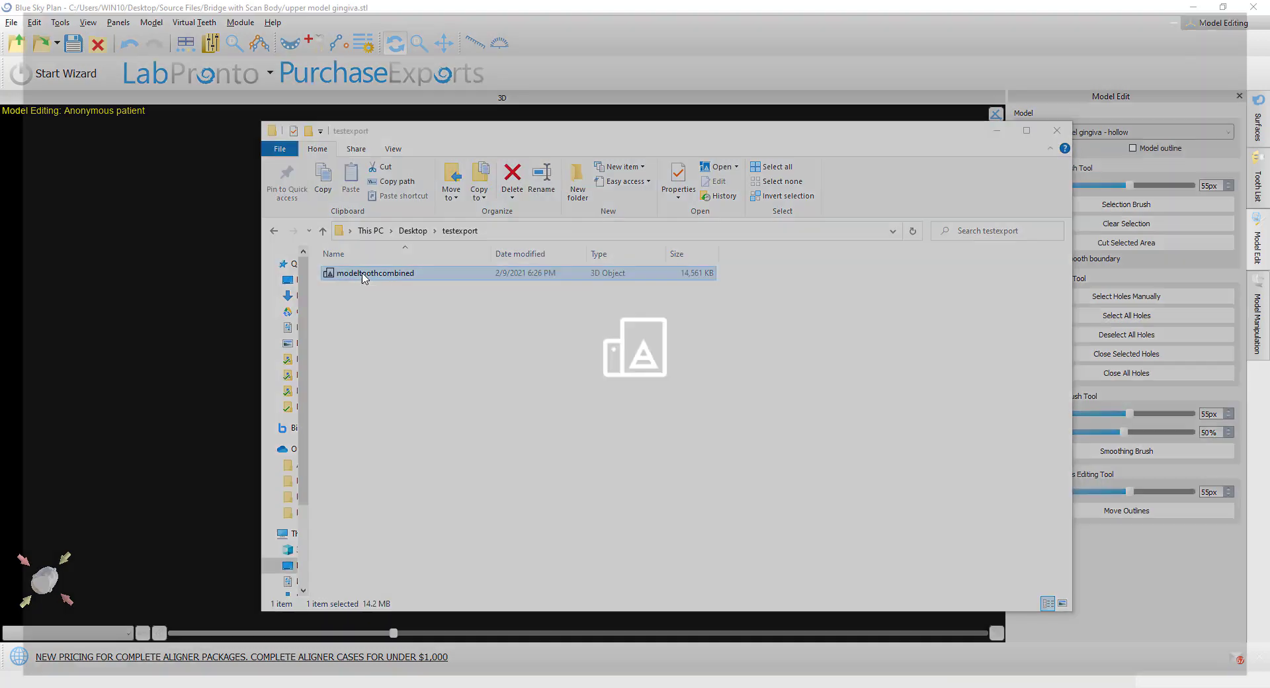
pyautogui.doubleClick(375, 273)
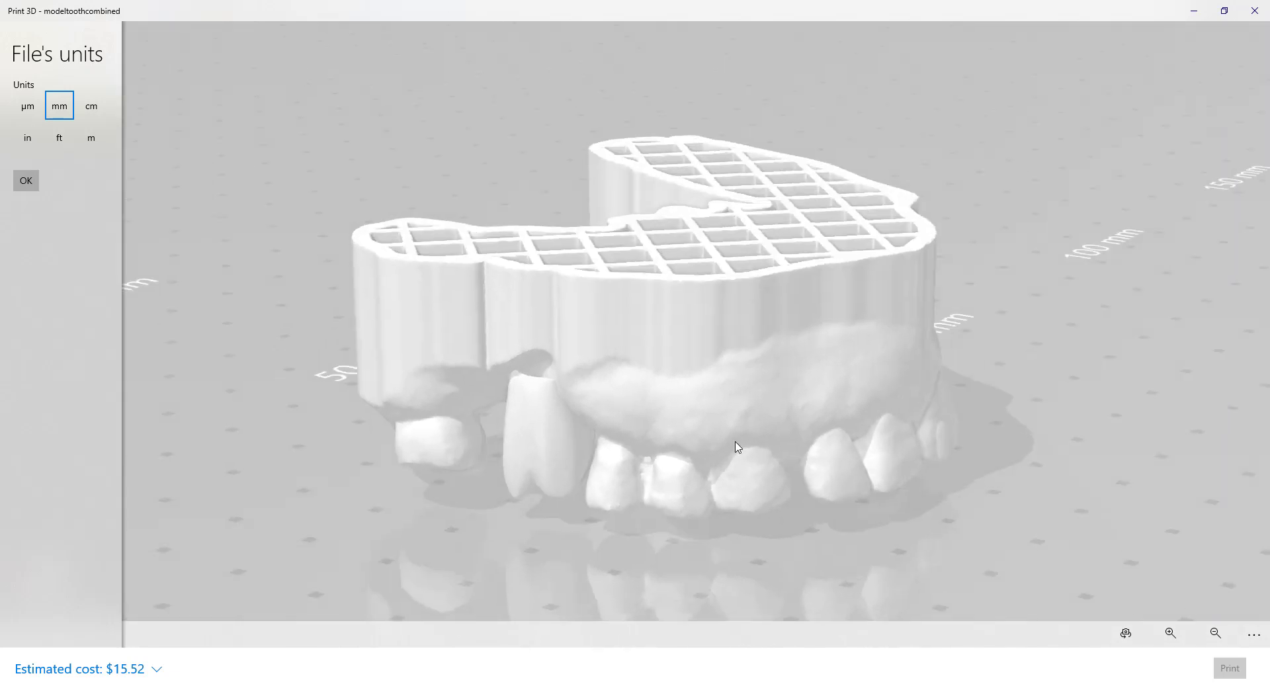
pyautogui.moveTo(737, 446); pyautogui.dragTo(635, 423)
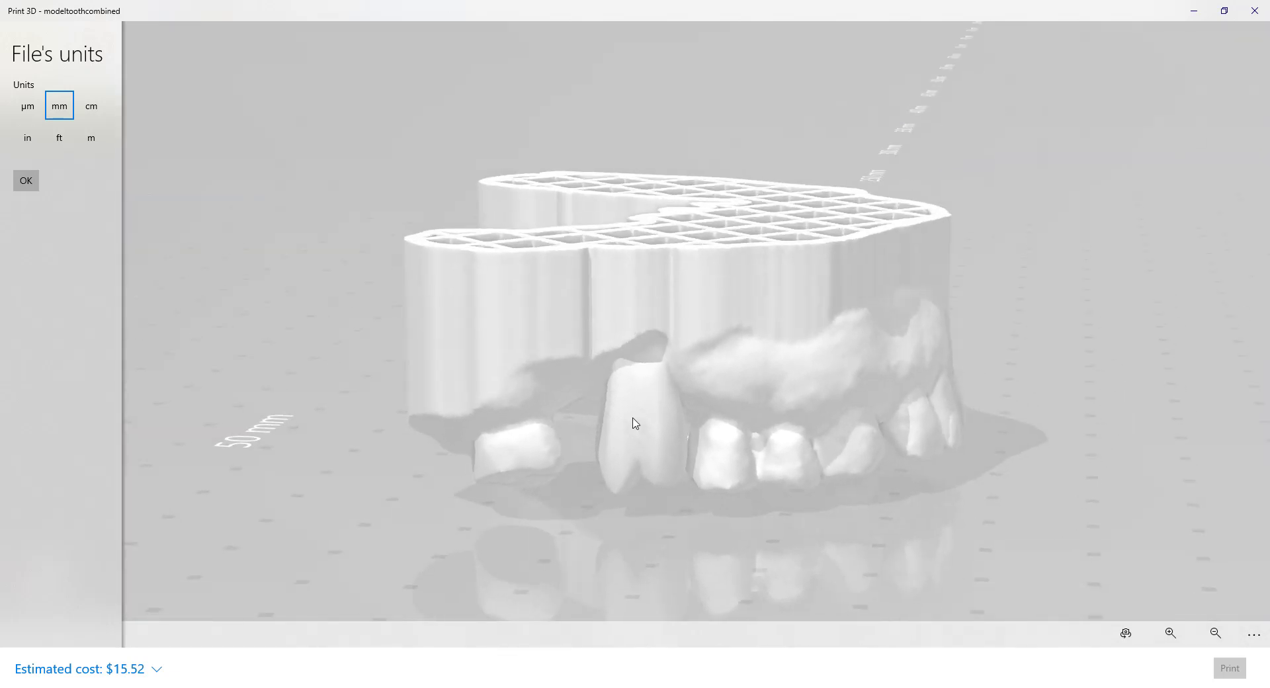
pyautogui.moveTo(634, 424); pyautogui.dragTo(626, 386)
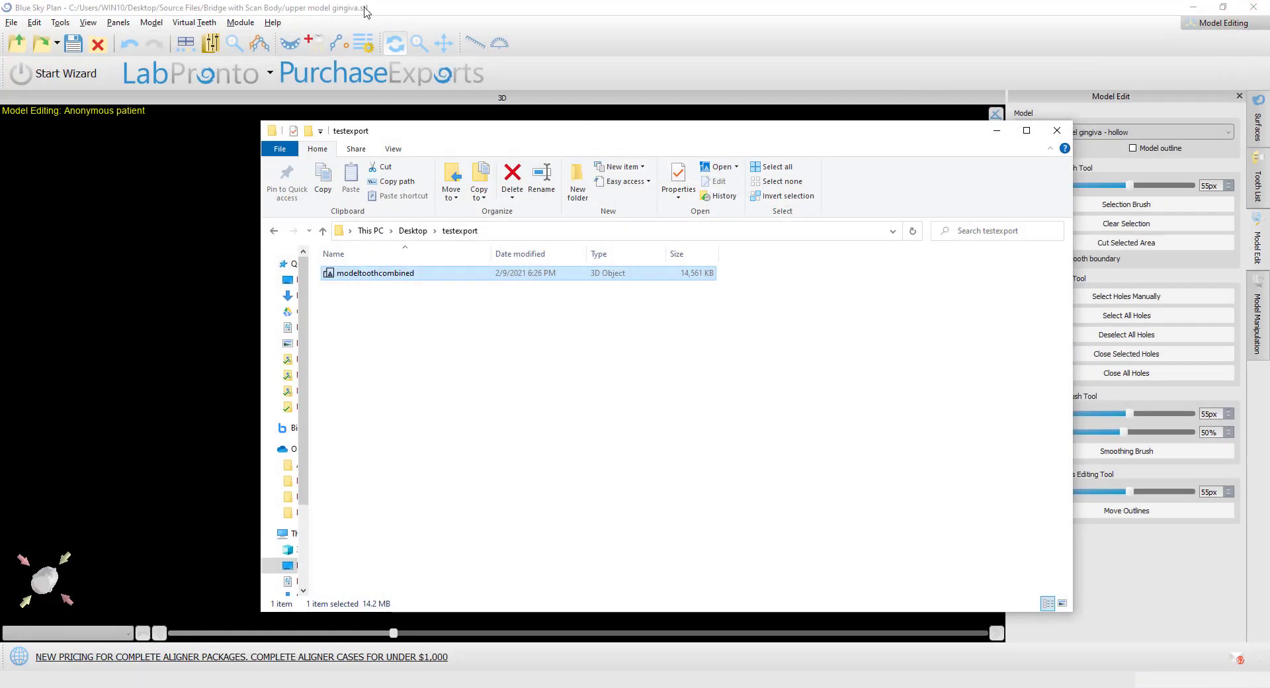
# - Check the remaining credits (14.5) in Help > About, then close it
pyautogui.click(272, 22)
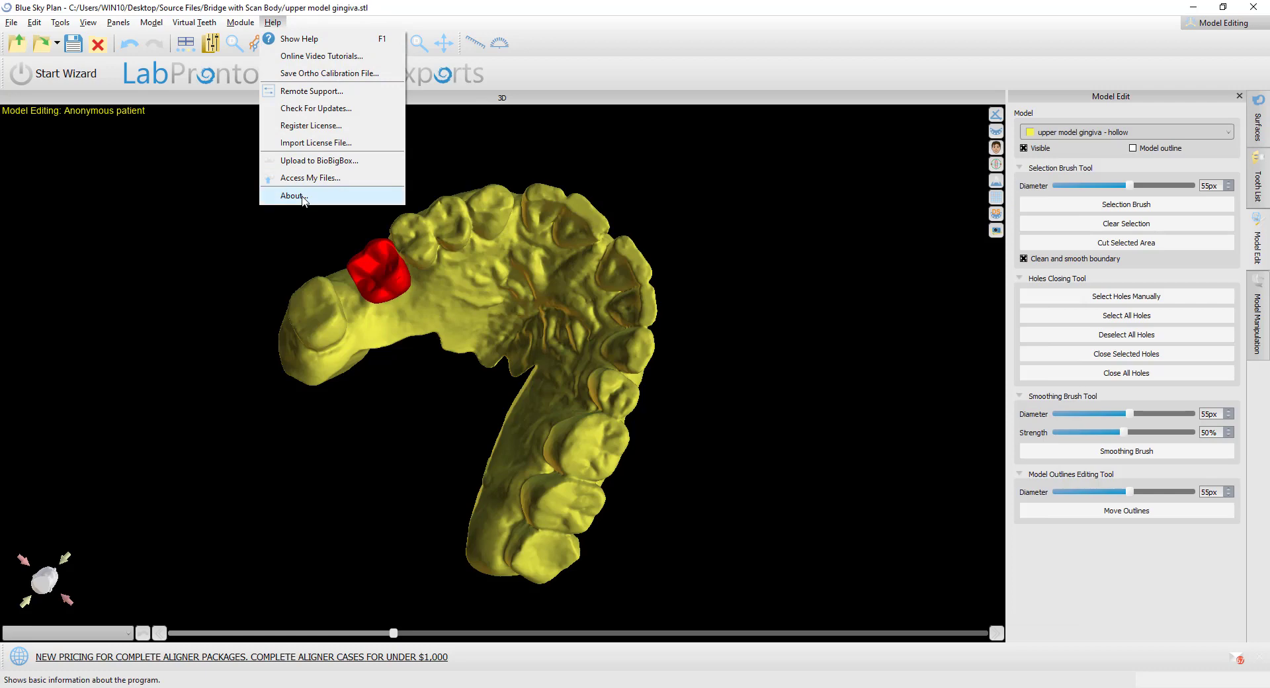
pyautogui.click(291, 195)
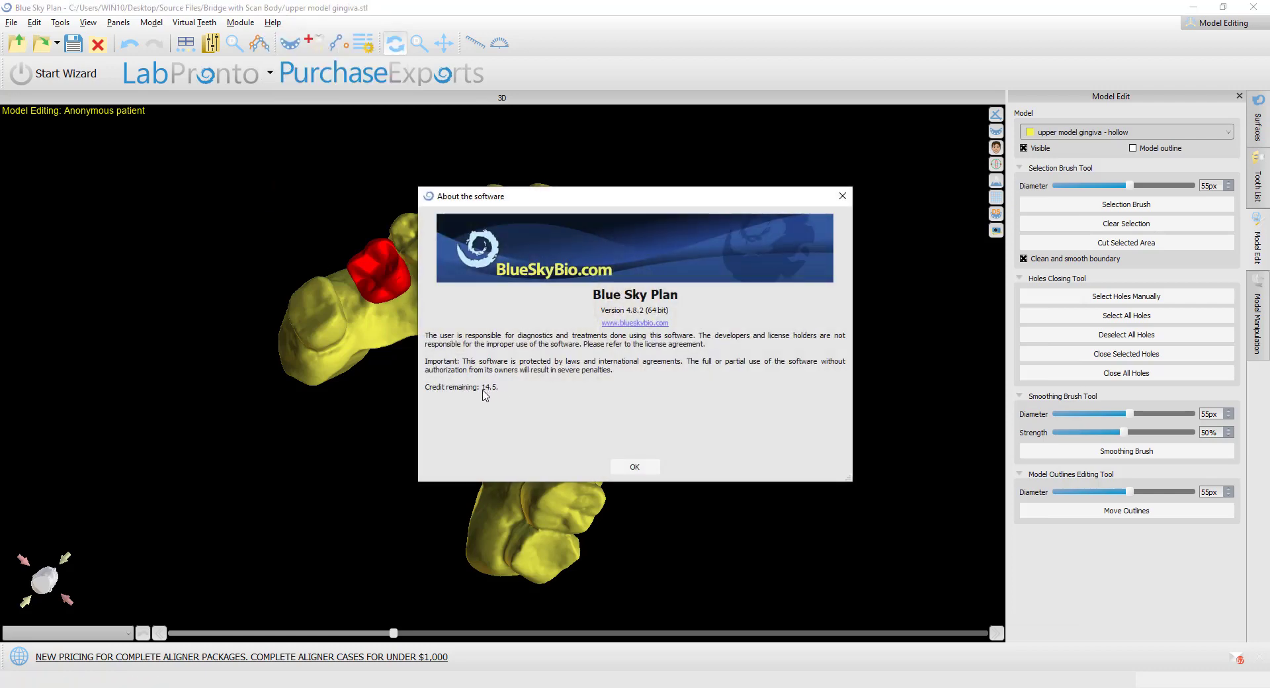
pyautogui.moveTo(812, 246)
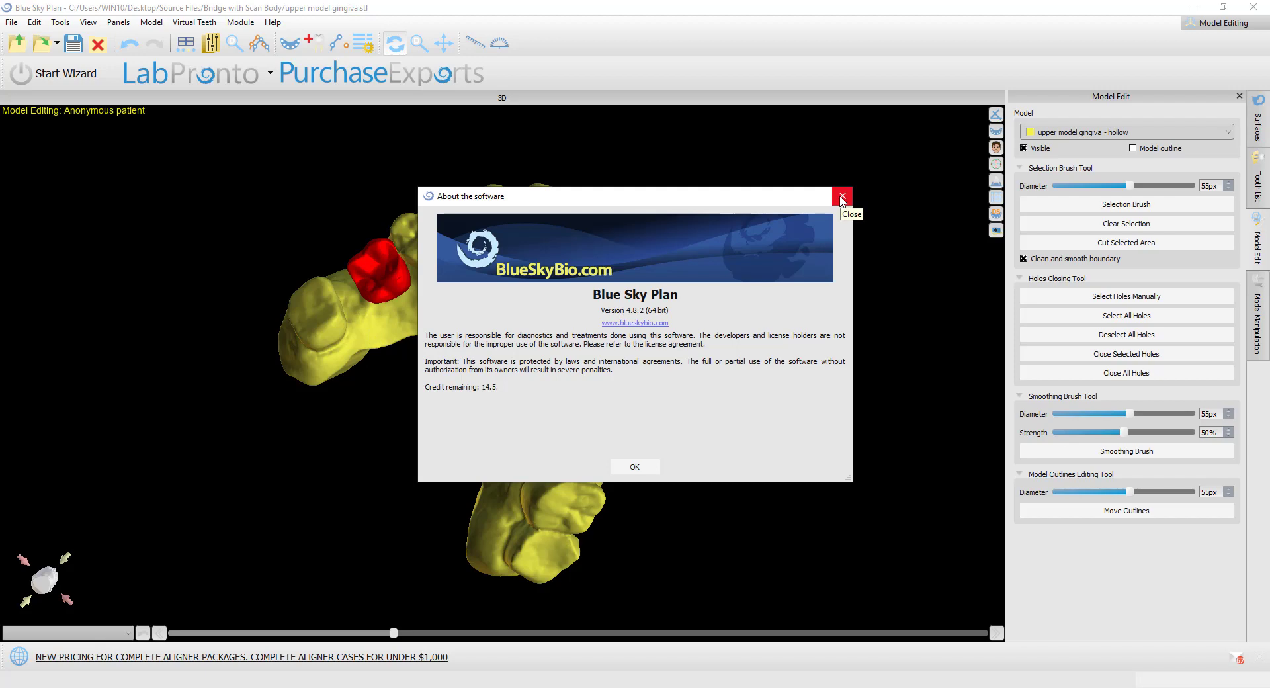
pyautogui.click(841, 196)
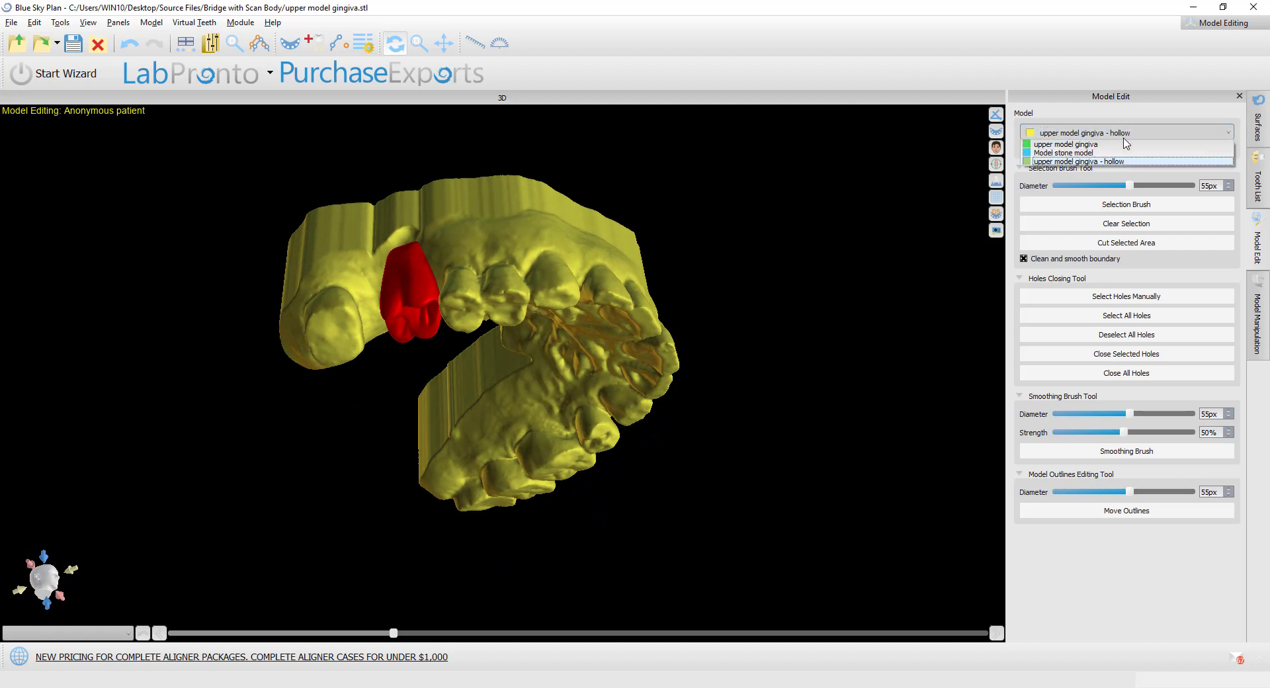
# - Turn on the hollow gingiva's model outline and switch to the four-pane slice layout
pyautogui.click(1259, 316)
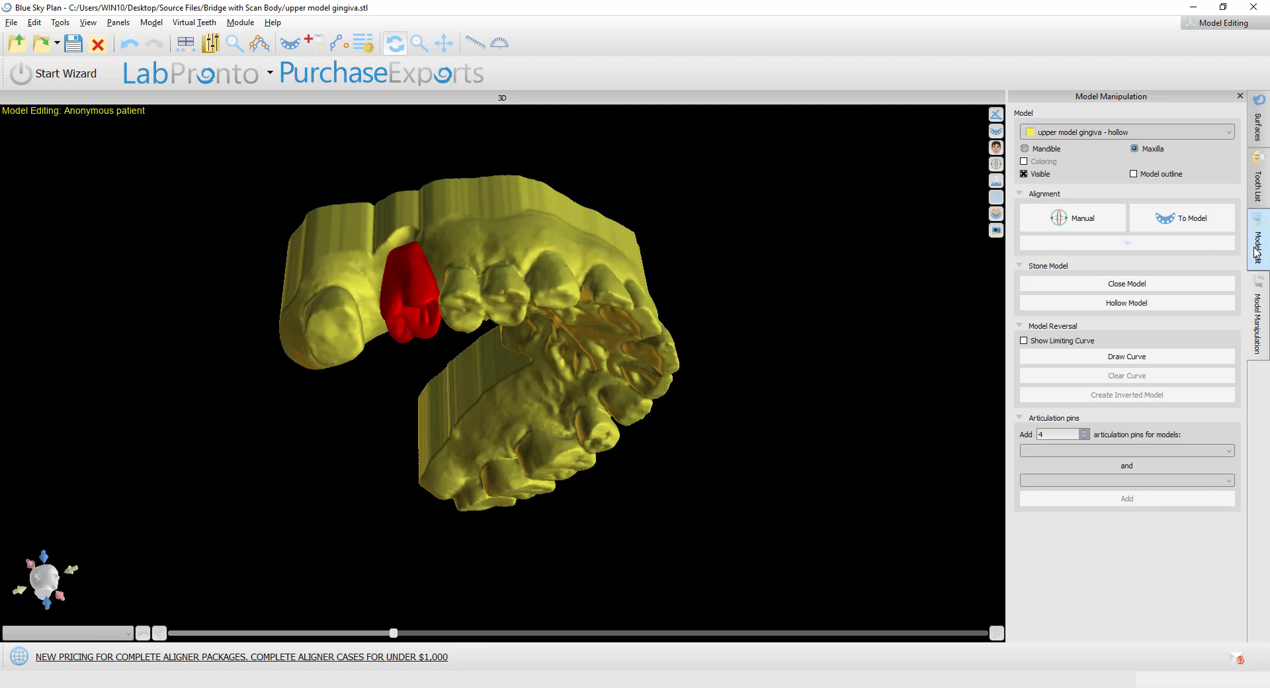
pyautogui.click(1259, 251)
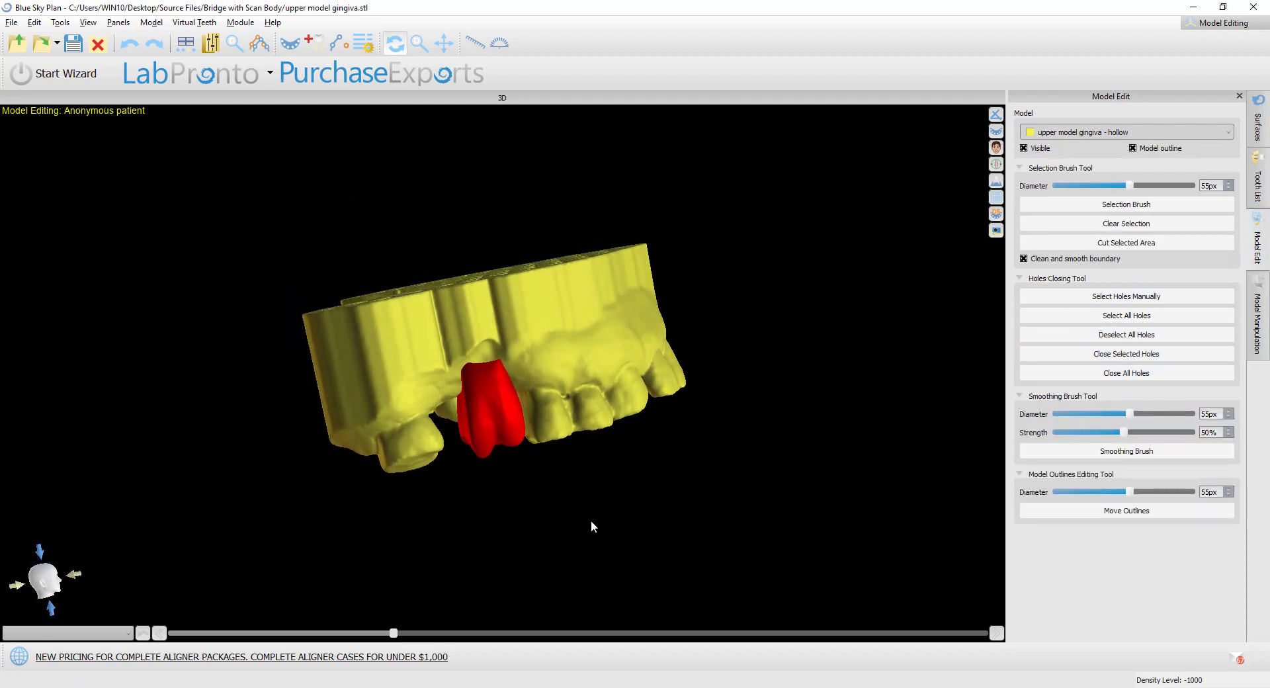
pyautogui.click(1125, 511)
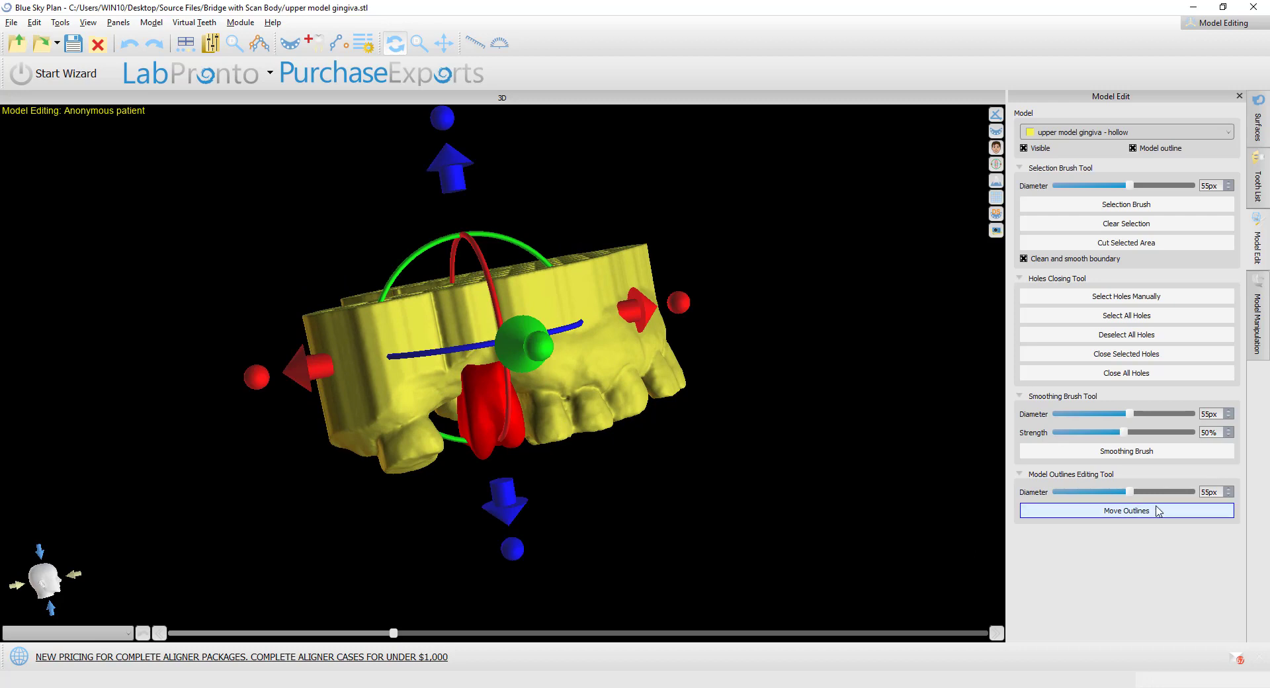
pyautogui.click(1126, 511)
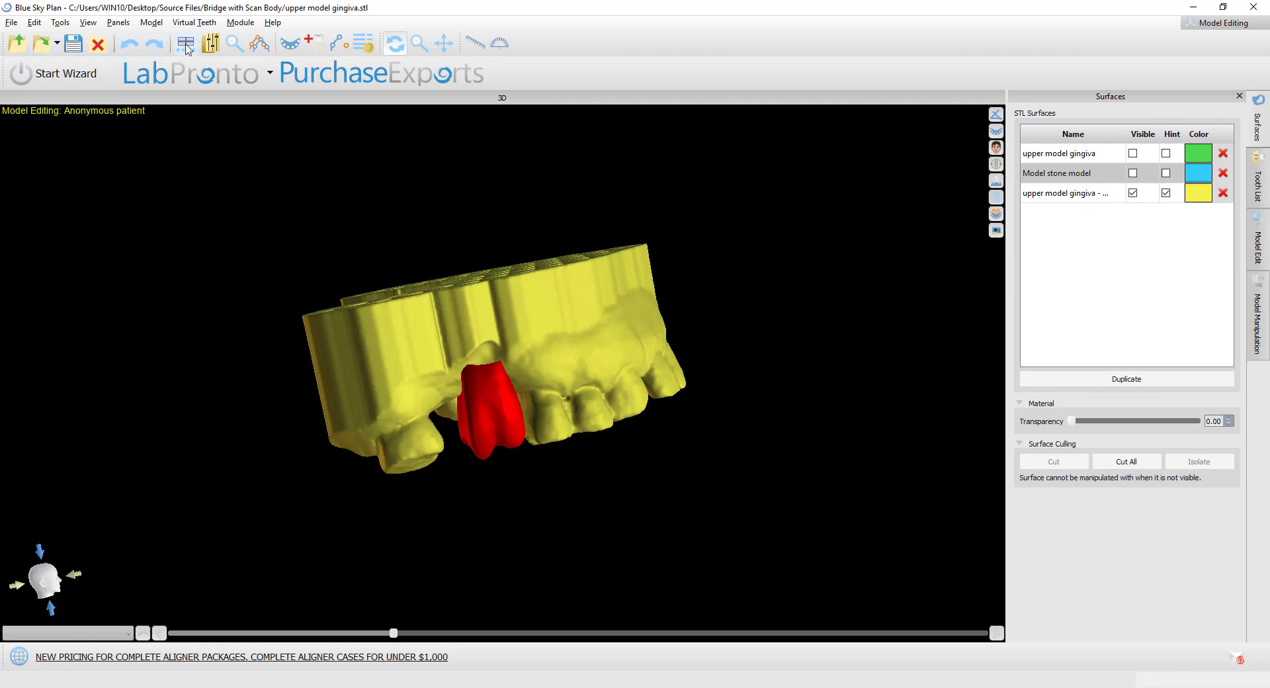
pyautogui.click(184, 43)
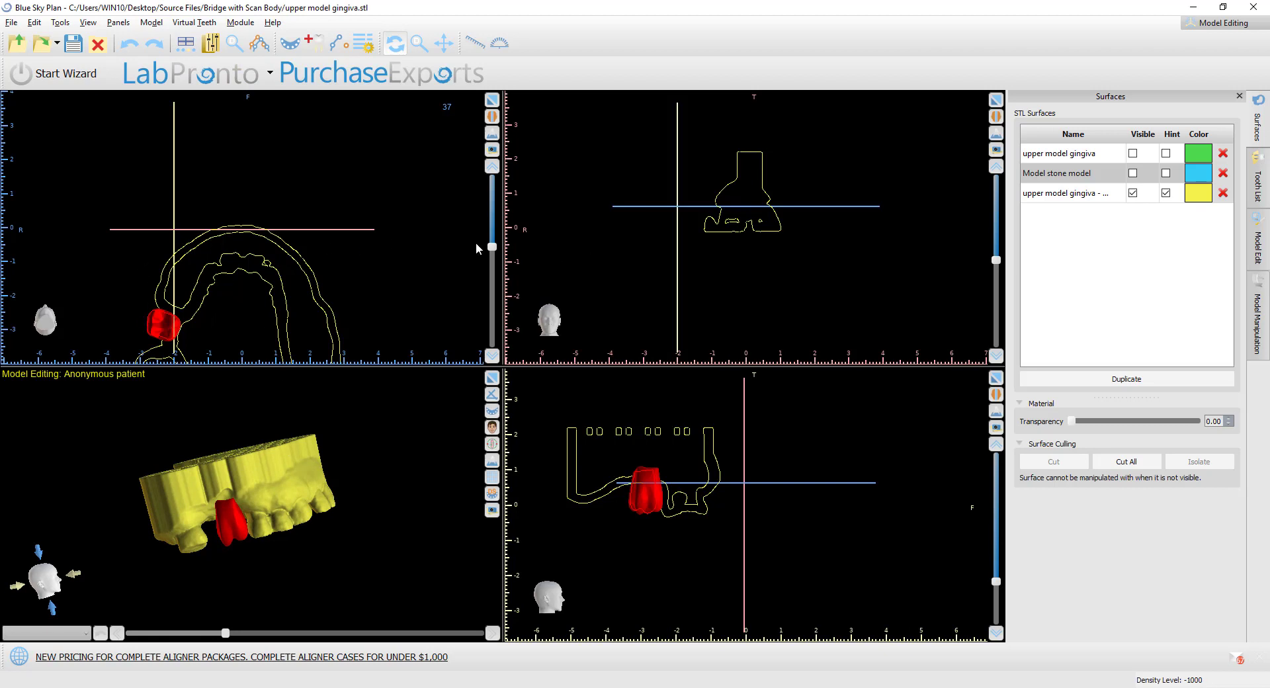
# - Zoom the side slice, select the hollow gingiva, and activate Move Outlines with a 33 px brush
pyautogui.click(648, 454)
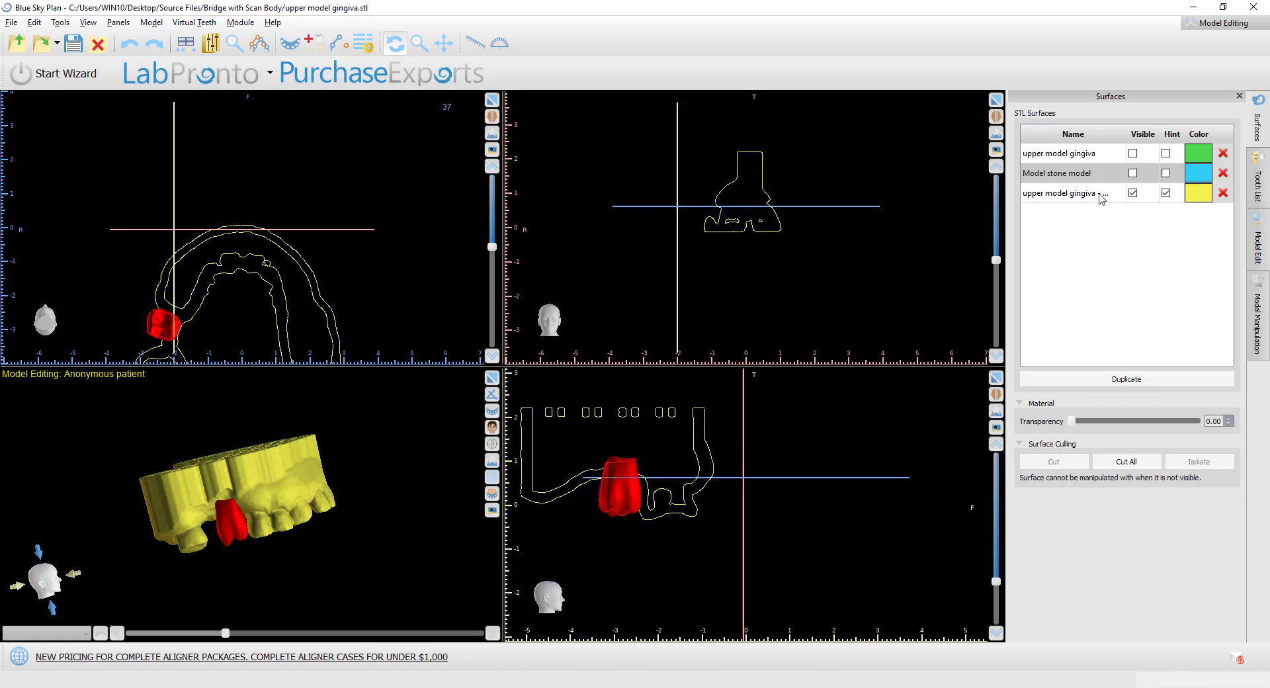
pyautogui.click(1061, 193)
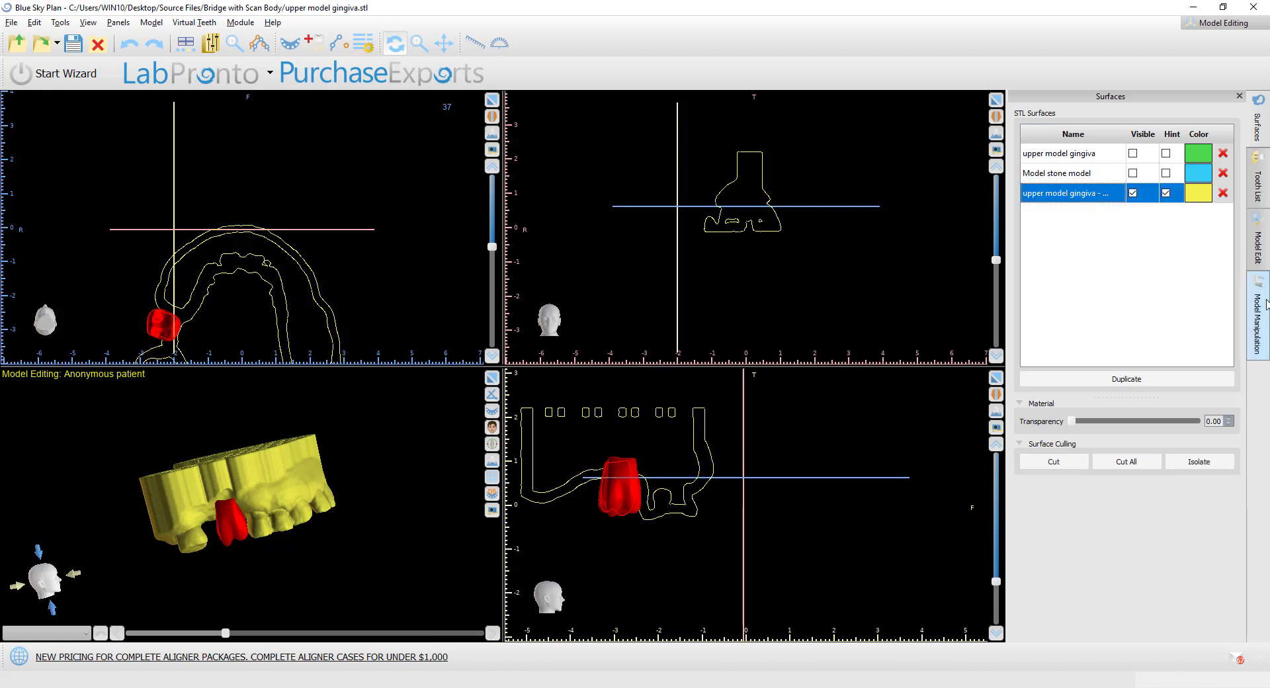
pyautogui.click(1258, 251)
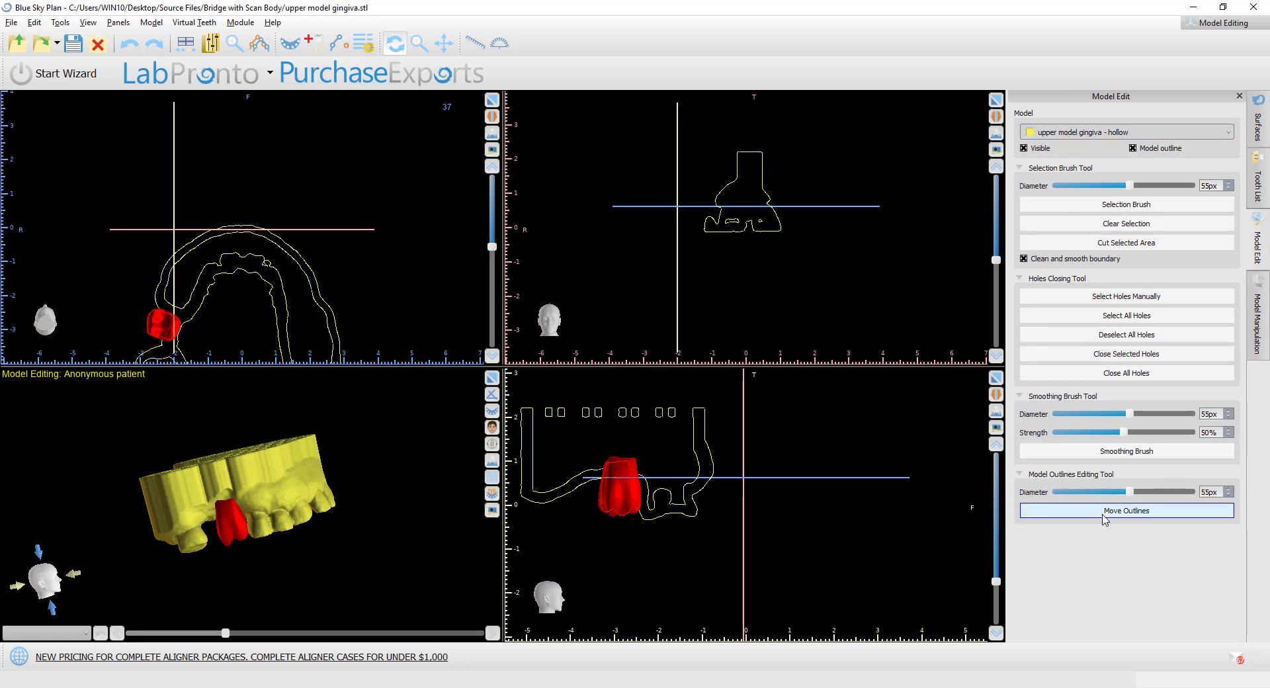
pyautogui.click(1125, 511)
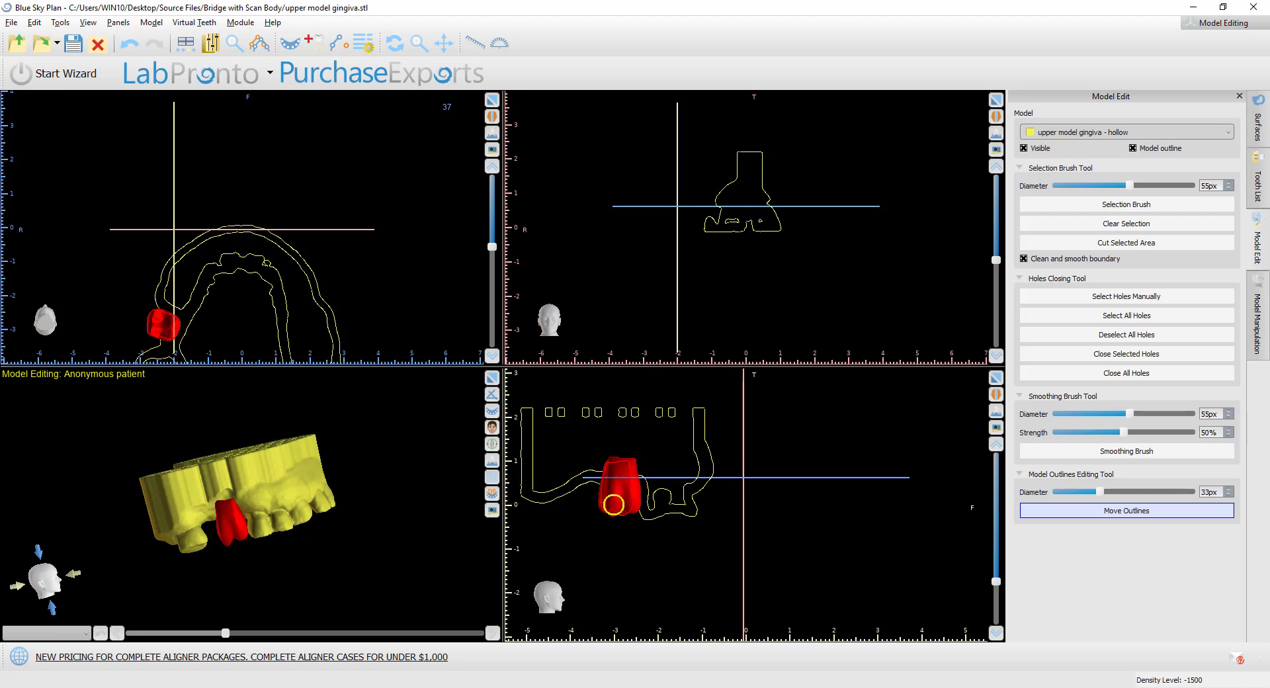
pyautogui.moveTo(603, 512)
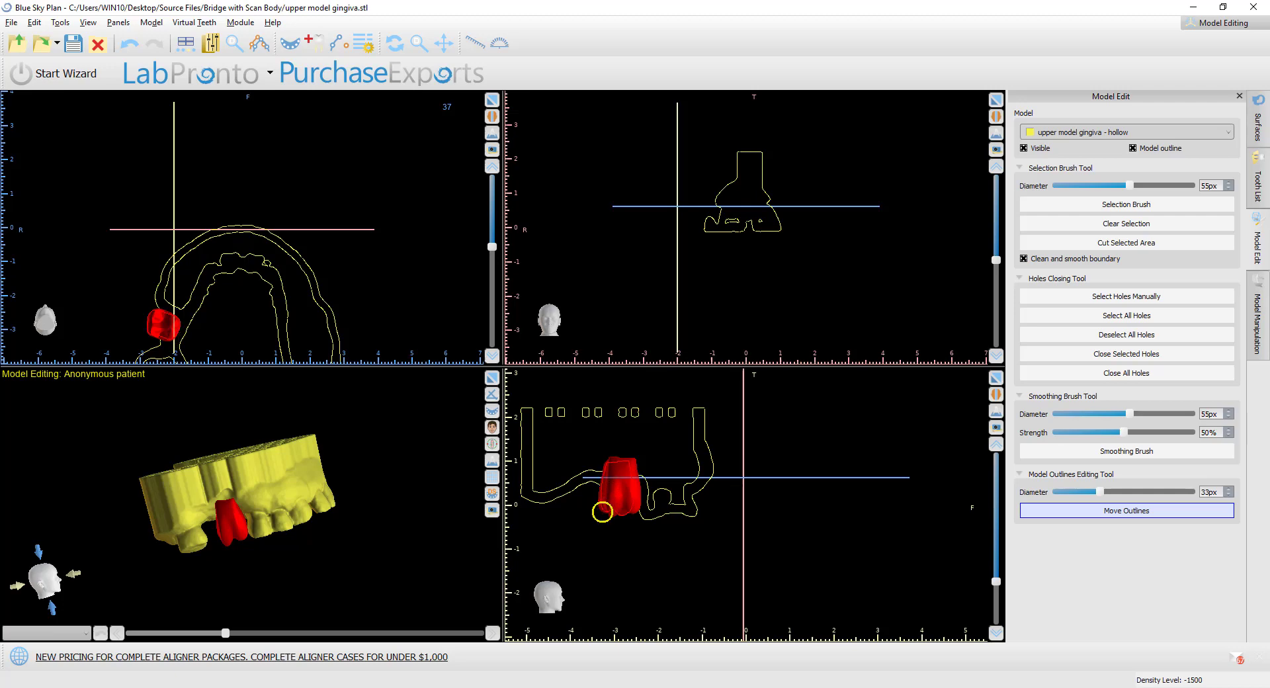